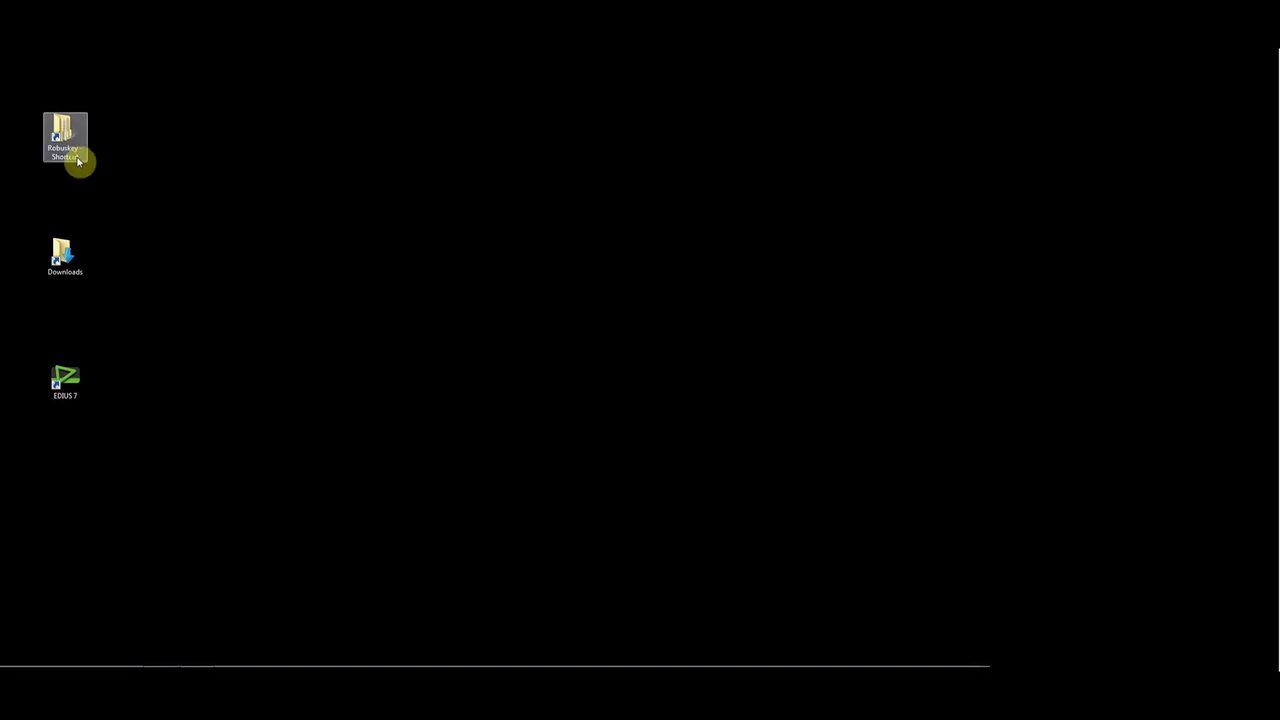
Extract the ROBUSKEY_for_Video_Win_en zip into the suggested folder.
double_click(64, 138)
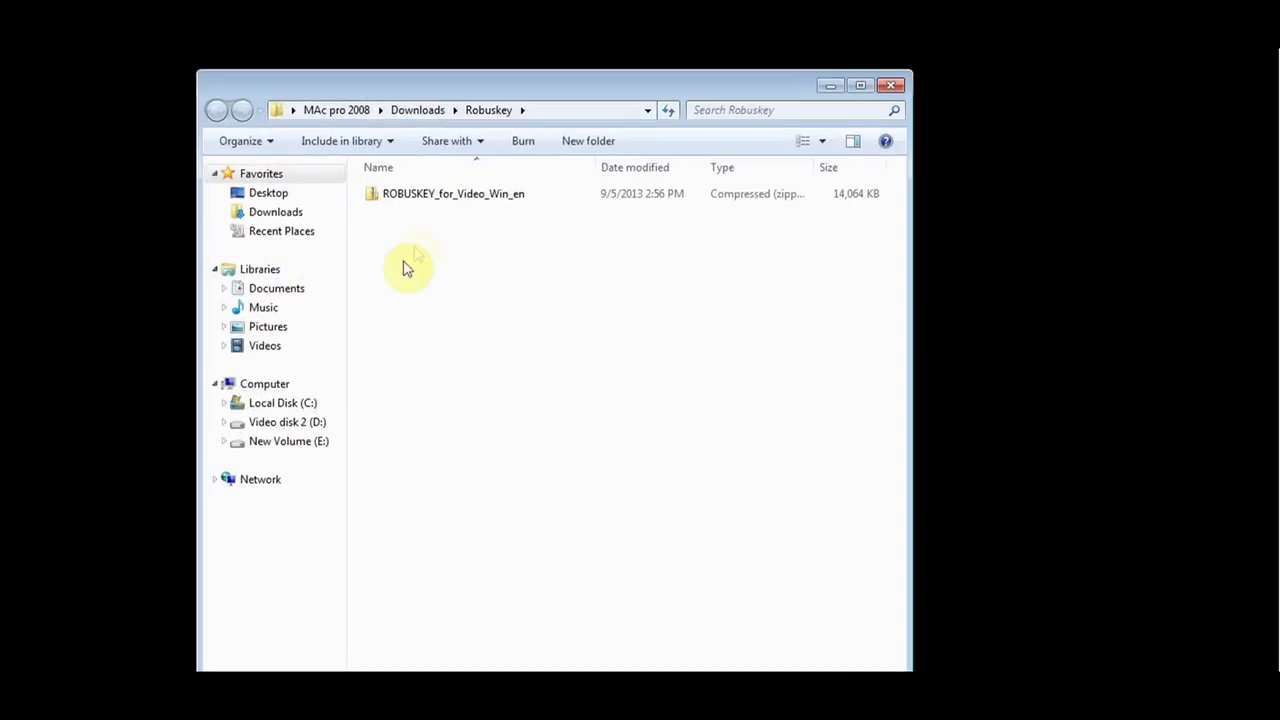
right_click(452, 192)
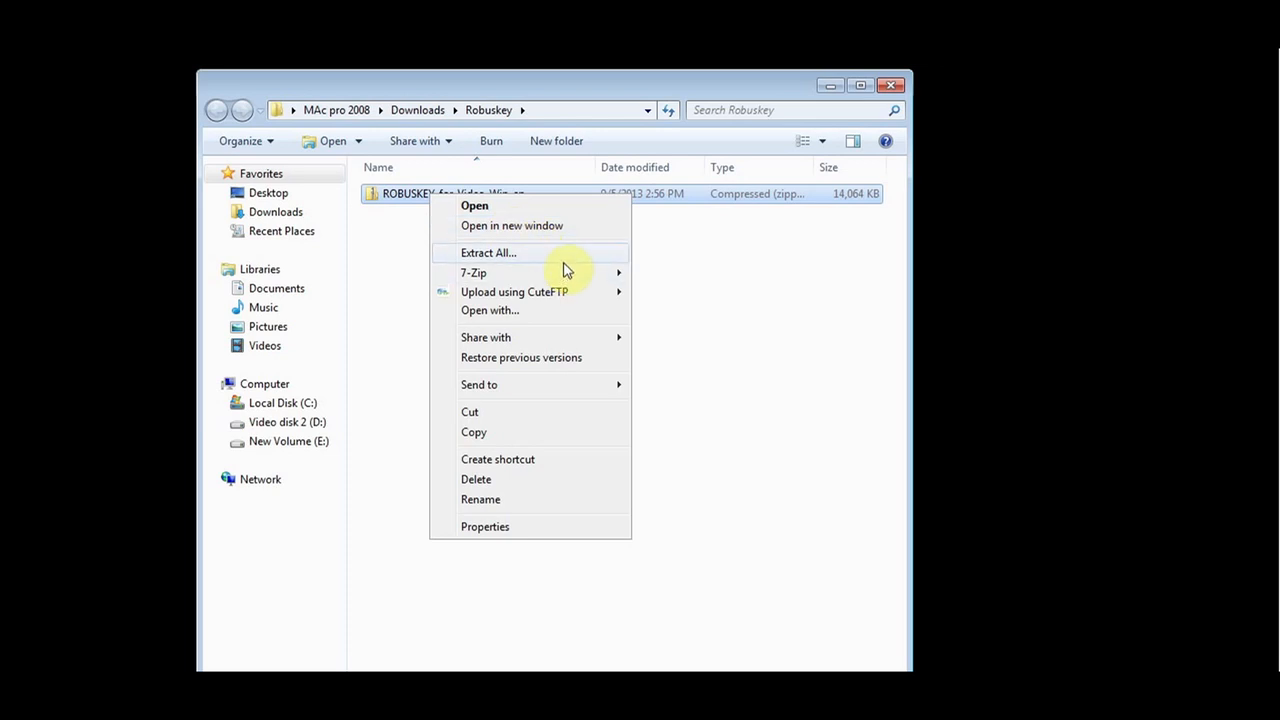
left_click(488, 252)
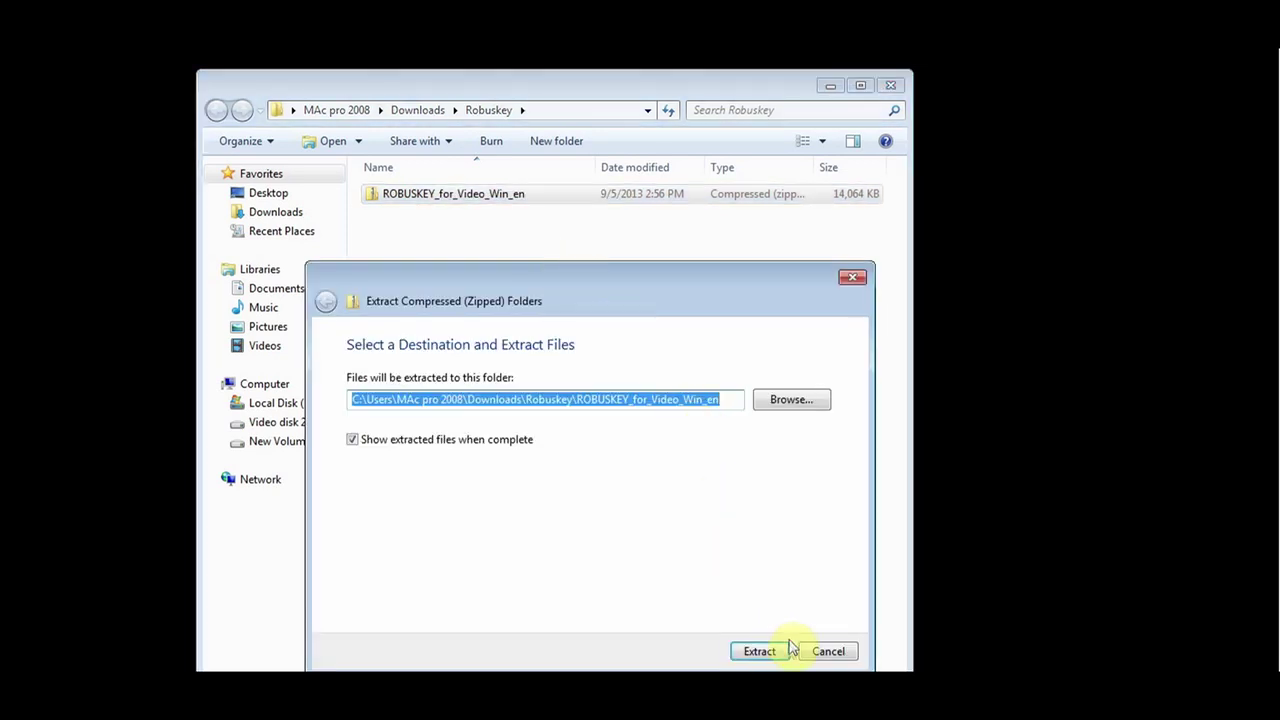
left_click(760, 652)
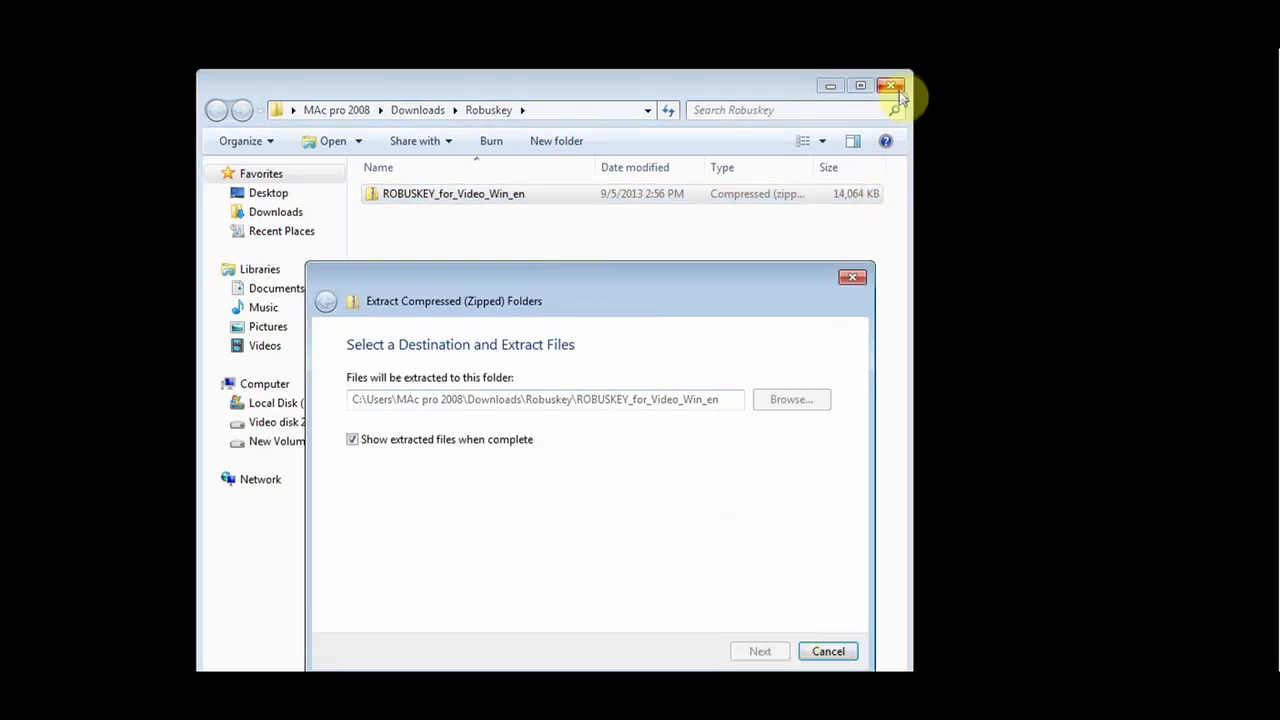
left_click(760, 652)
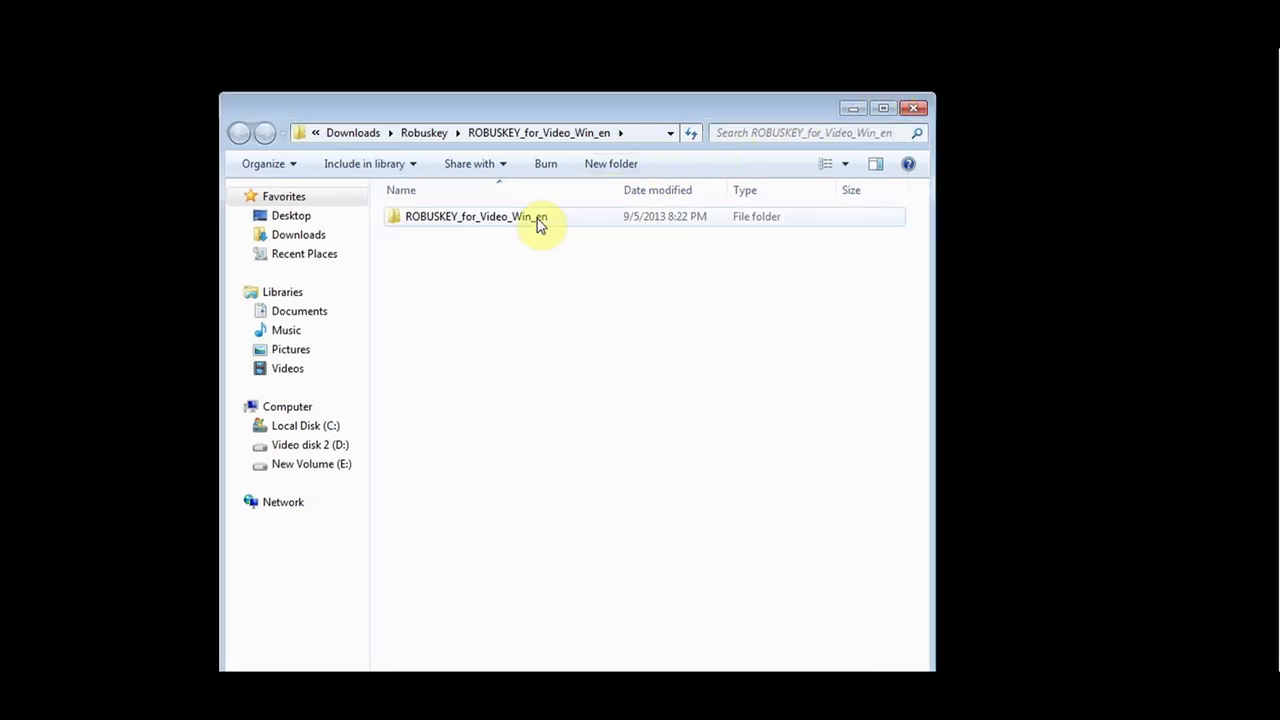
Open the extracted ROBUSKEY folder showing its EDIUS and After Effects subfolders.
double_click(476, 216)
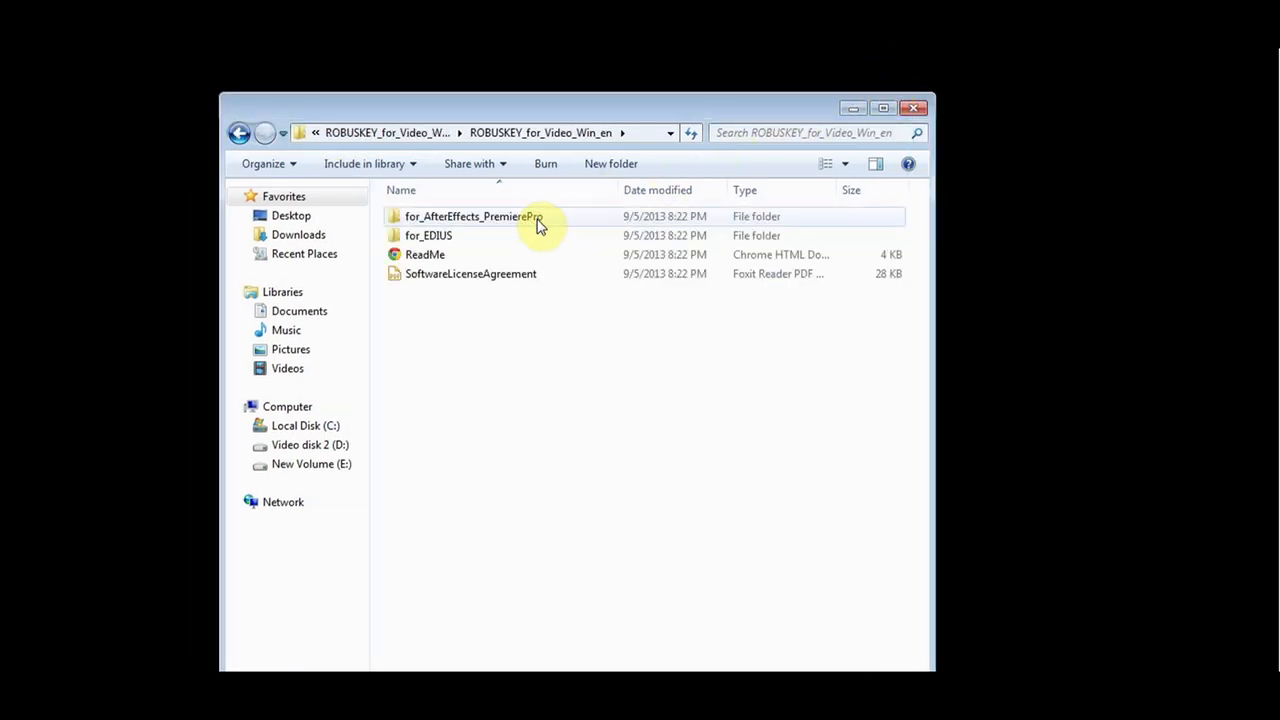
double_click(470, 272)
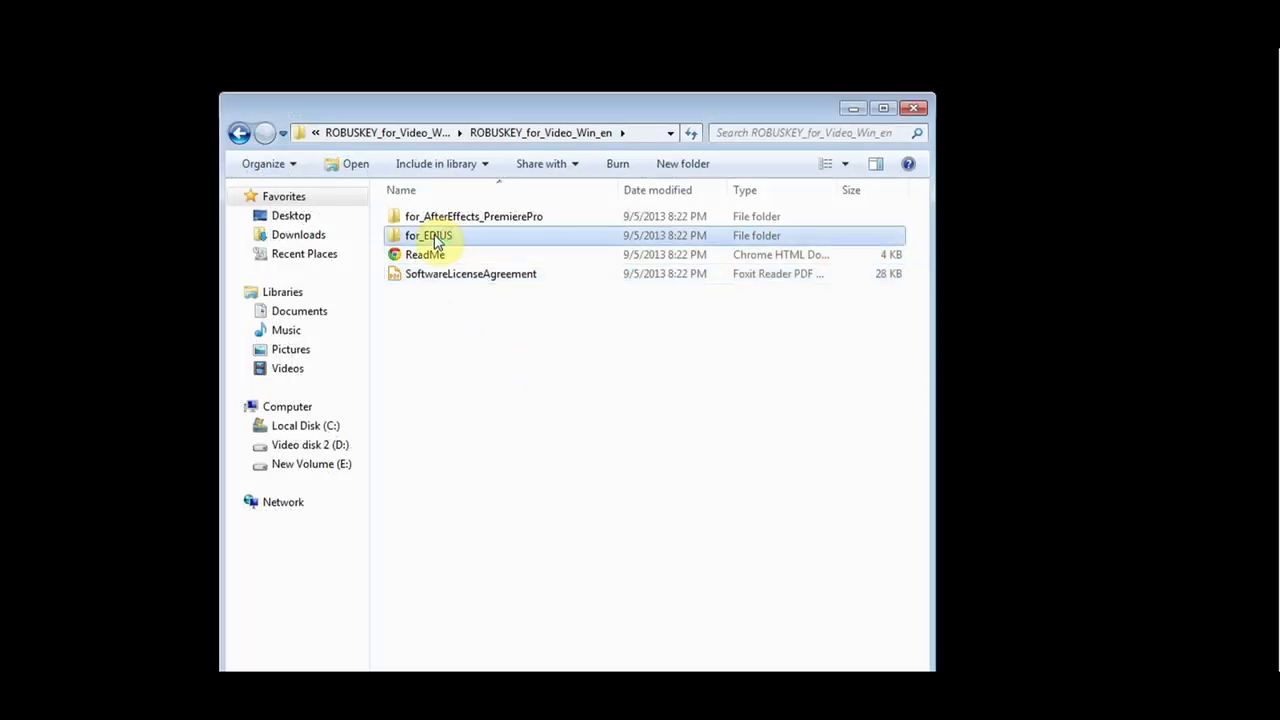
Launch RobuskeyLicenseManager from for_EDIUS and install the plugin for EDIUS 7.
double_click(428, 236)
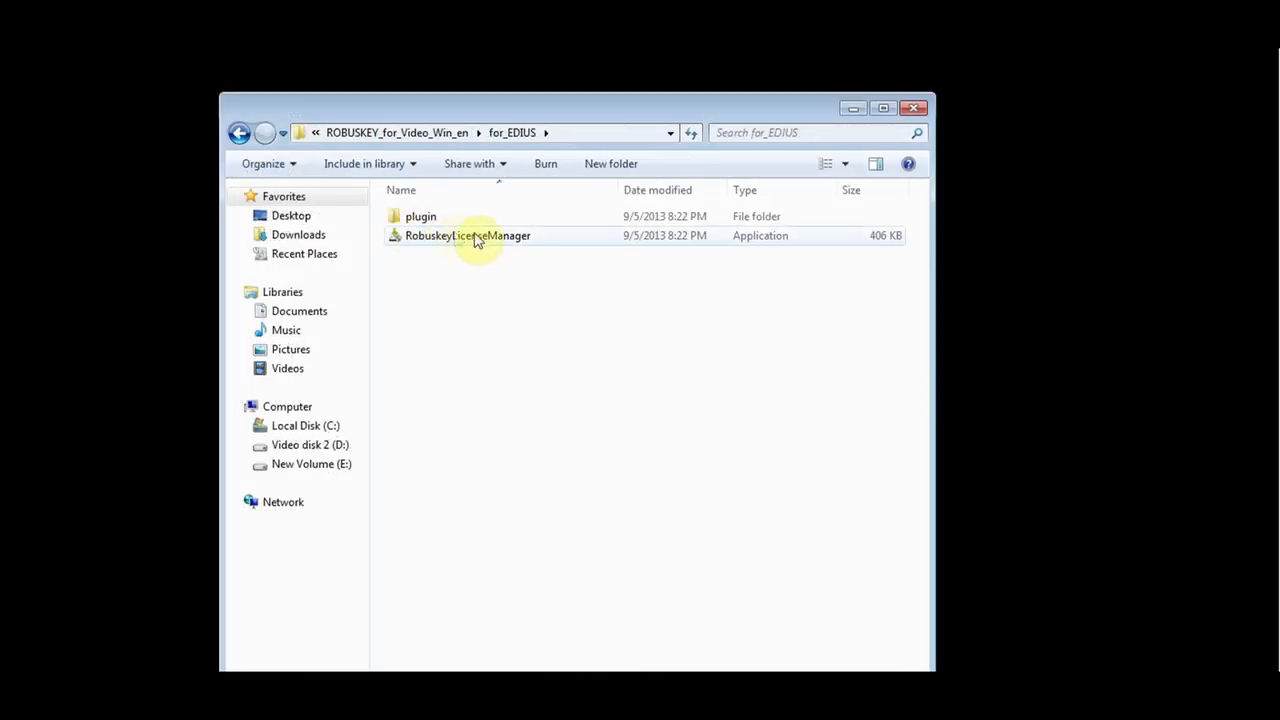
left_click(468, 236)
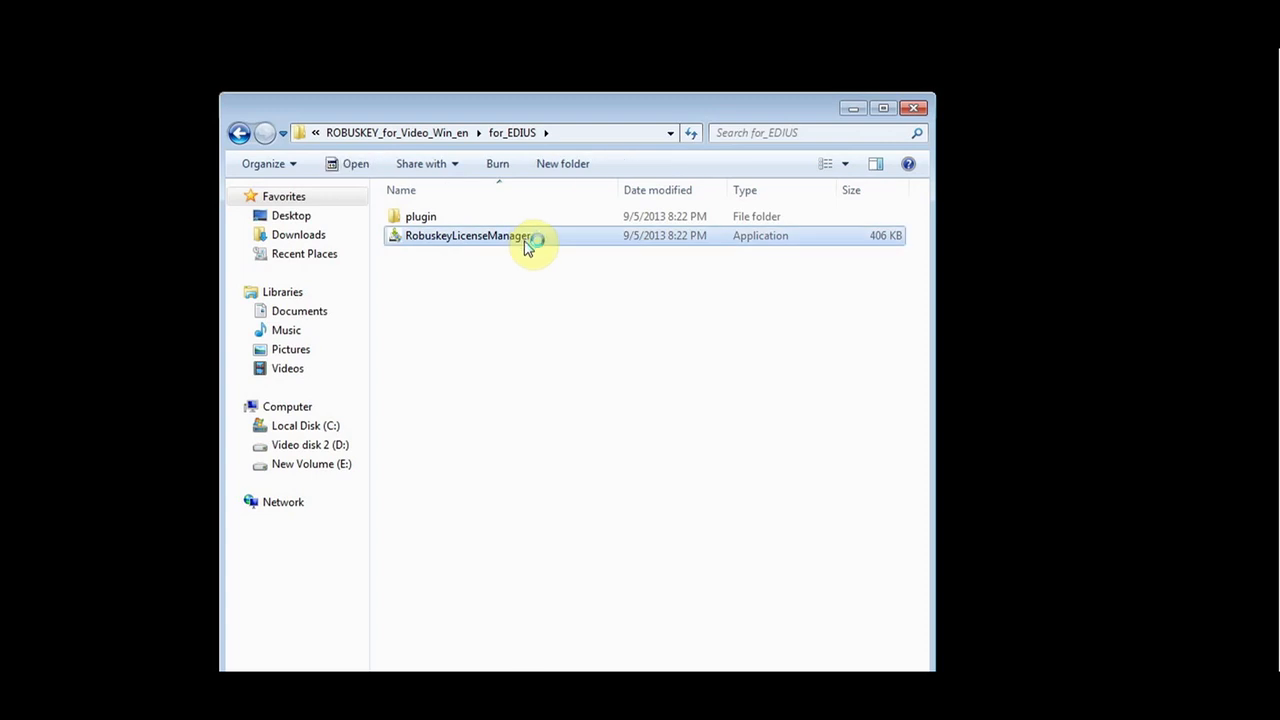
double_click(468, 236)
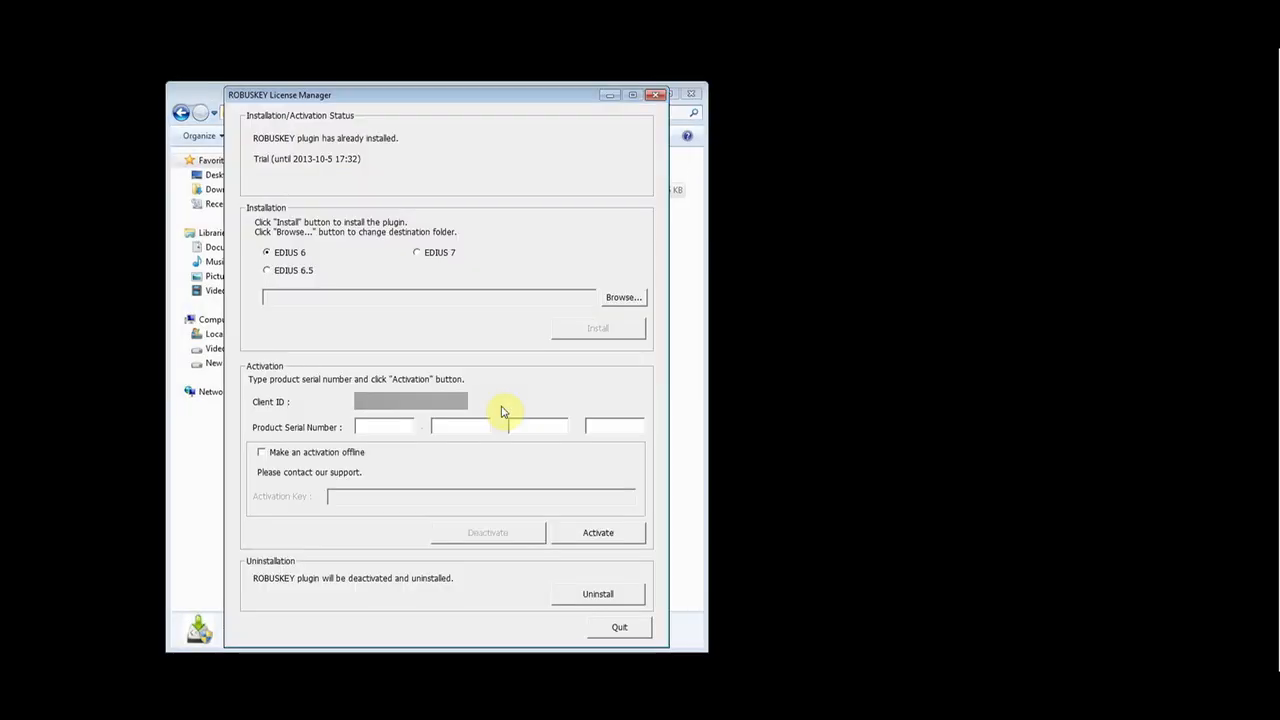
left_click(416, 252)
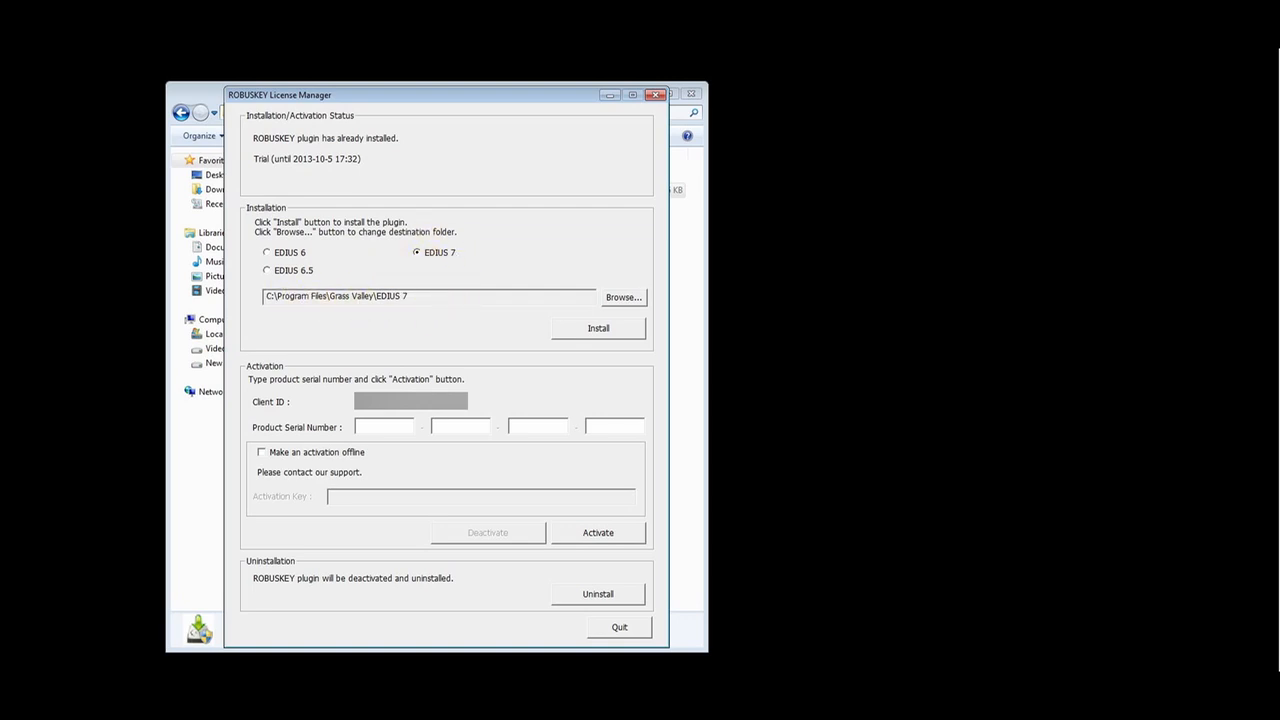
mouse_move(612, 344)
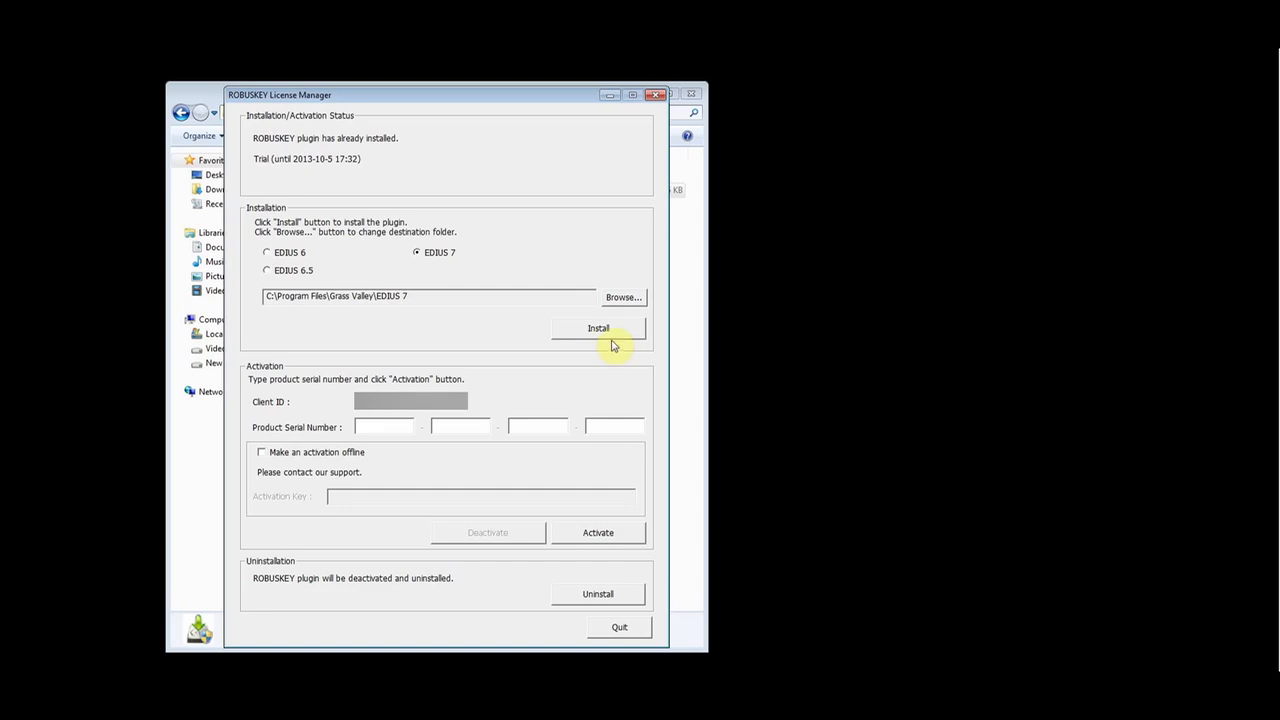
left_click(598, 328)
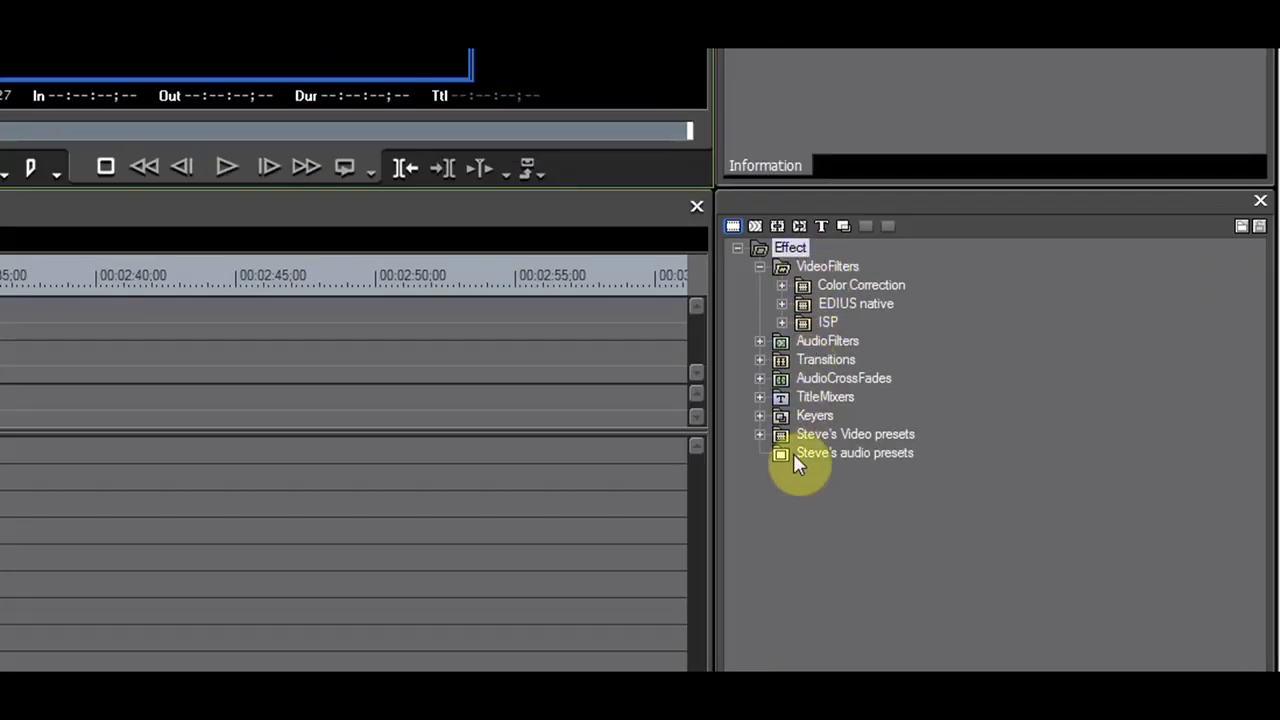
Expand the ISP video filter group listing Clip Alpha, ROBUSKEY Blue and Green v1.2.
left_click(782, 322)
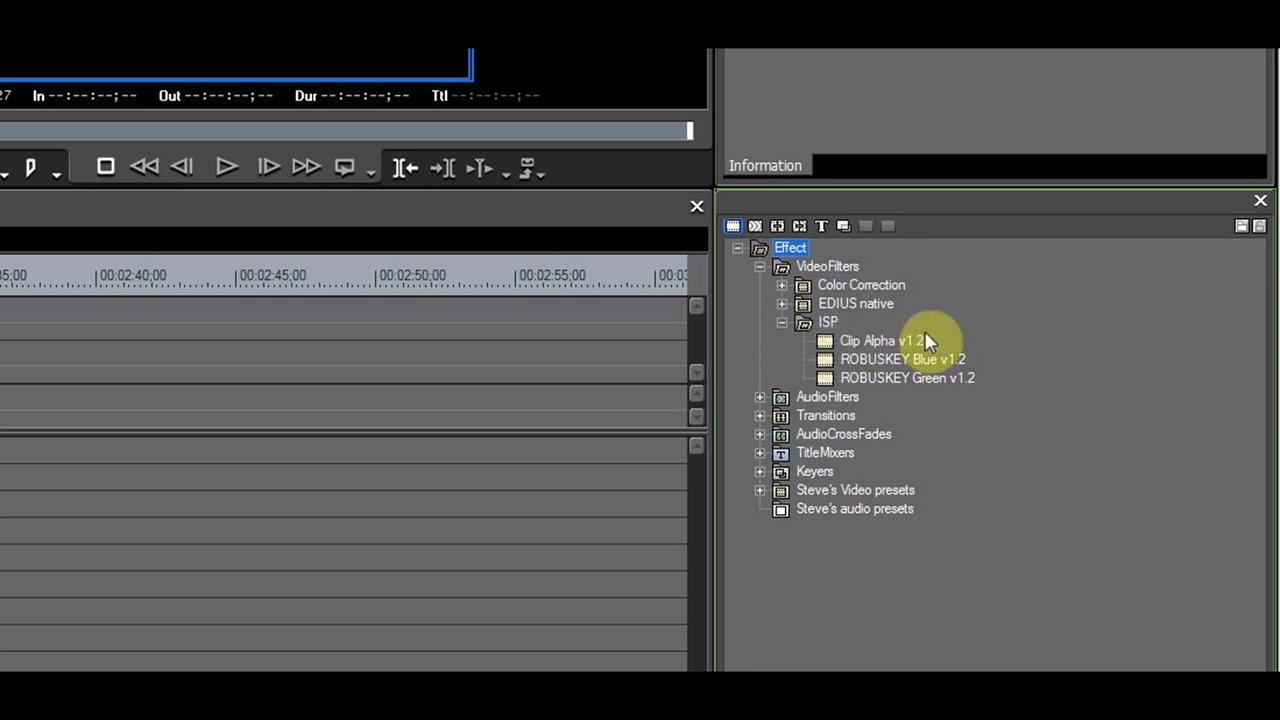
mouse_move(956, 380)
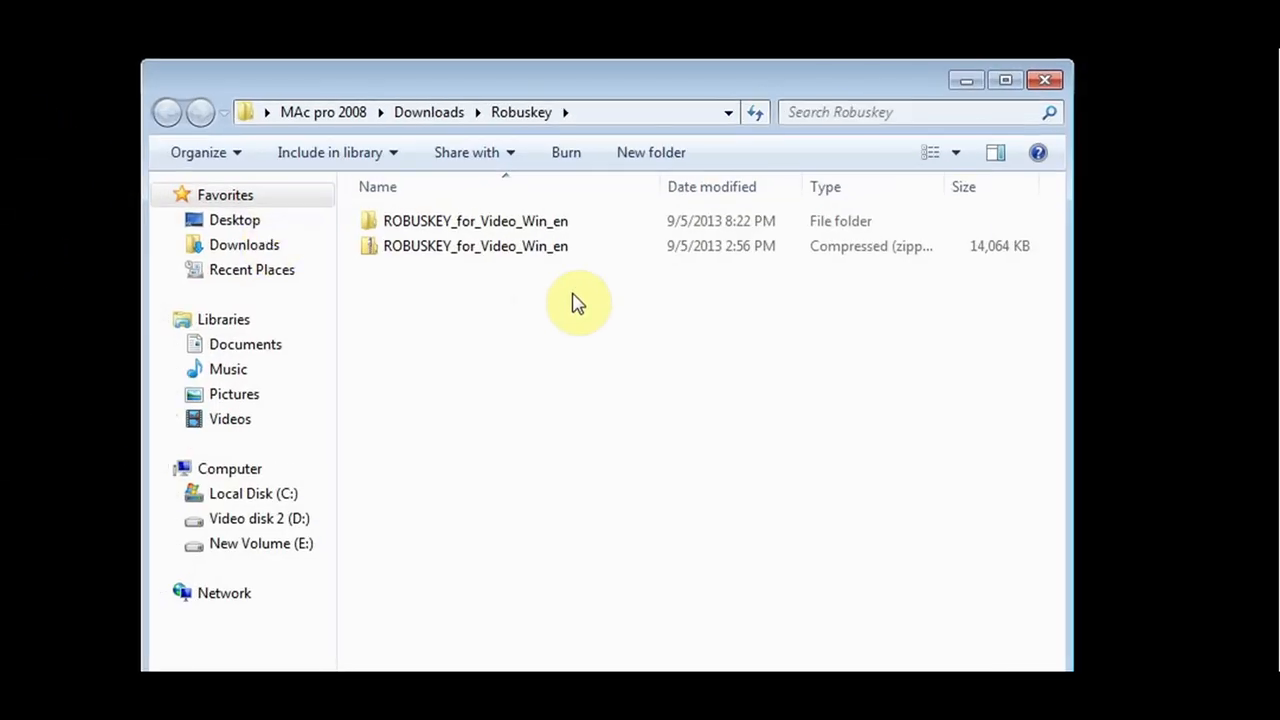
Relaunch the license manager, activate RobusKey with the serial and acknowledge success.
double_click(476, 220)
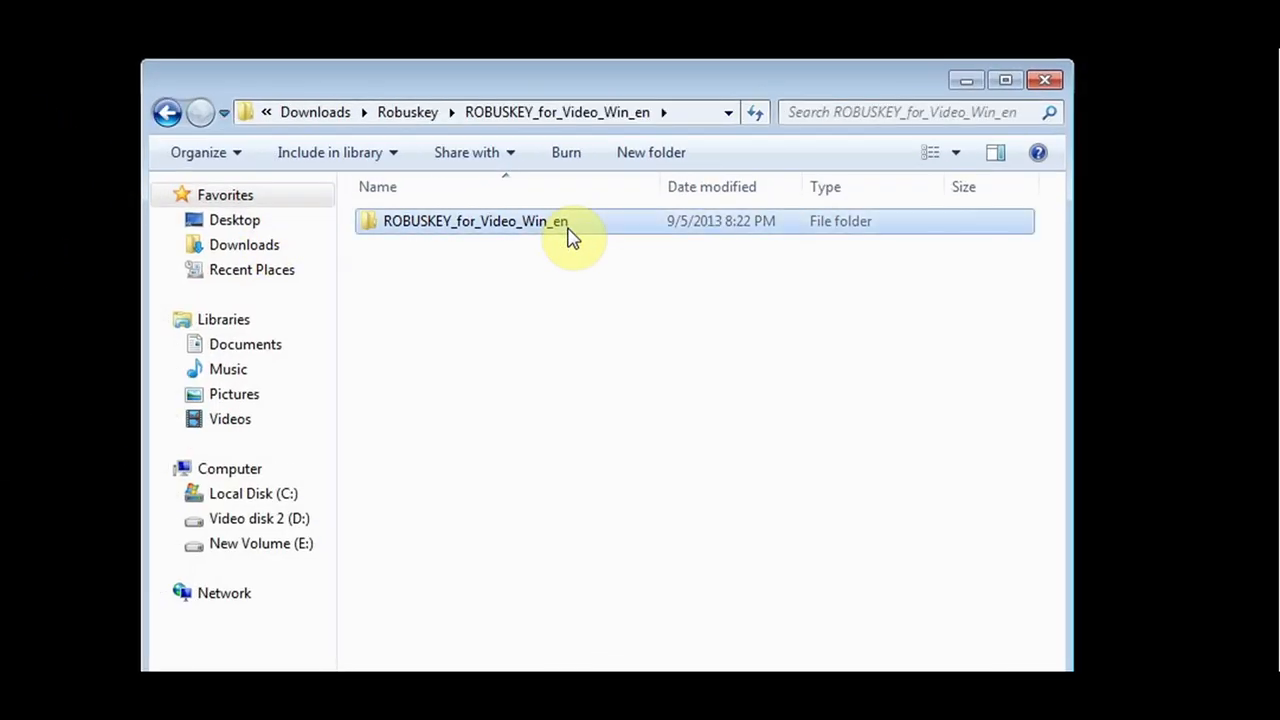
double_click(476, 220)
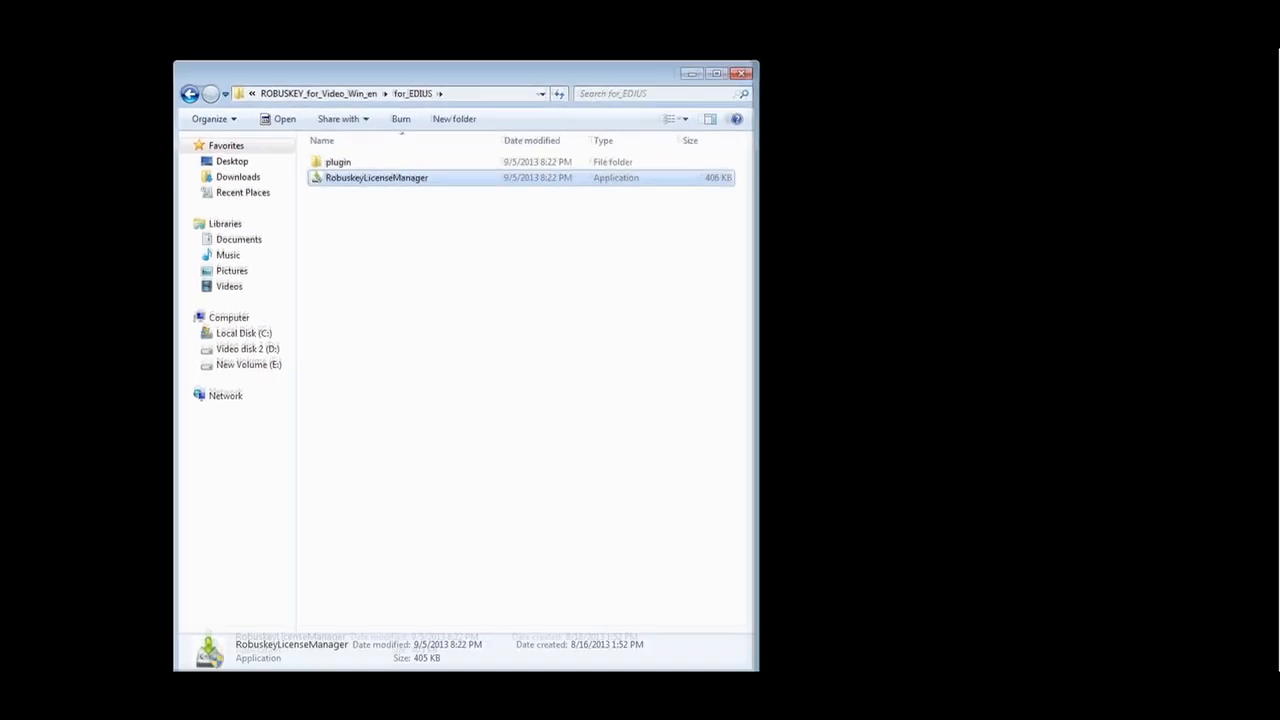
double_click(376, 176)
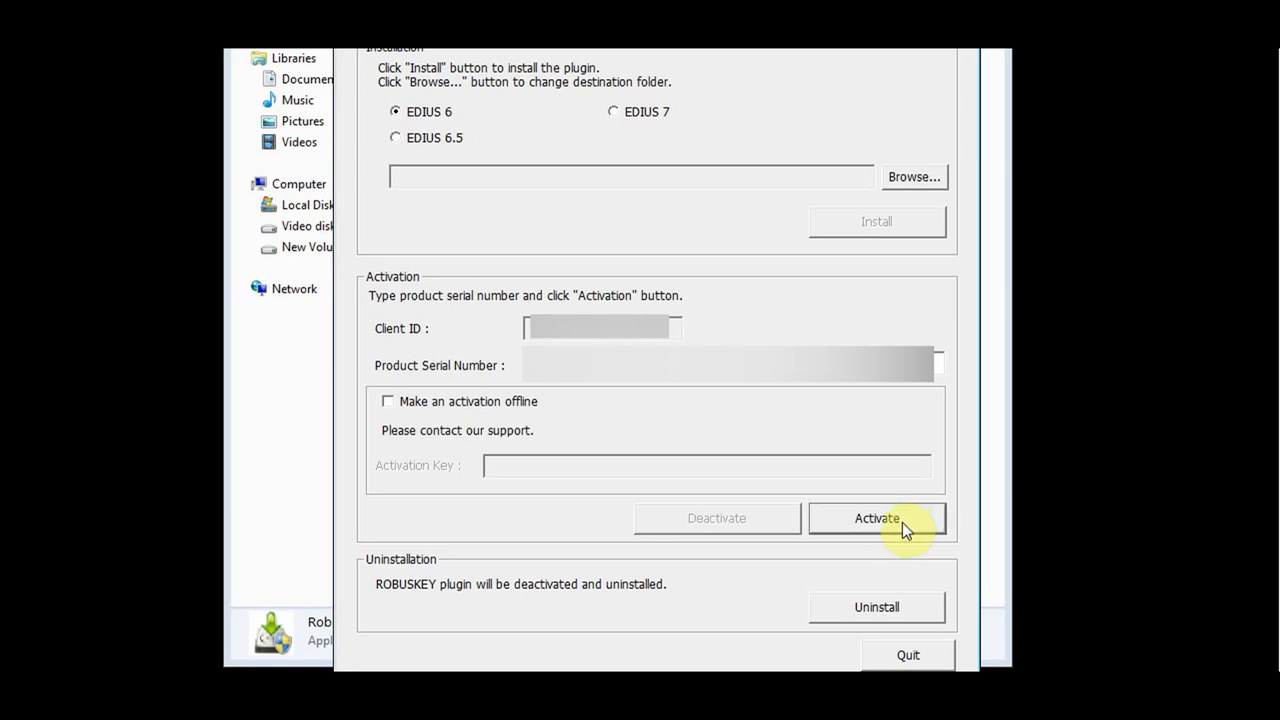
left_click(876, 518)
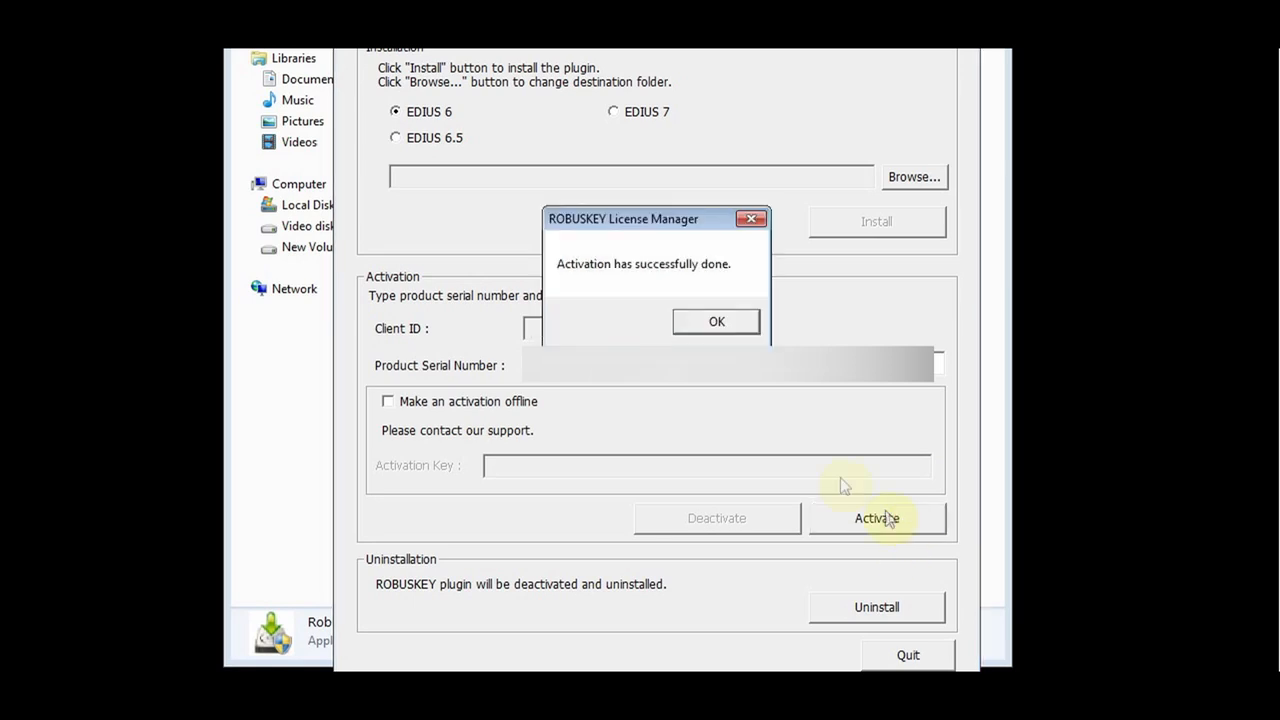
mouse_move(740, 278)
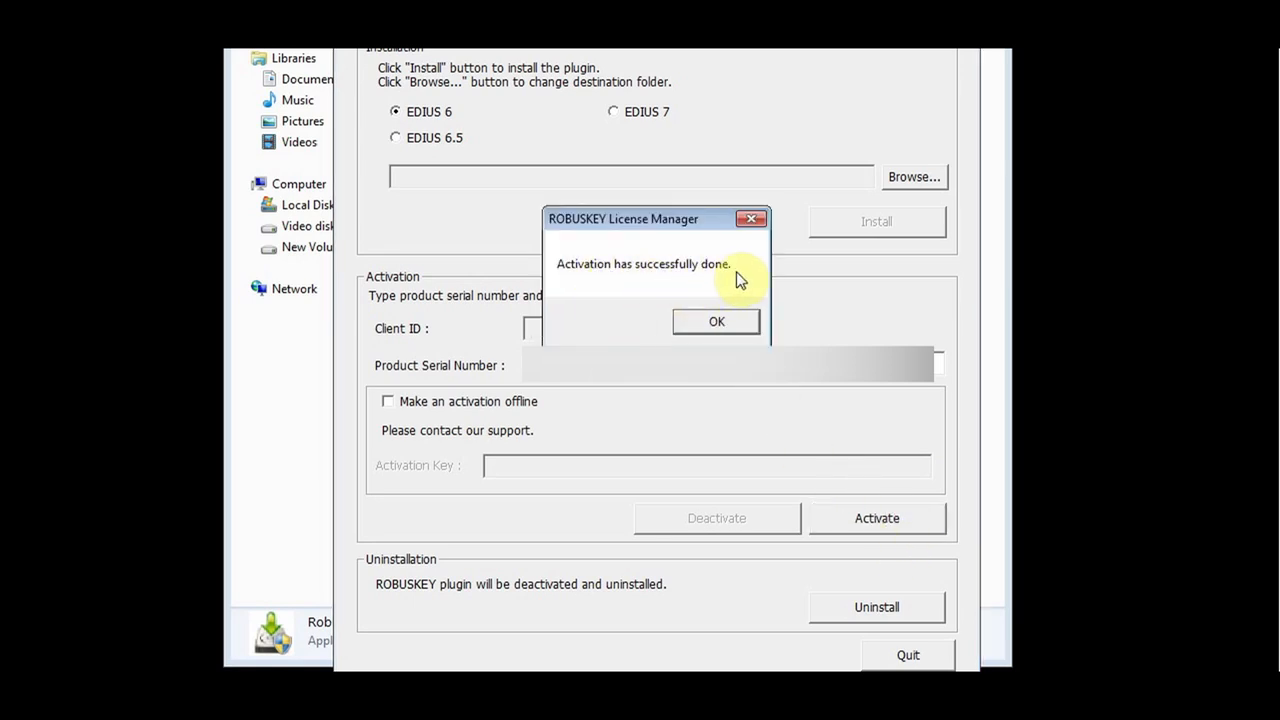
left_click(716, 320)
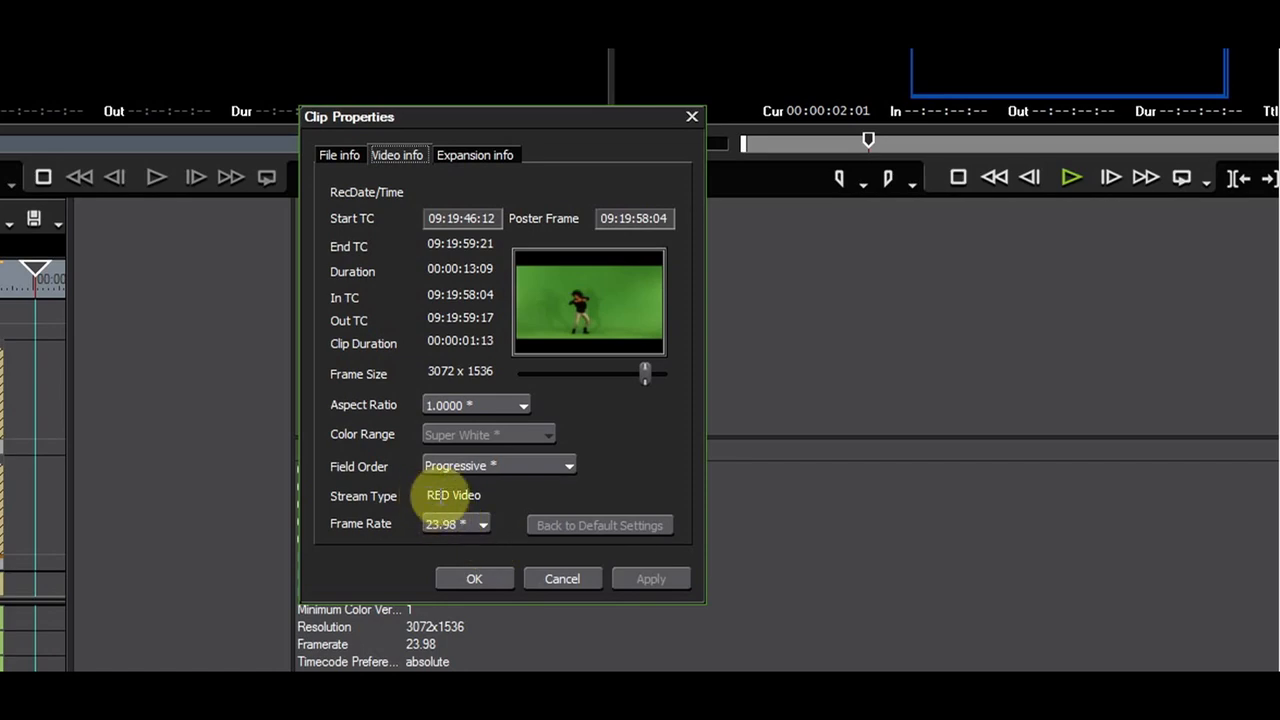
Convert the RED dancer clip, choosing the file type for the converted version.
left_click(474, 578)
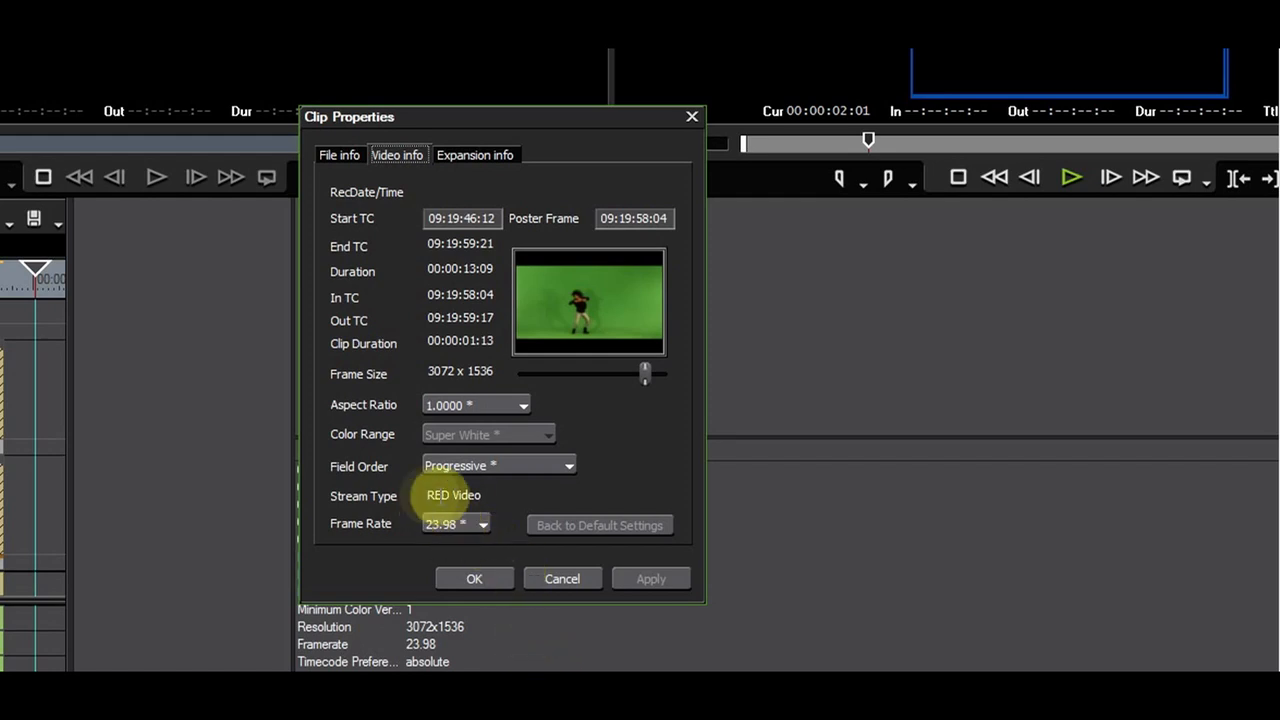
mouse_move(484, 374)
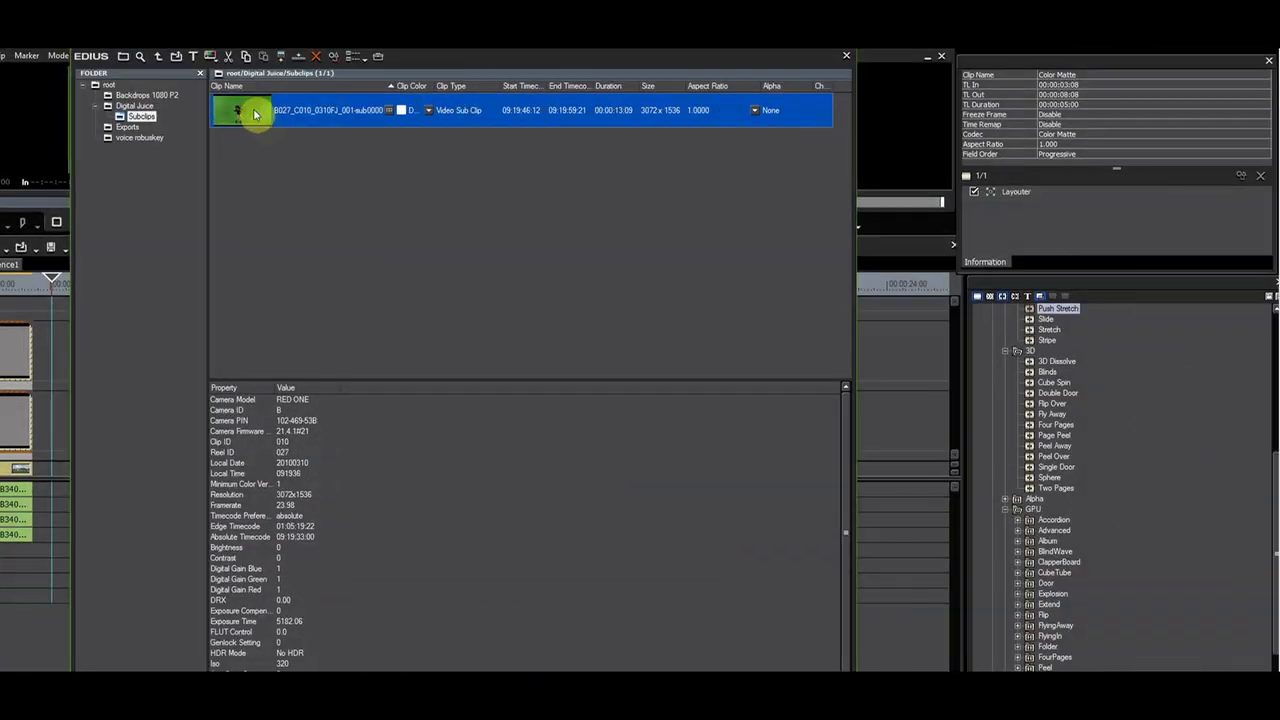
right_click(256, 110)
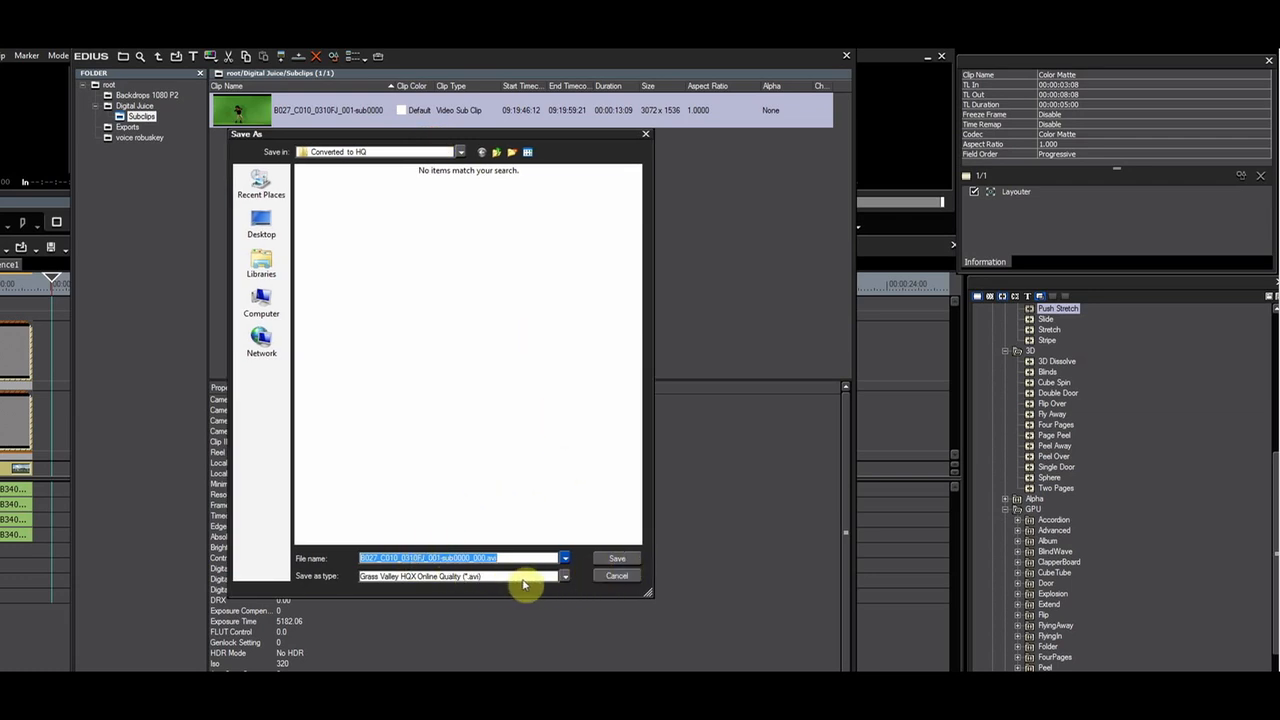
left_click(616, 558)
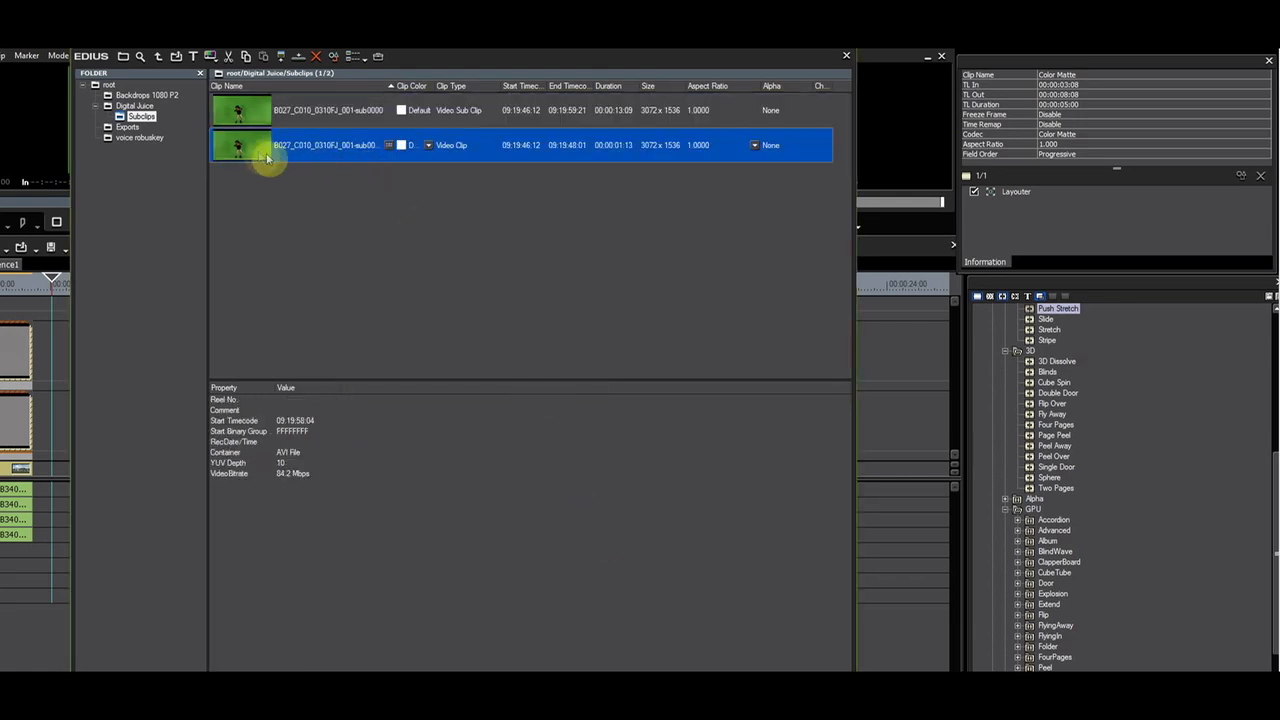
View the dancer clip's properties and its Video info showing 3072 x 1536.
right_click(264, 144)
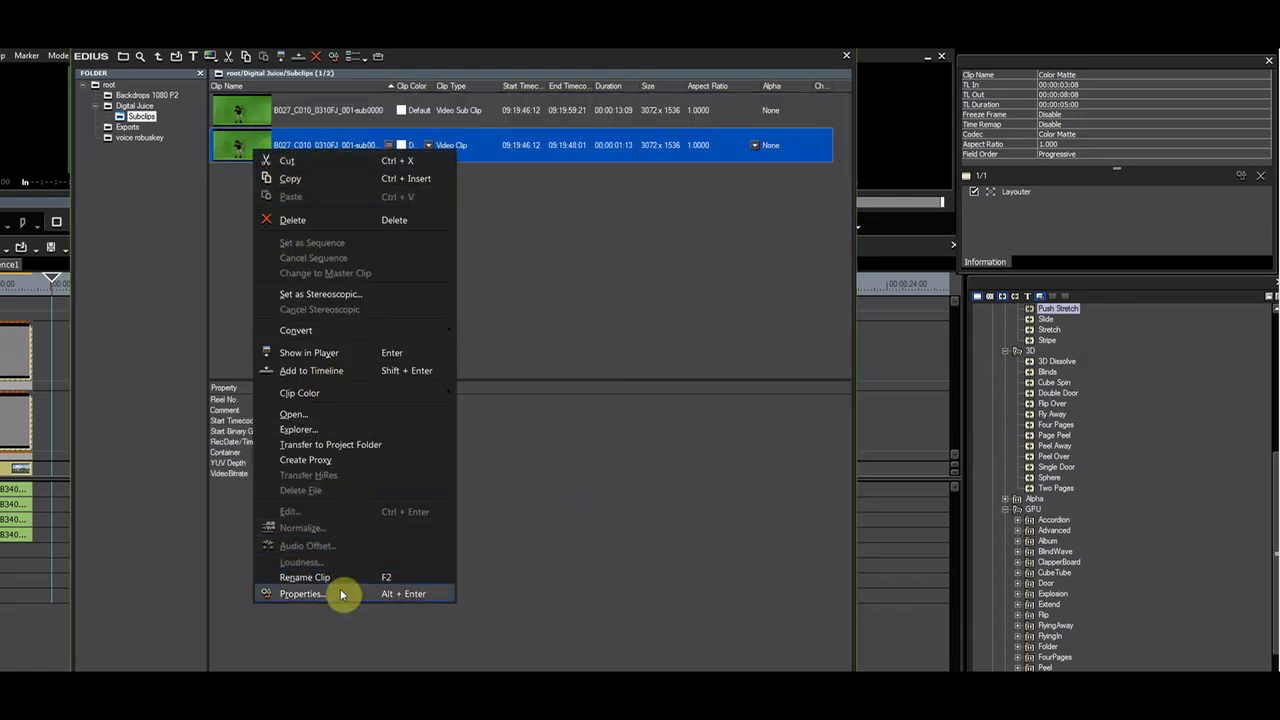
left_click(302, 592)
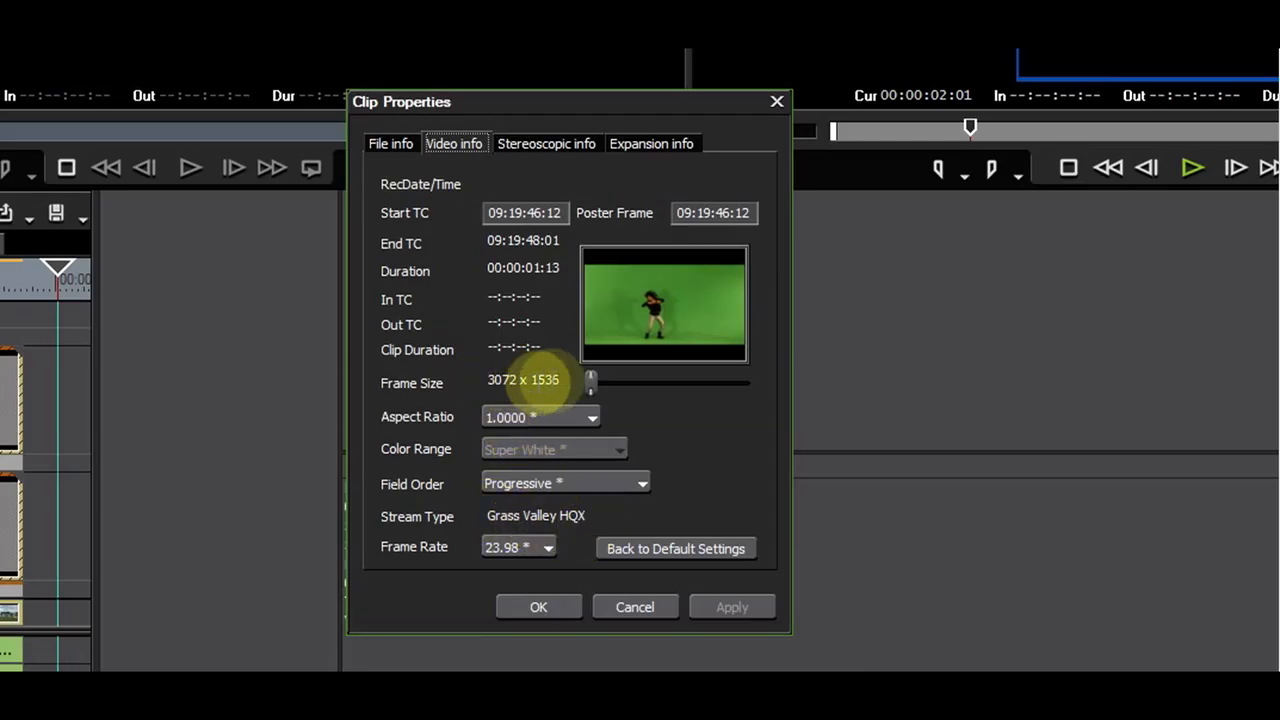
left_click(538, 608)
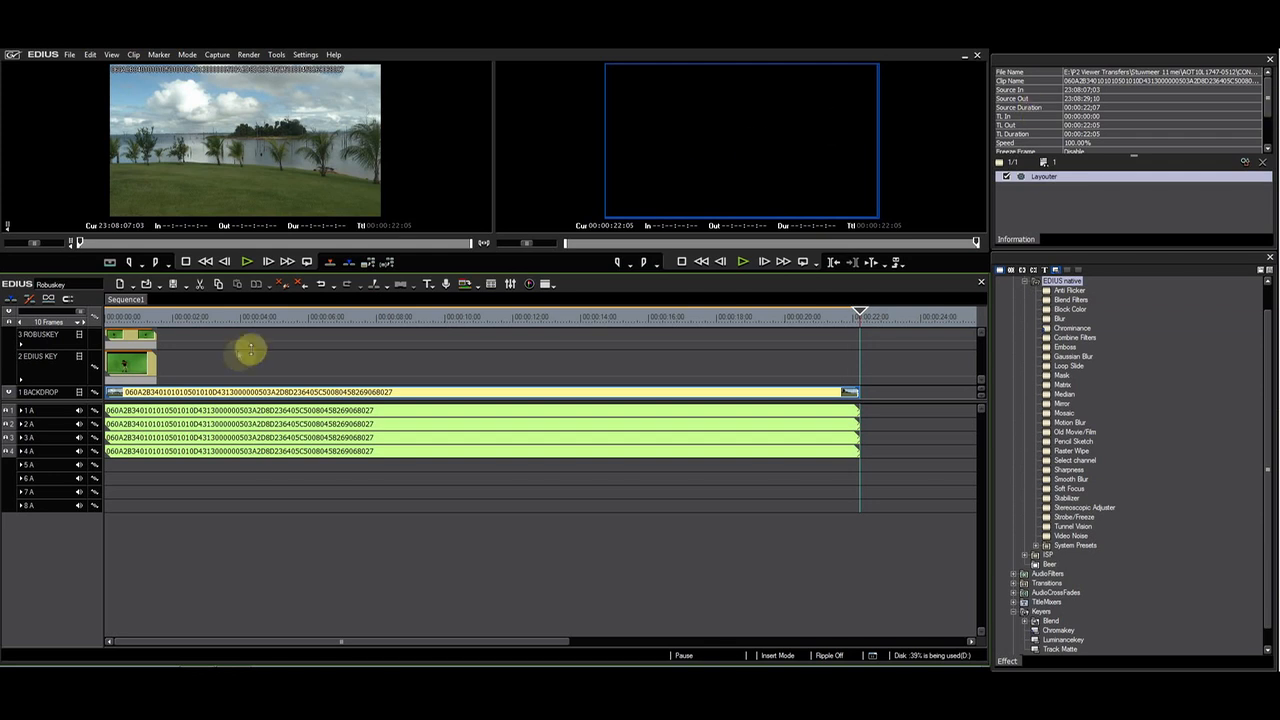
Select the short dancer clip on the top timeline track.
left_click(158, 316)
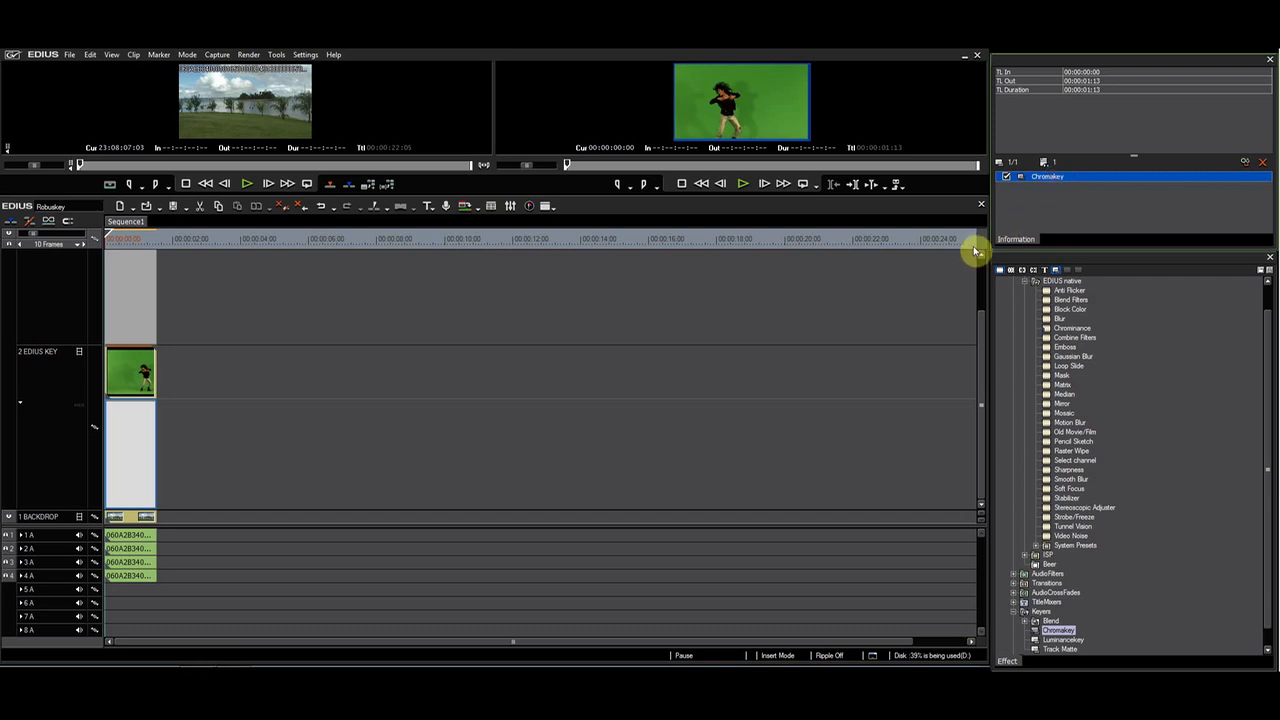
mouse_move(32, 404)
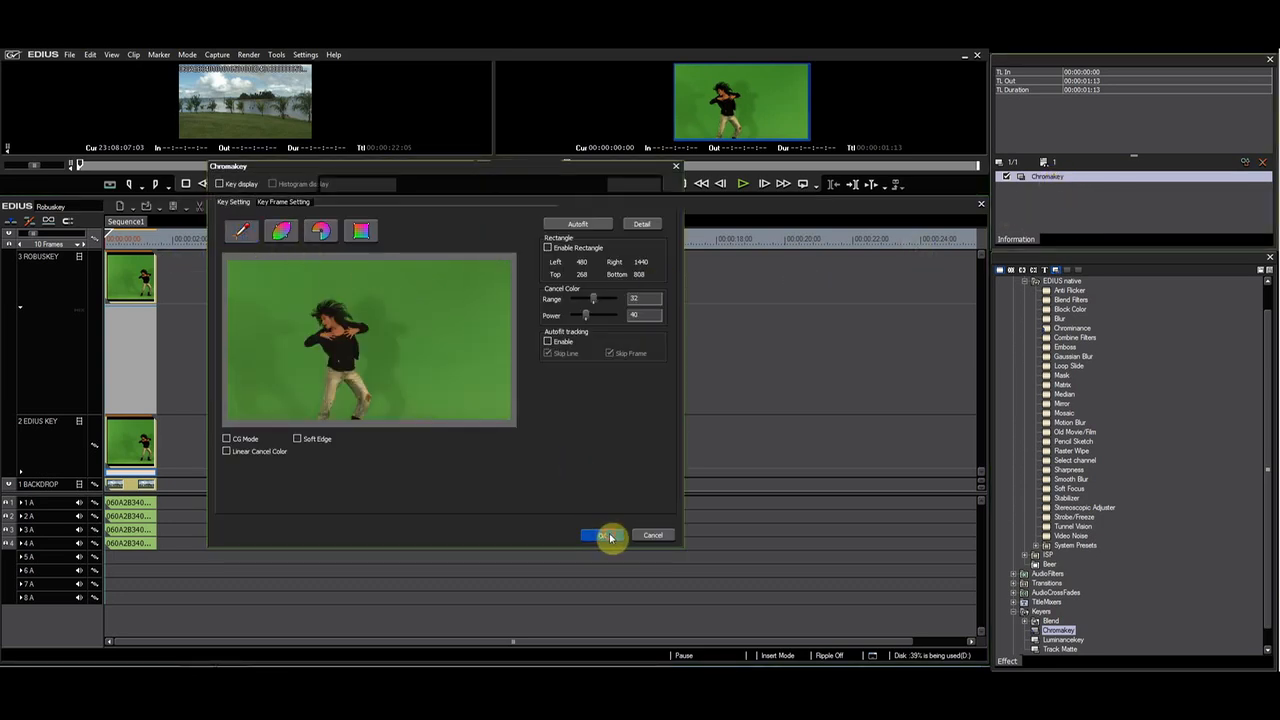
Confirm the native Chromakey settings on the EDIUS KEY track clip.
left_click(598, 534)
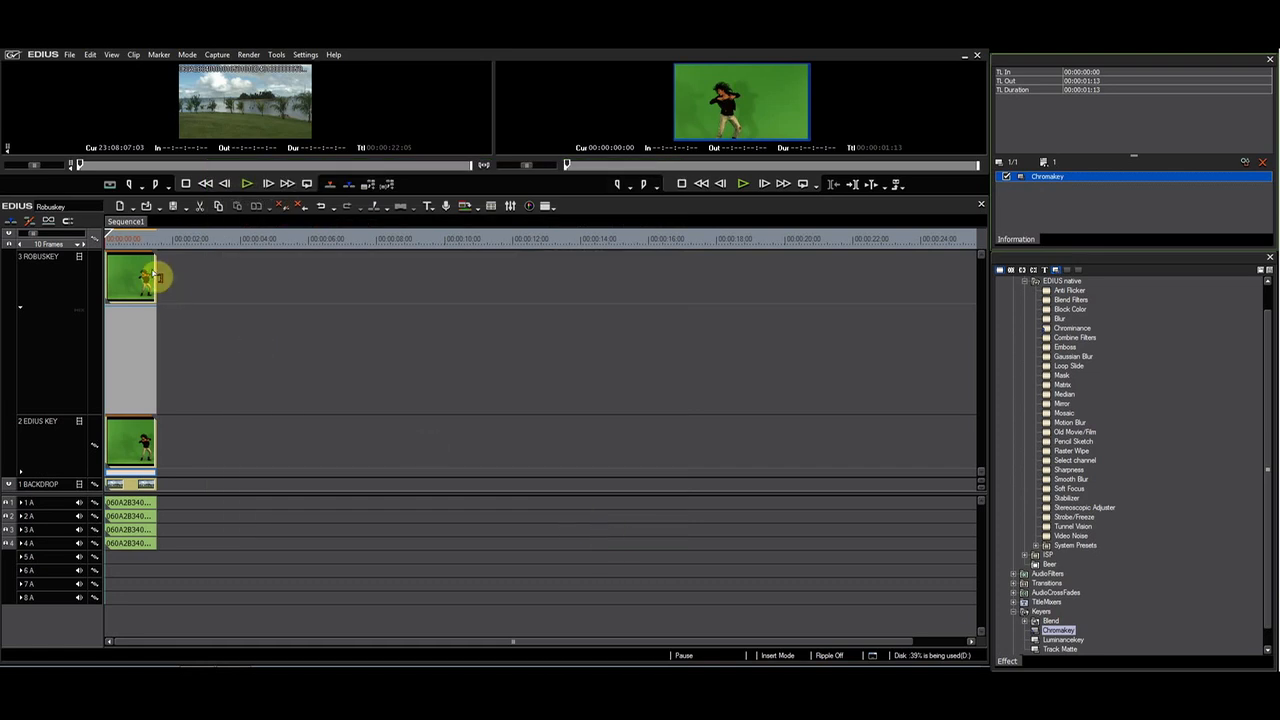
left_click(1036, 582)
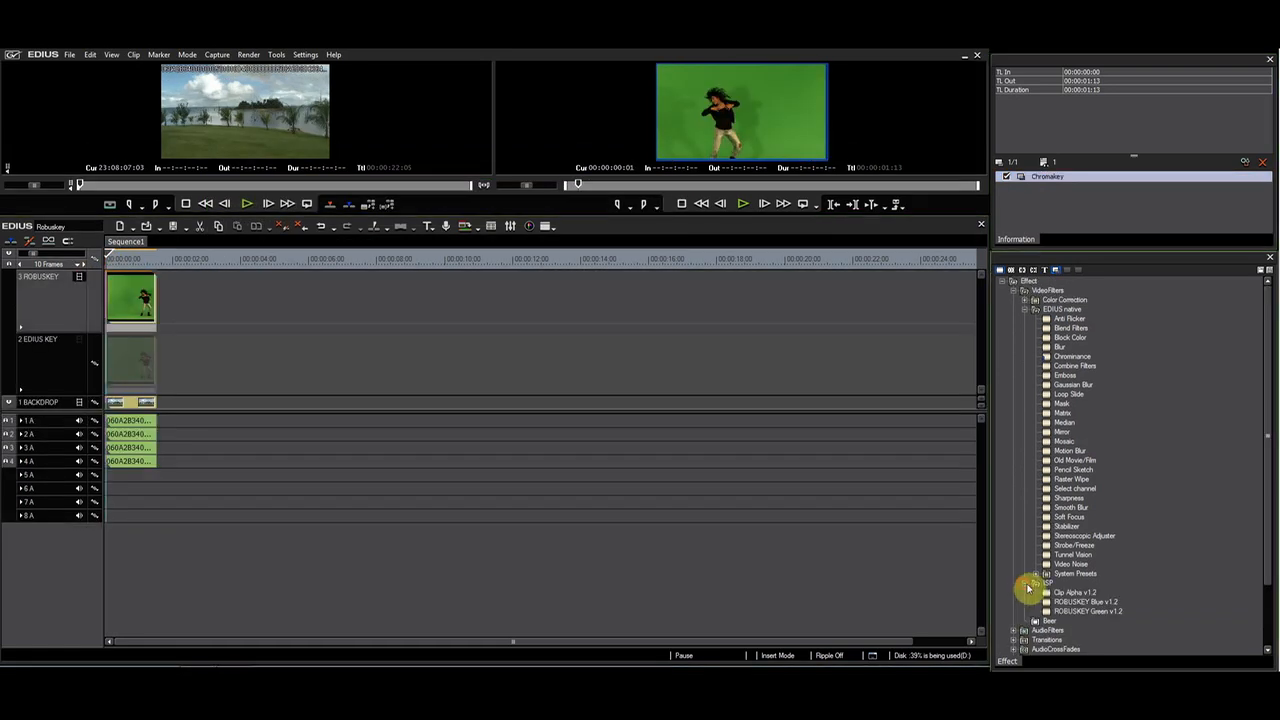
Apply ROBUSKEY Green v1.2, sample the green background and confirm the key.
left_click(1088, 612)
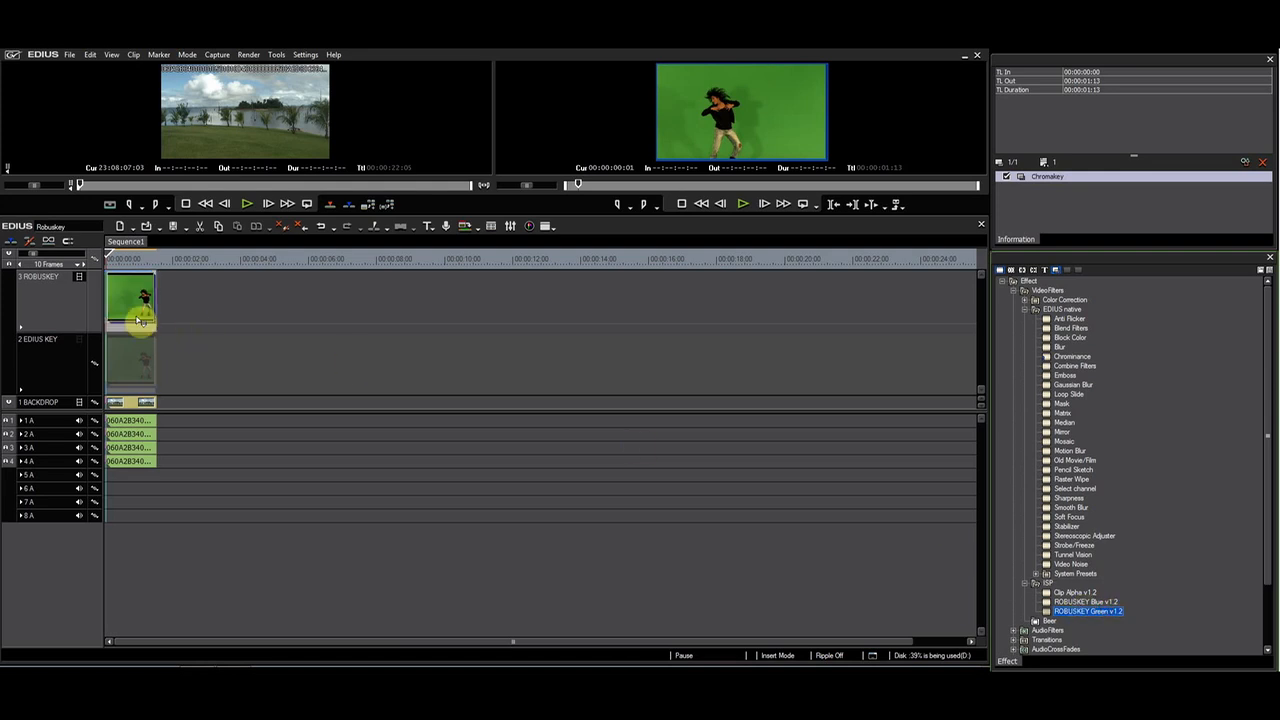
double_click(1088, 612)
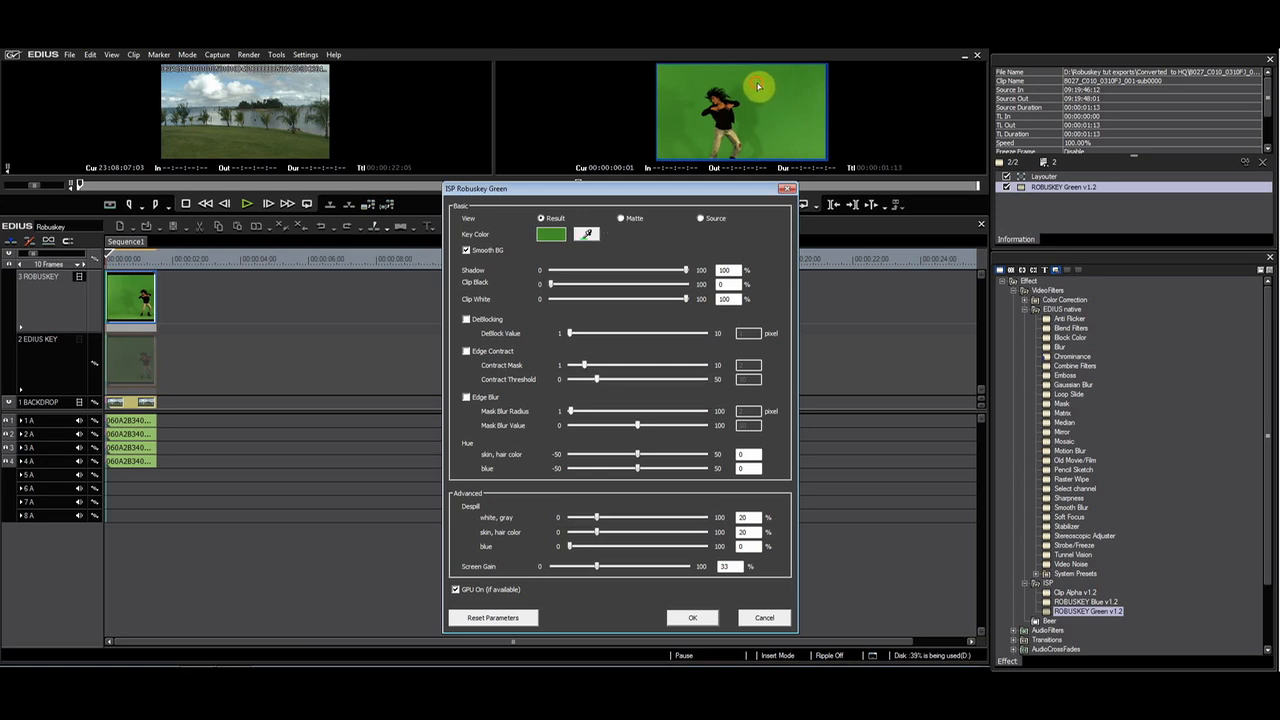
left_click(692, 616)
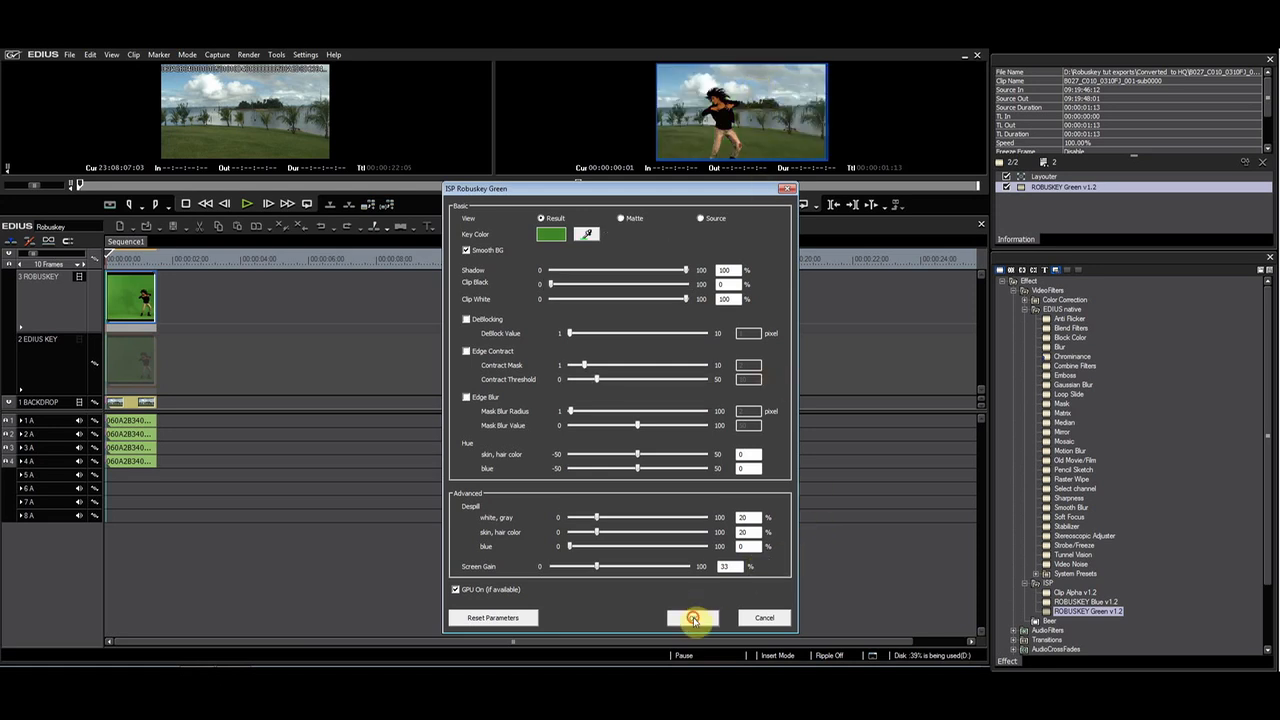
left_click(692, 616)
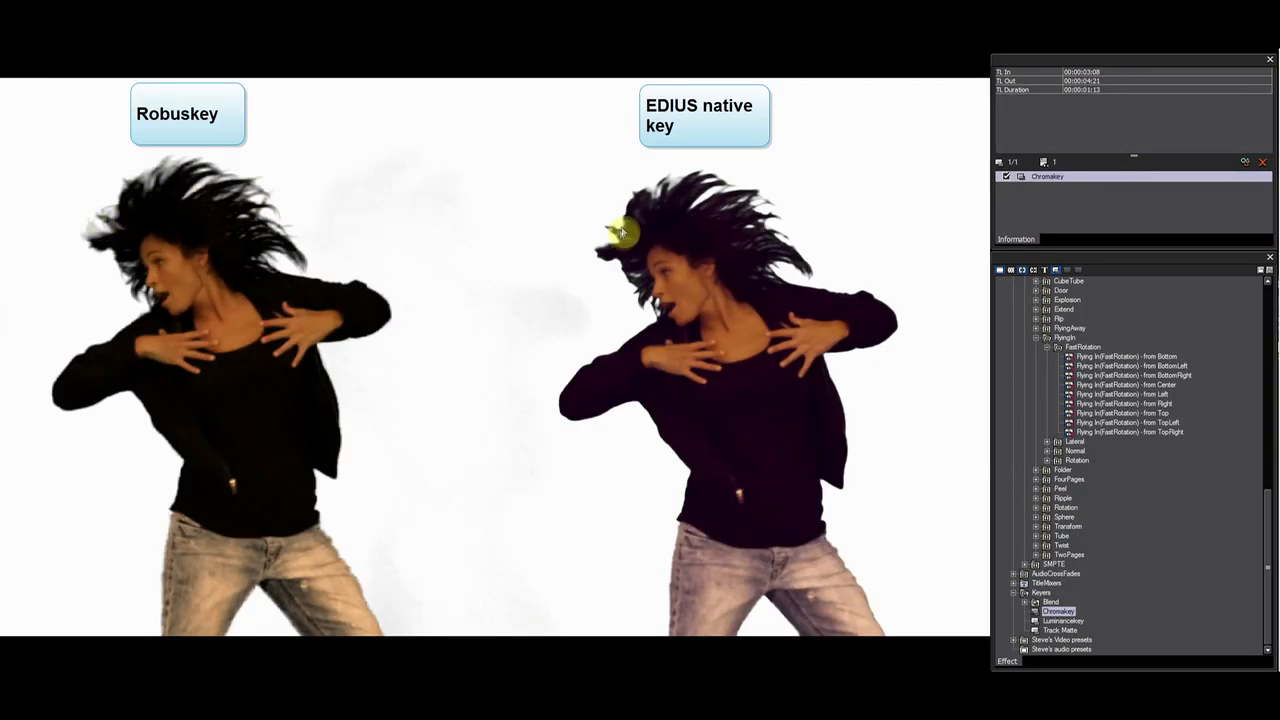
mouse_move(756, 282)
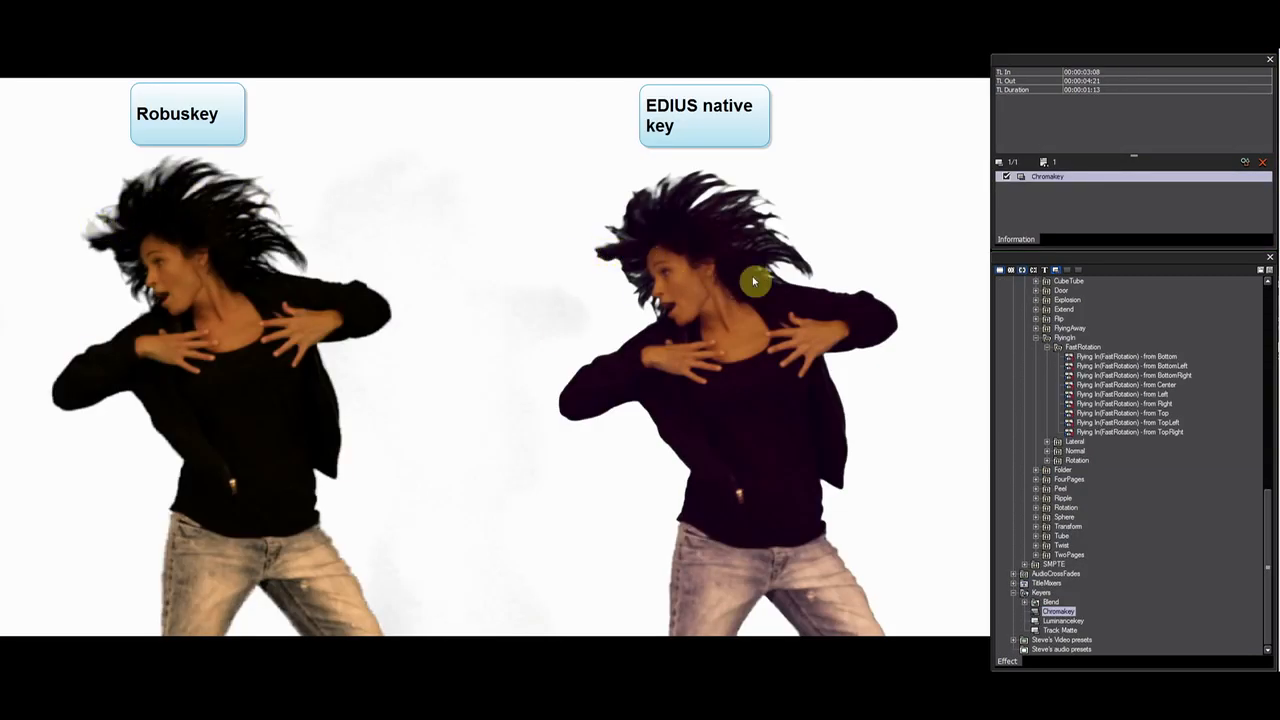
mouse_move(290, 232)
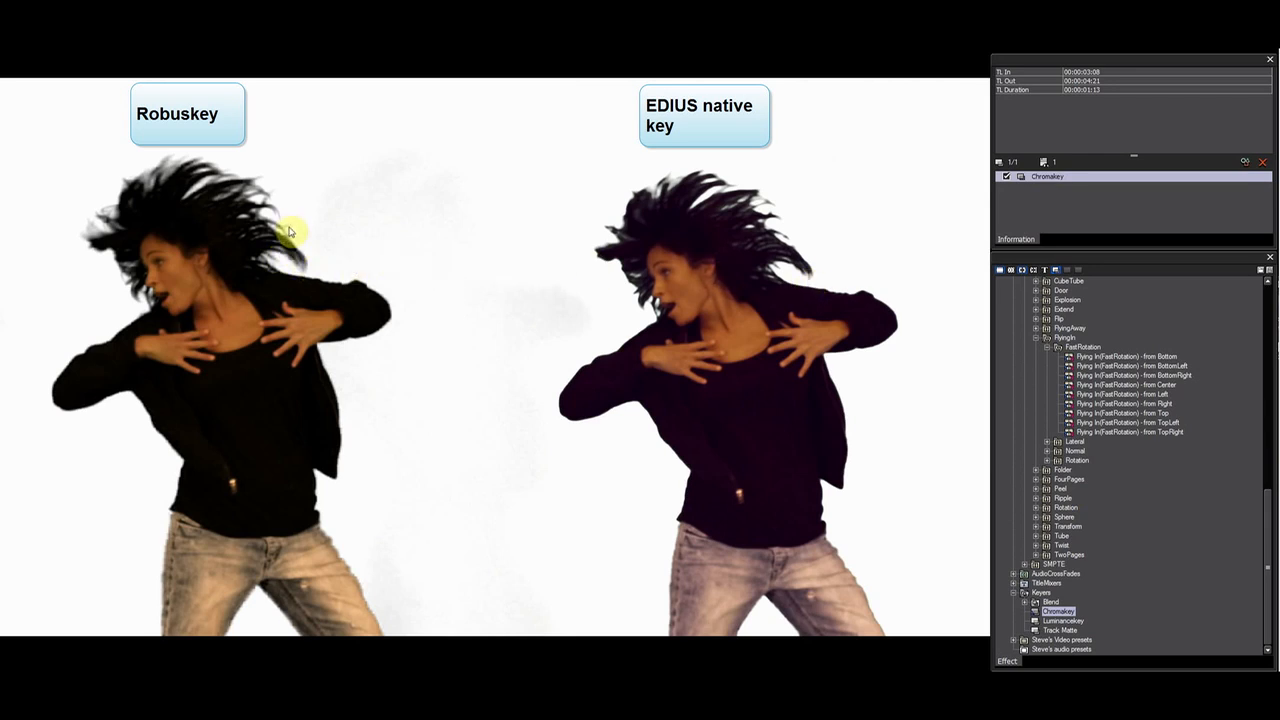
mouse_move(212, 156)
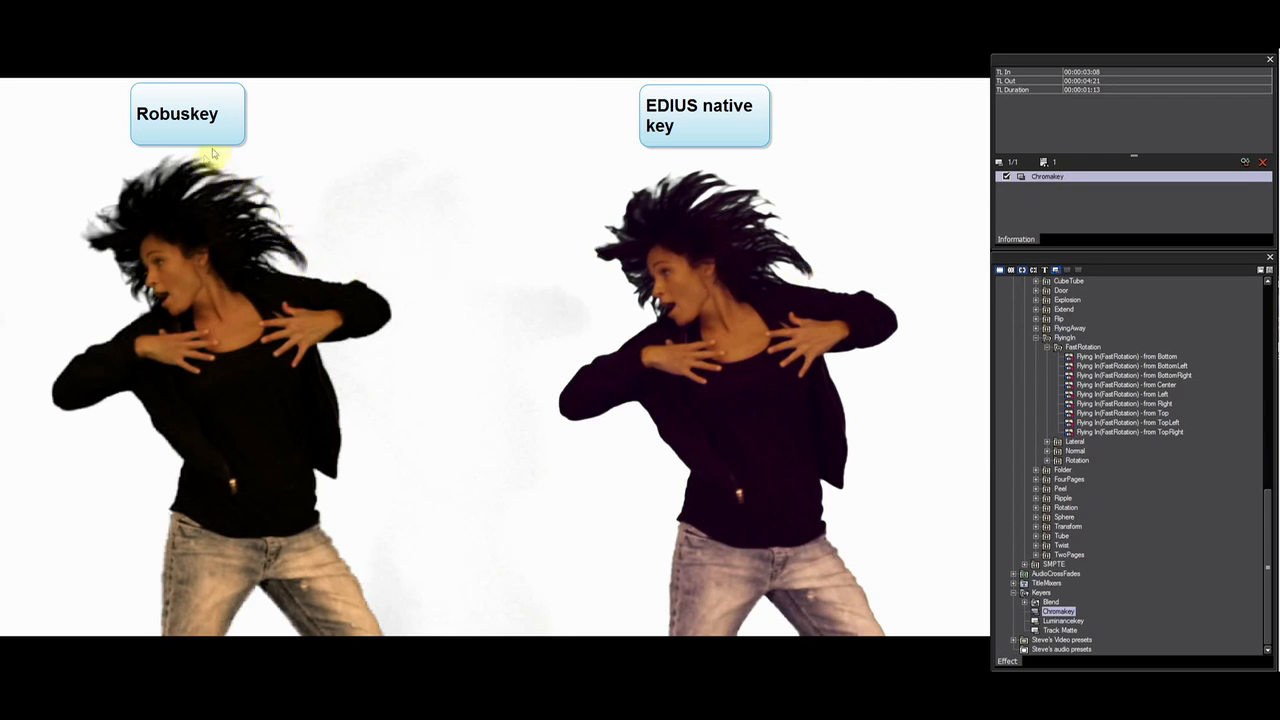
mouse_move(218, 164)
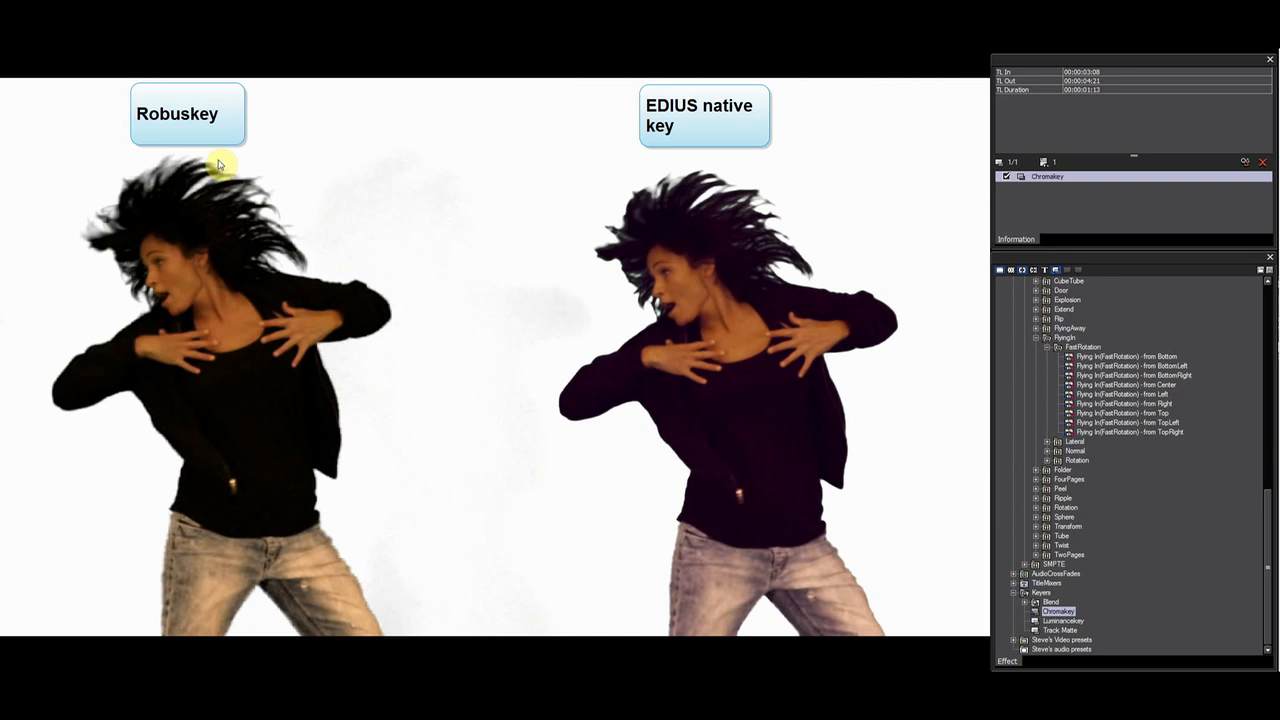
mouse_move(750, 304)
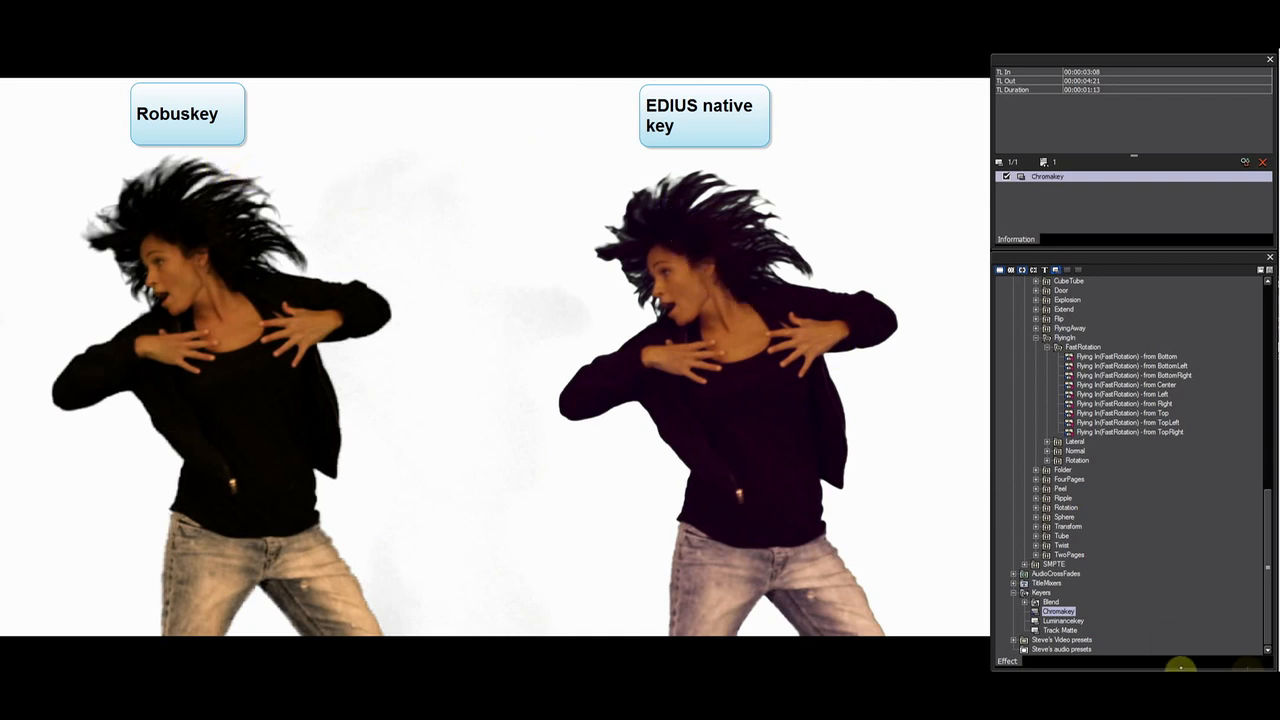
mouse_move(588, 252)
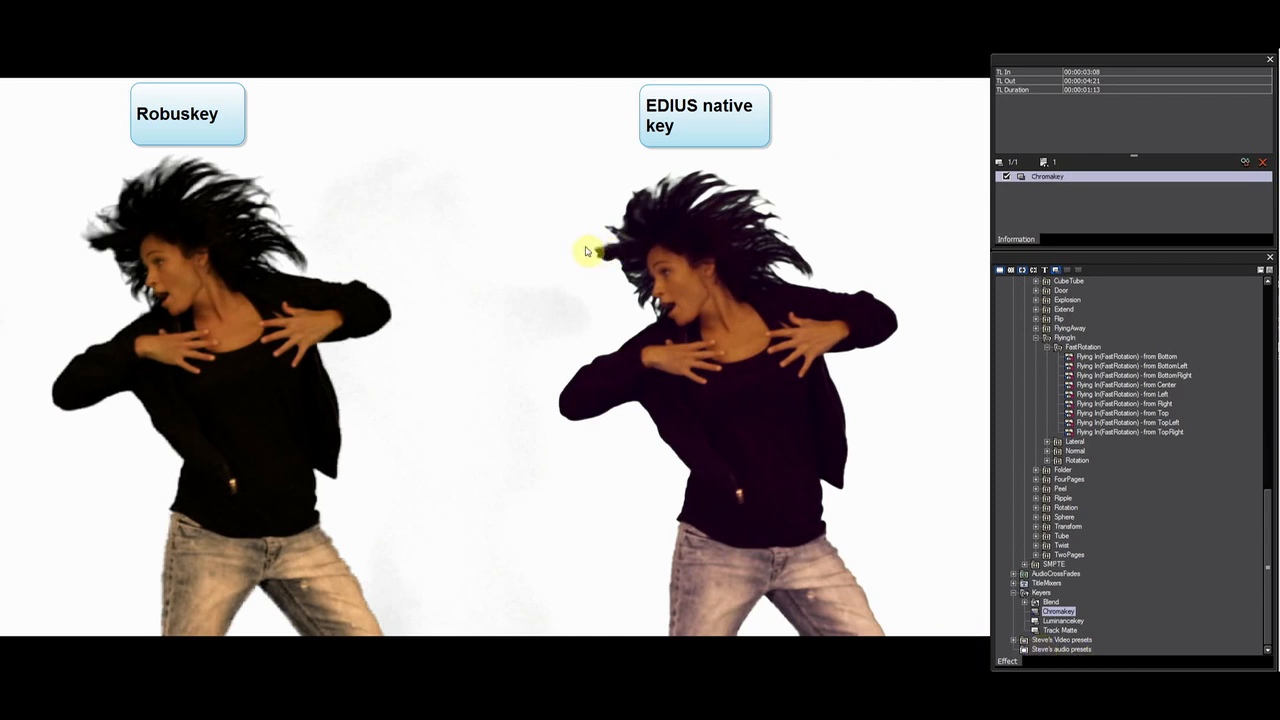
mouse_move(776, 236)
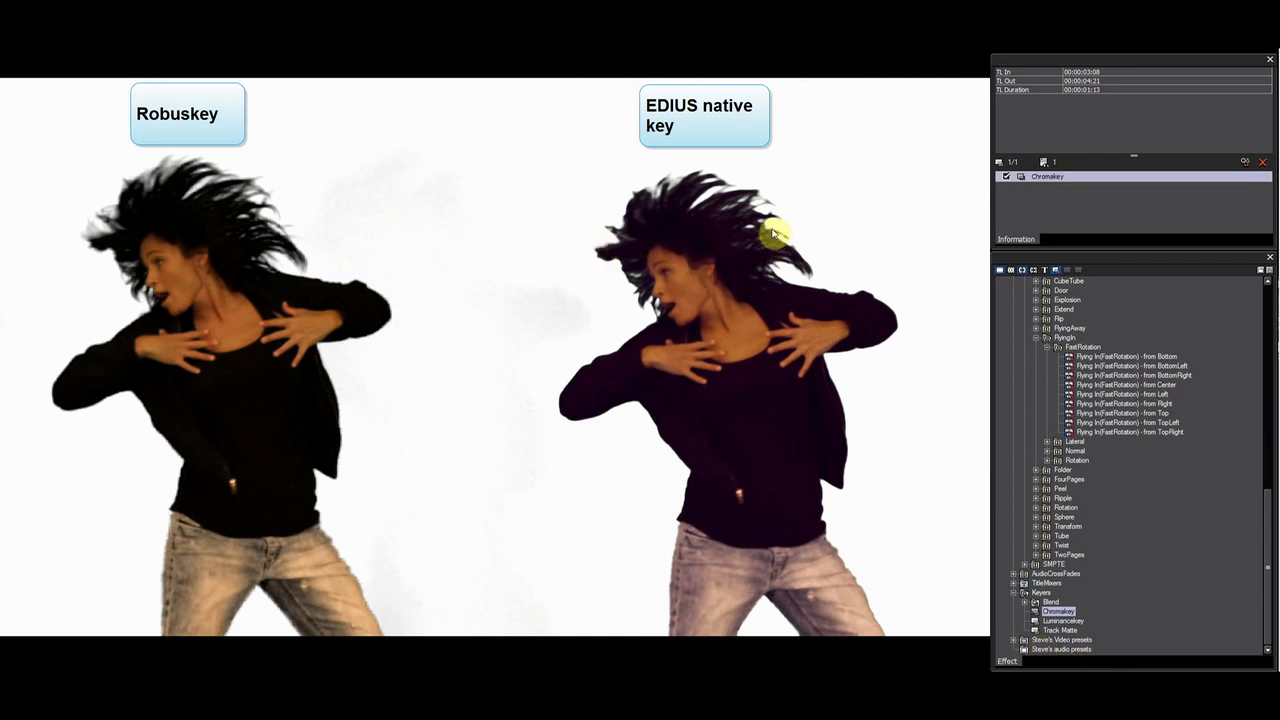
mouse_move(284, 258)
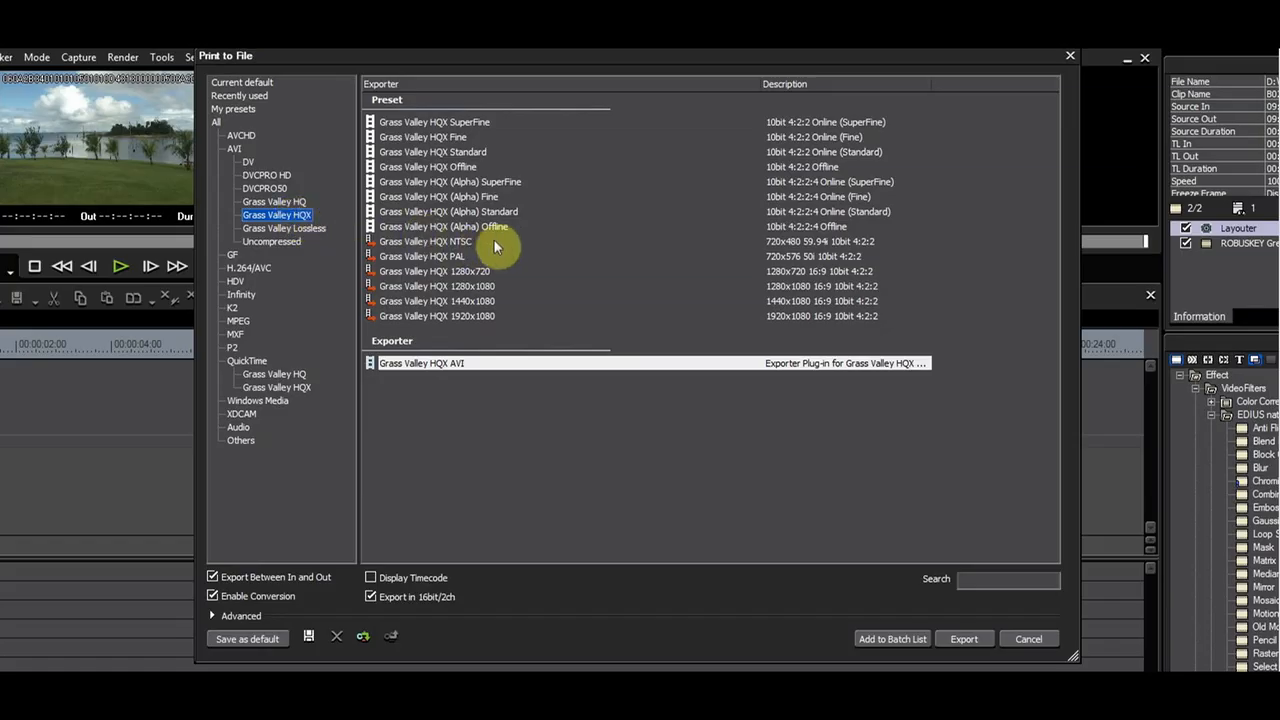
mouse_move(436, 180)
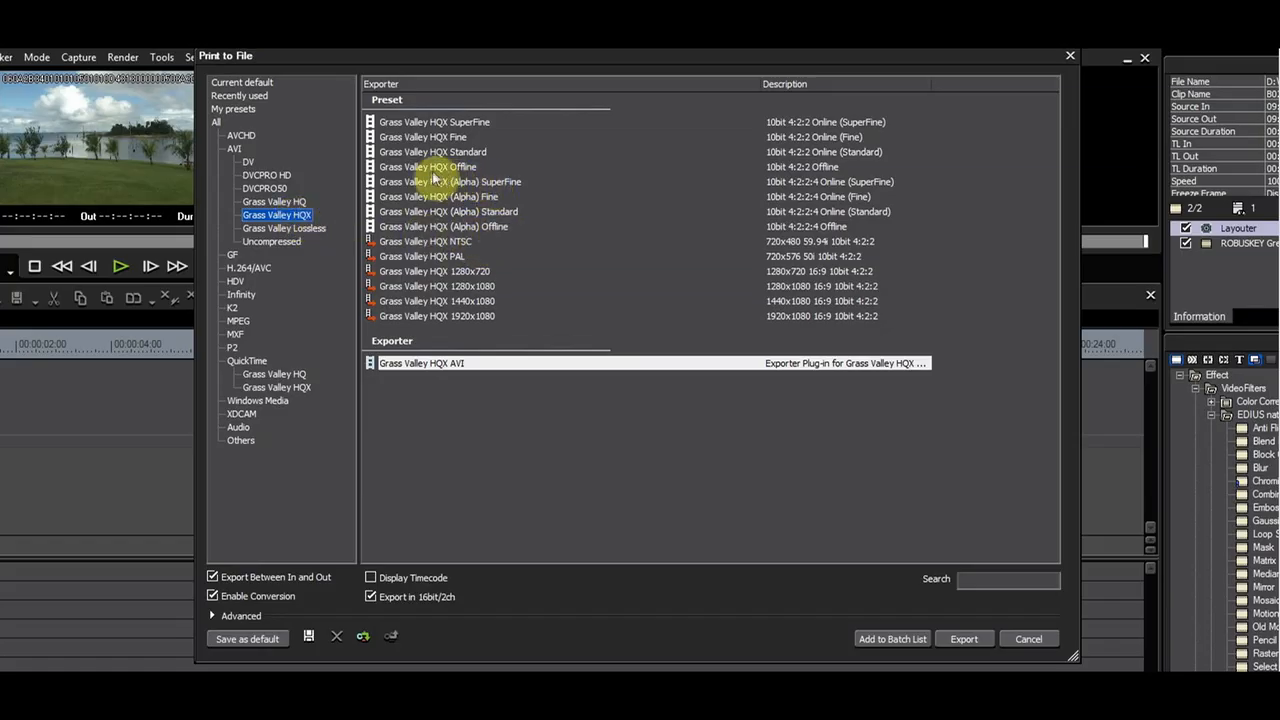
Choose the Grass Valley HQX (Alpha) Fine preset and start the export.
left_click(272, 200)
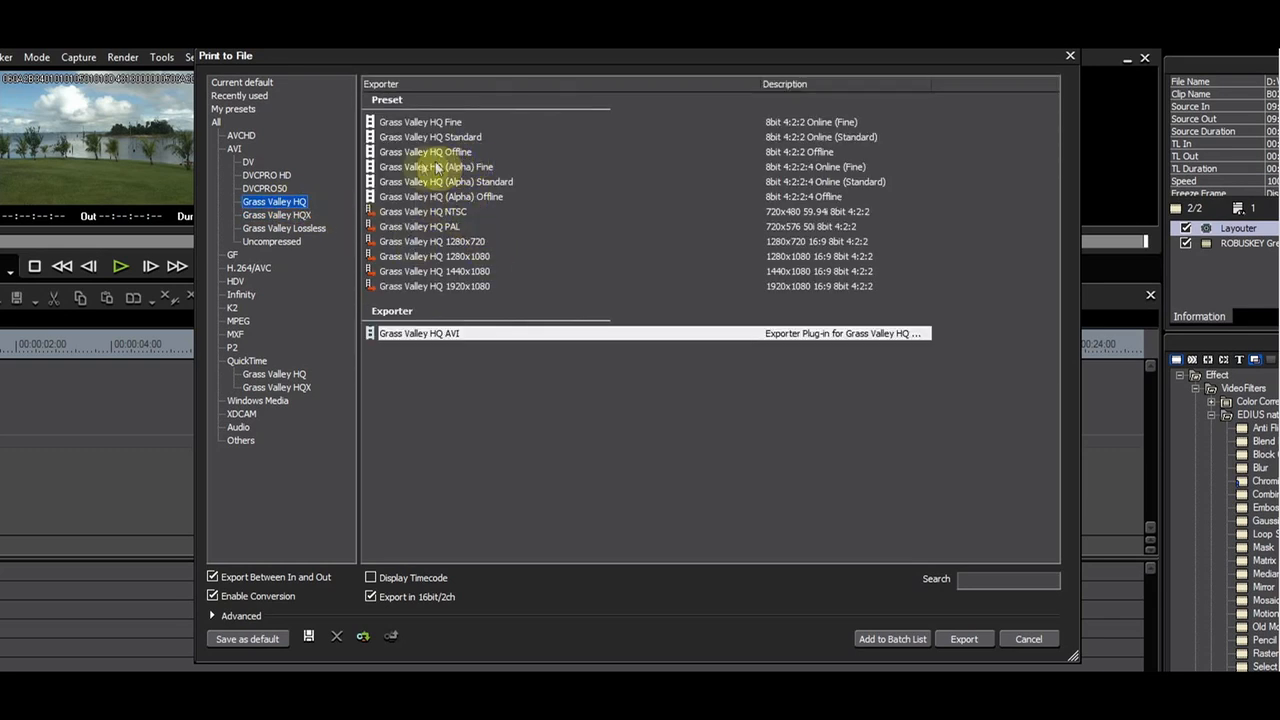
mouse_move(476, 332)
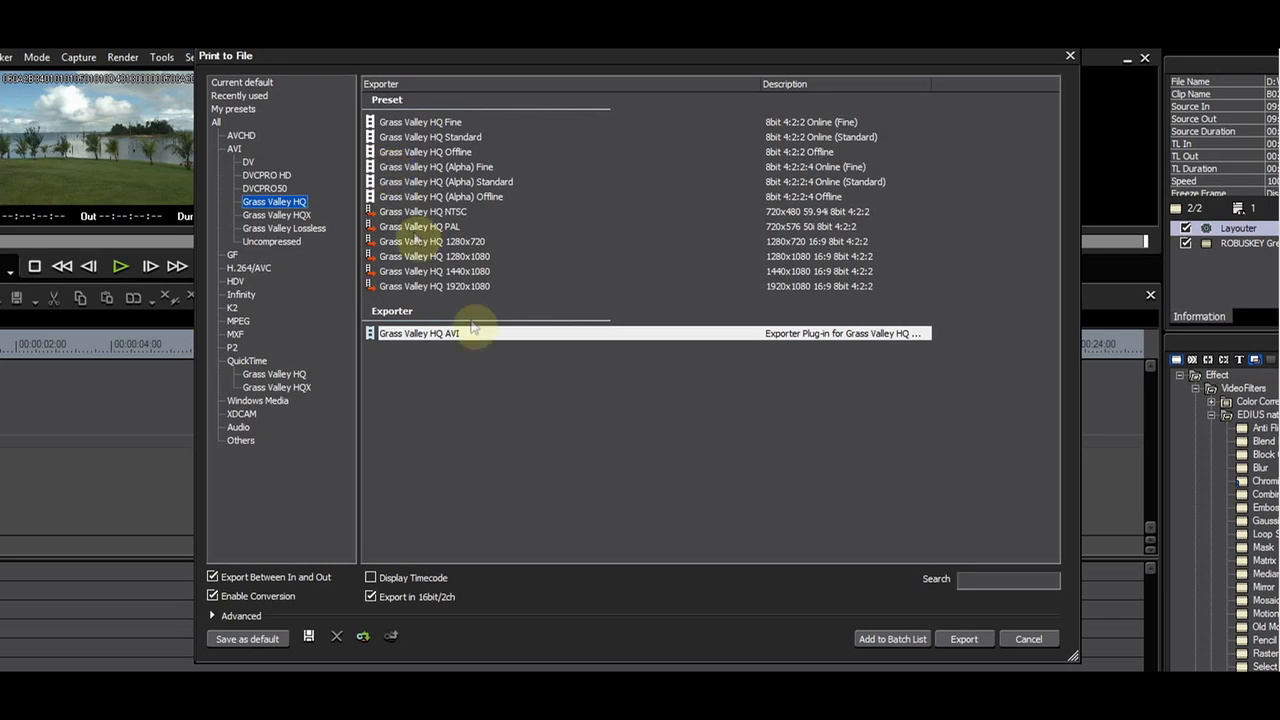
mouse_move(500, 220)
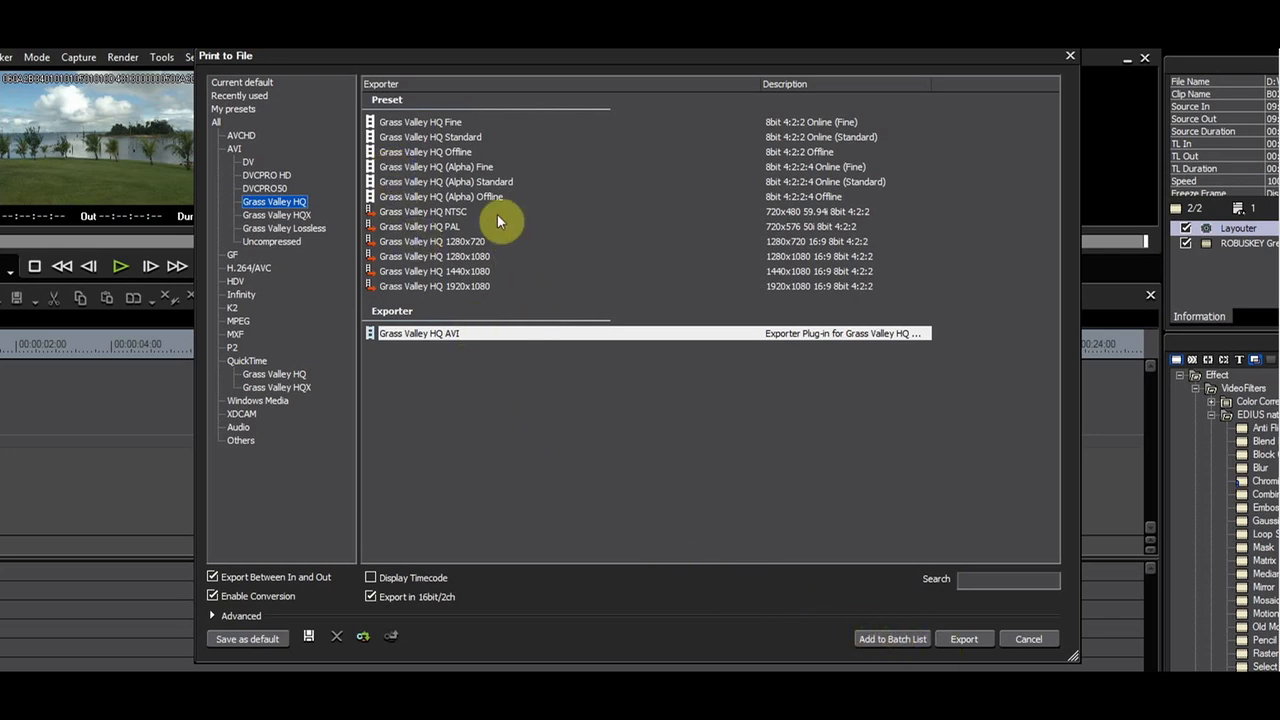
left_click(276, 216)
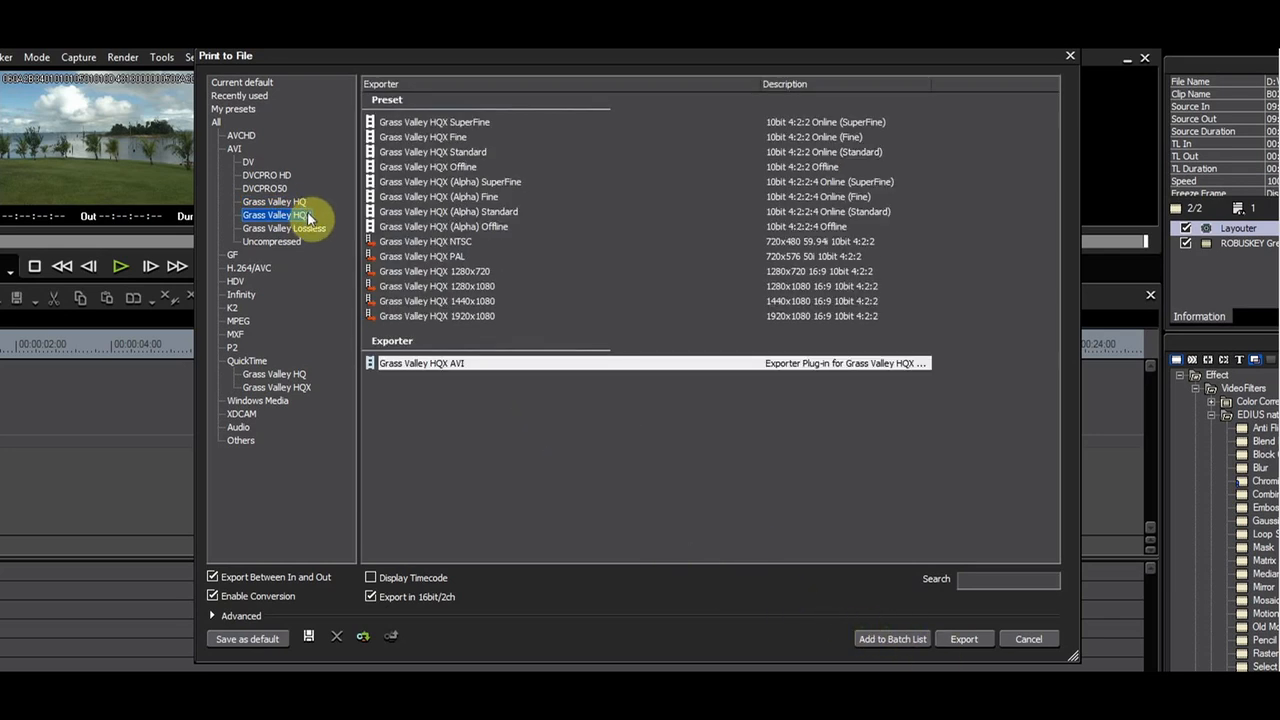
left_click(438, 196)
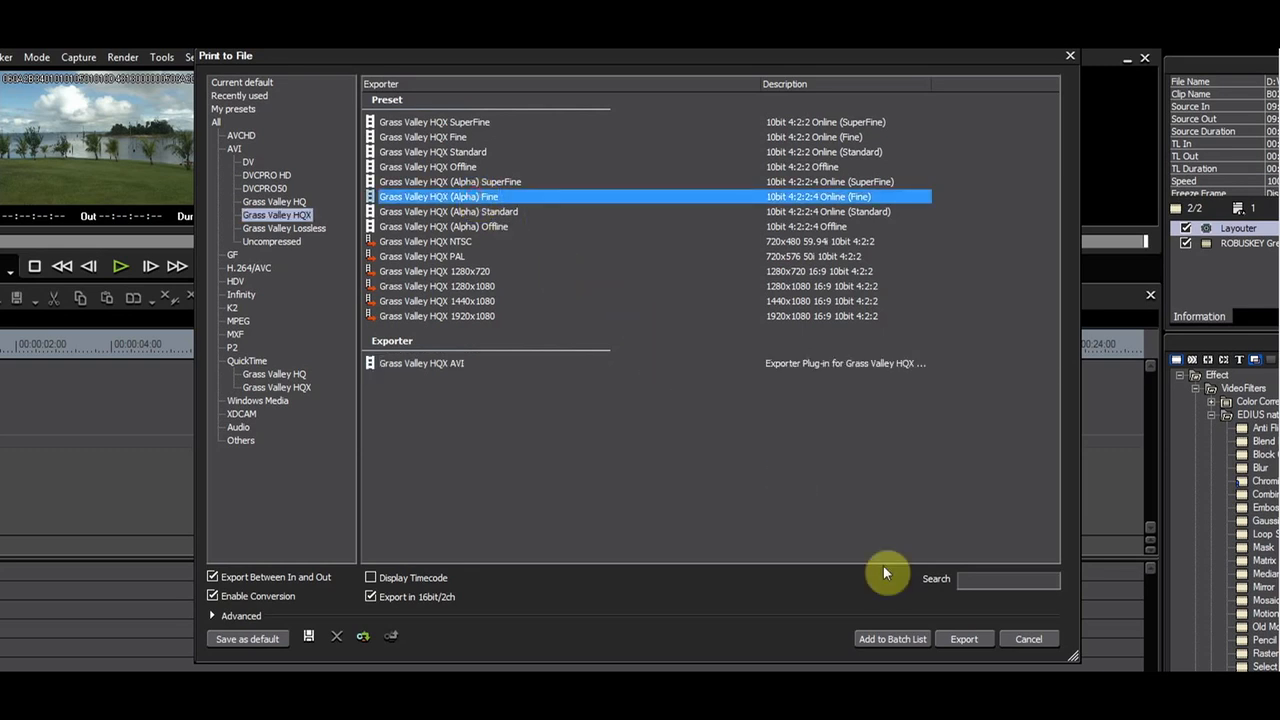
left_click(964, 640)
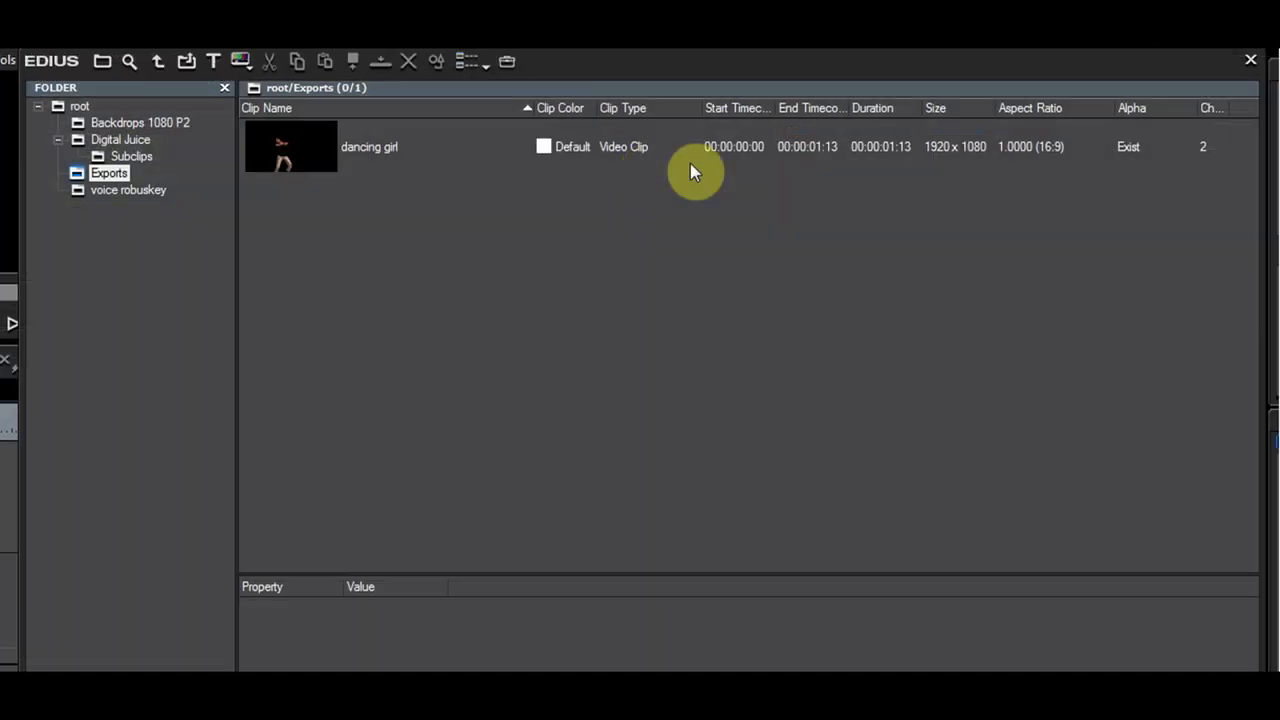
mouse_move(1124, 140)
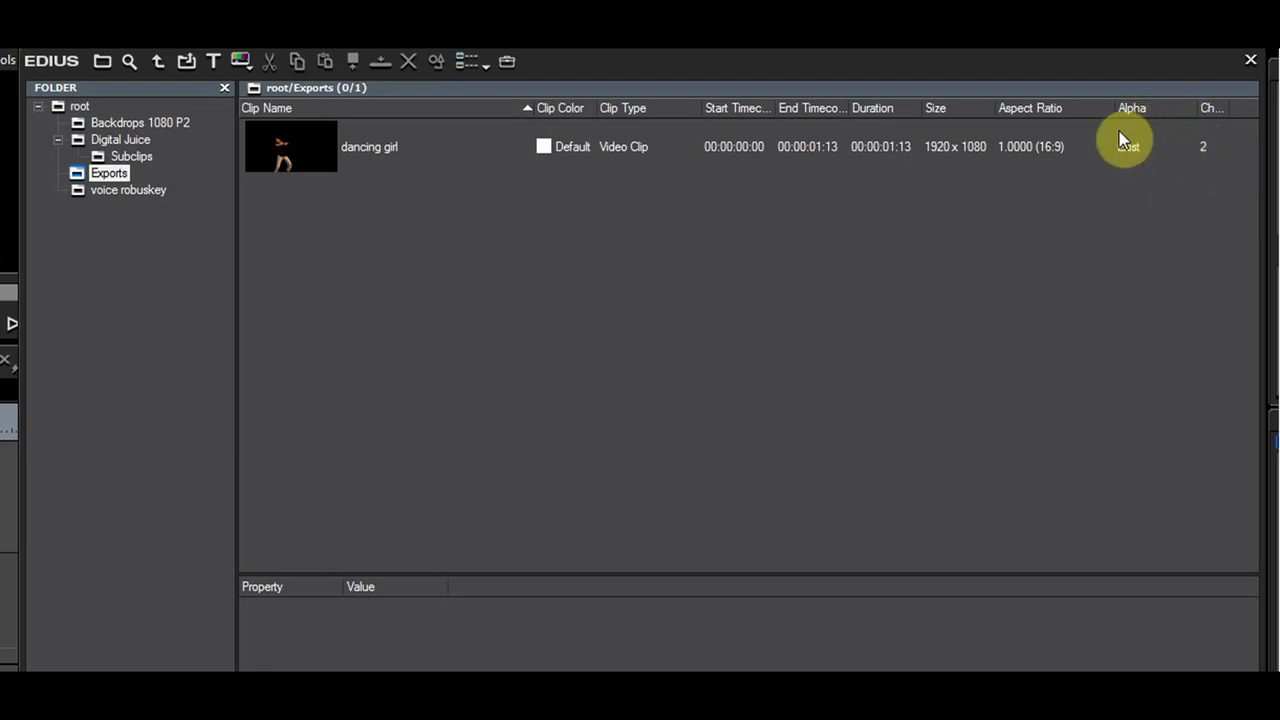
mouse_move(510, 170)
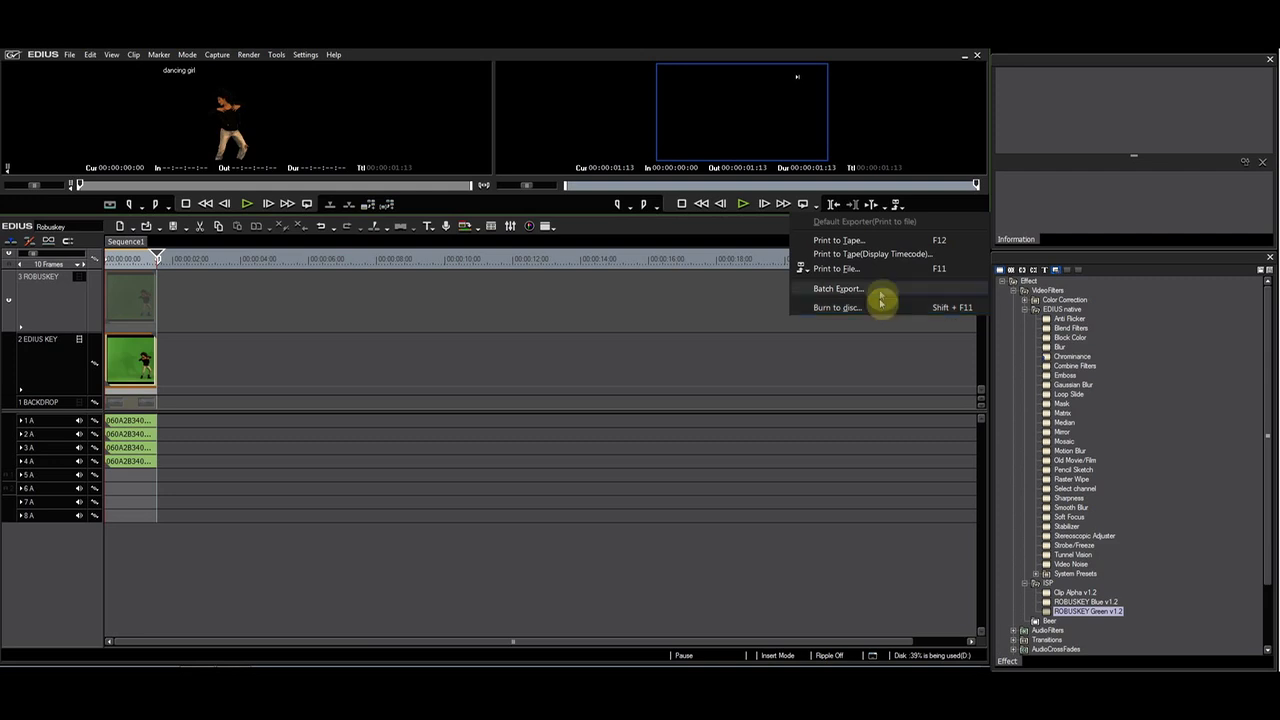
Export with HQX (Alpha) Fine and save the file as 'dancing EDIUS native'.
left_click(836, 268)
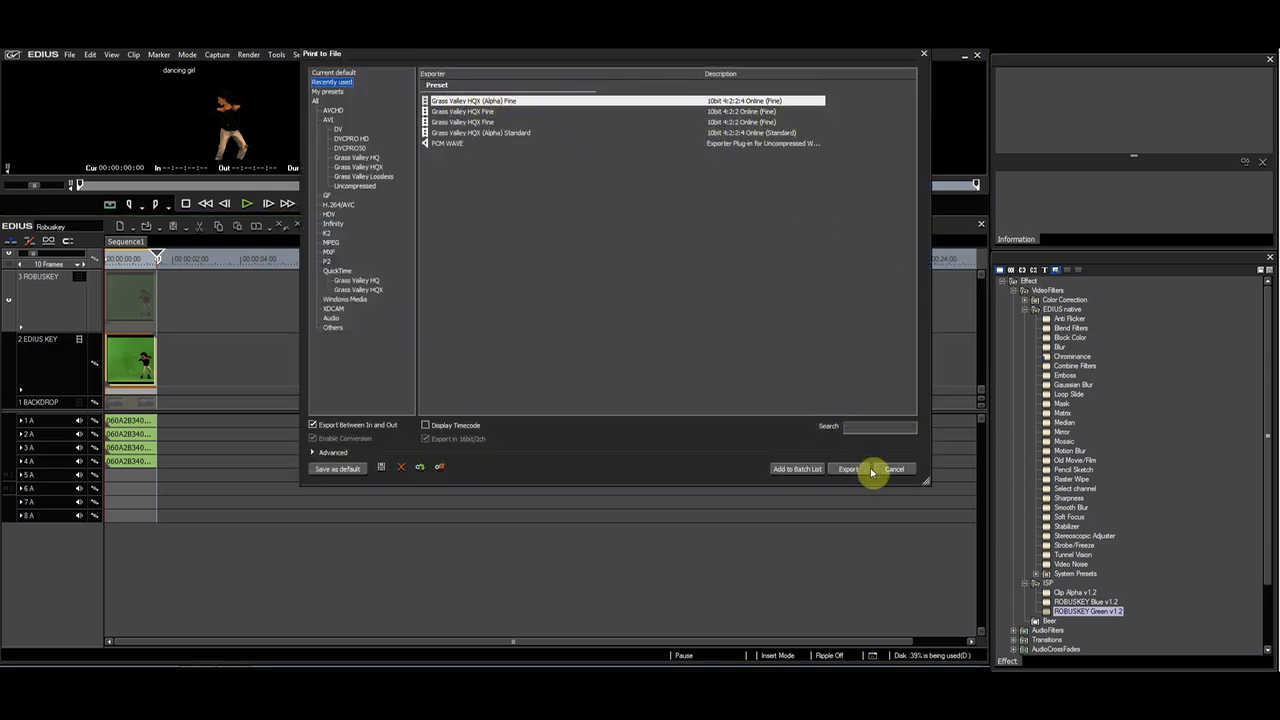
left_click(848, 468)
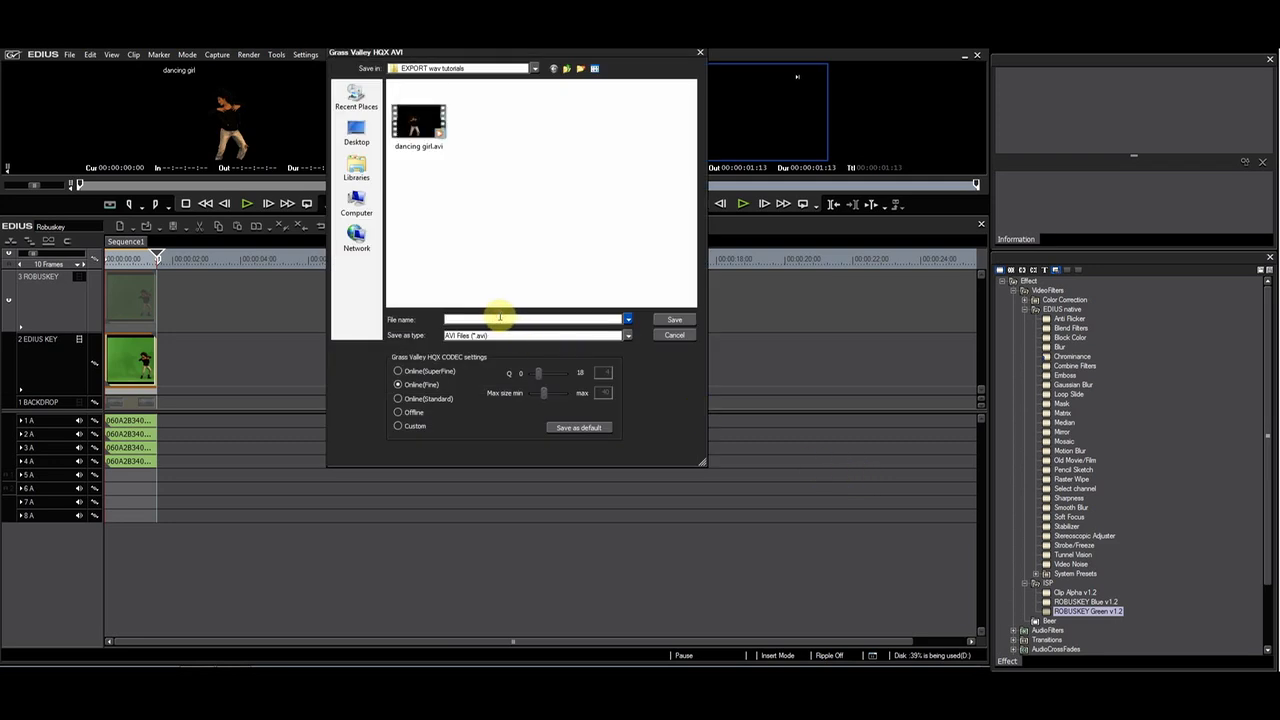
type("dancing EDIUS native")
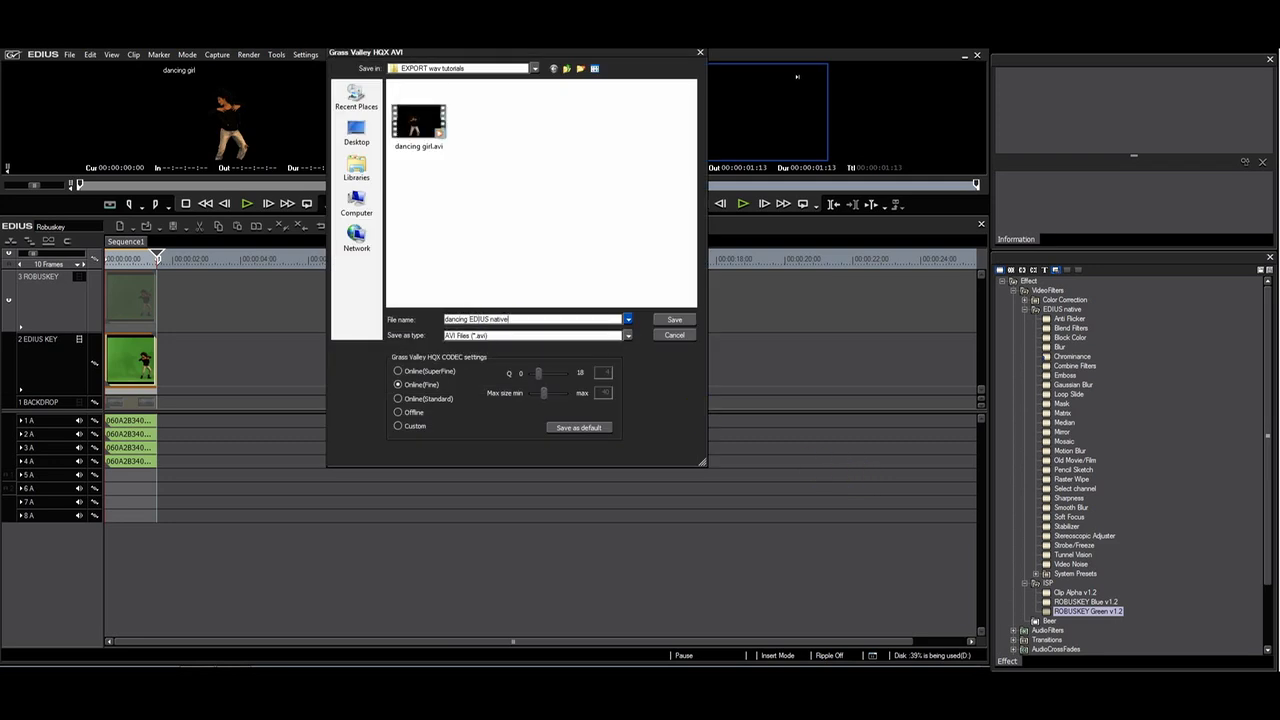
left_click(674, 320)
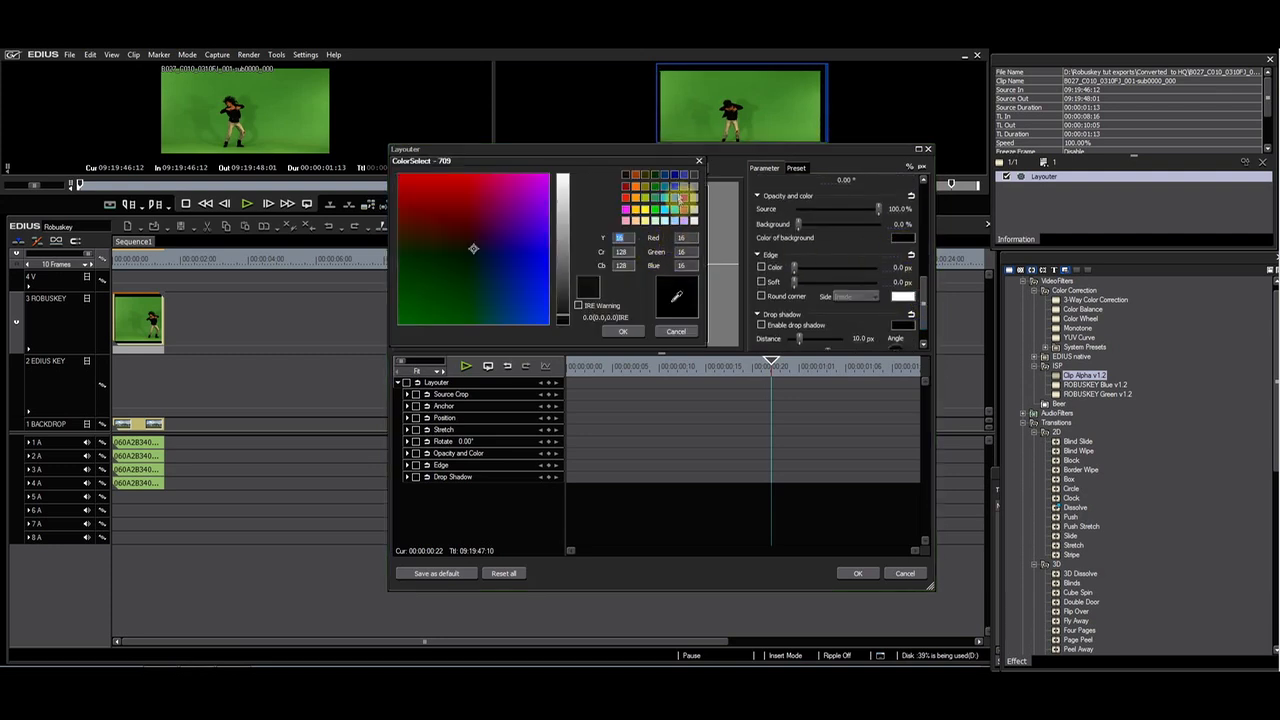
Confirm the Layouter background colour and accept the Clip Alpha key settings.
left_click(622, 332)
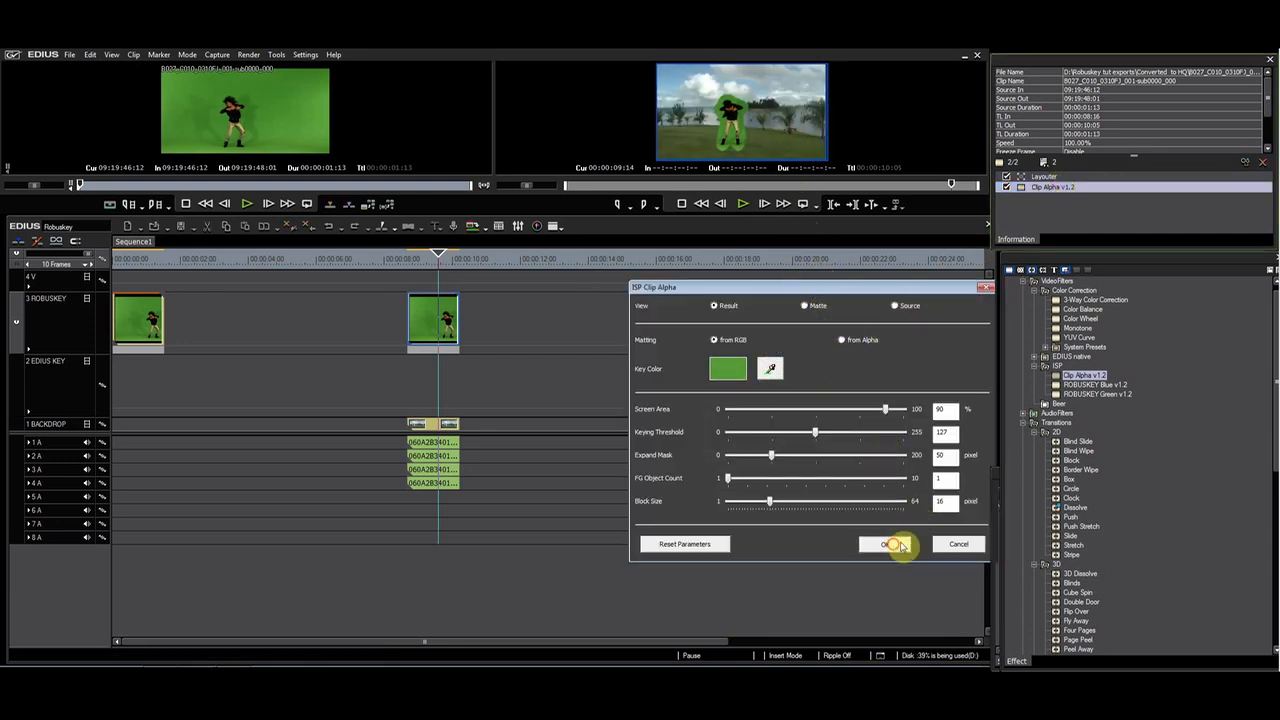
left_click(884, 544)
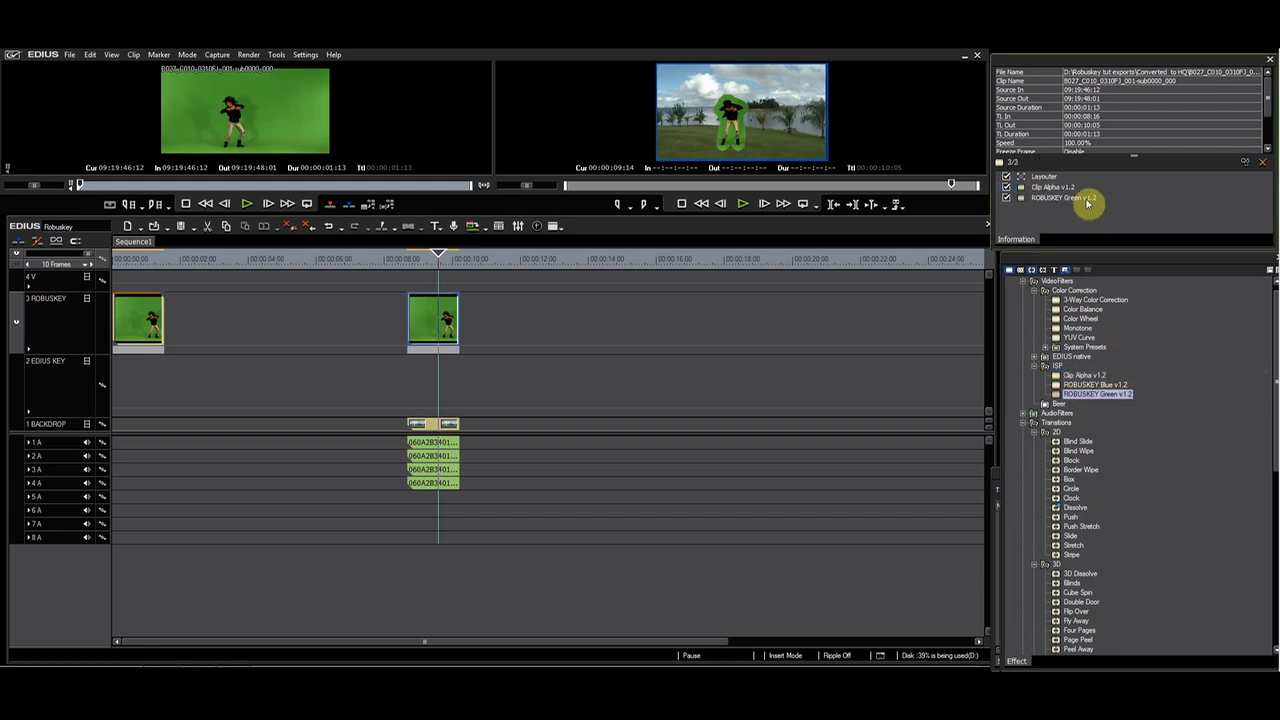
In RobusKey Green, sample the green screen as key colour and adjust the Advanced spill values.
double_click(1084, 198)
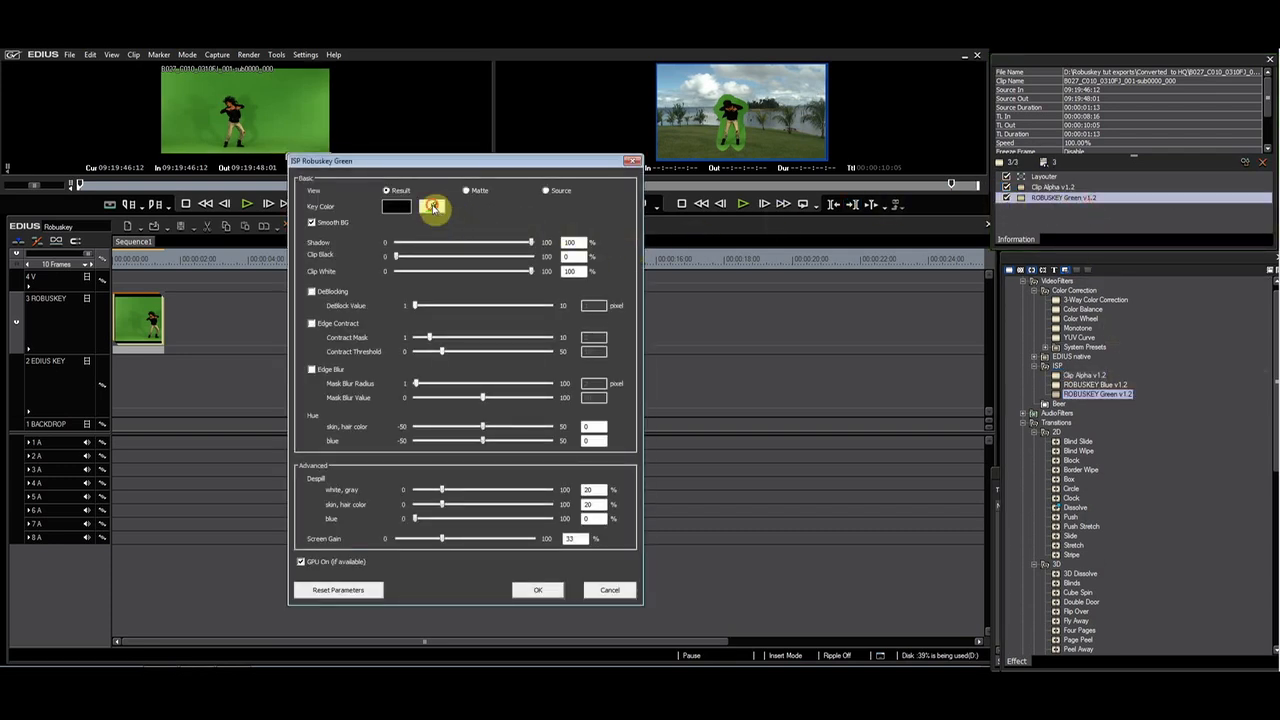
left_click(432, 208)
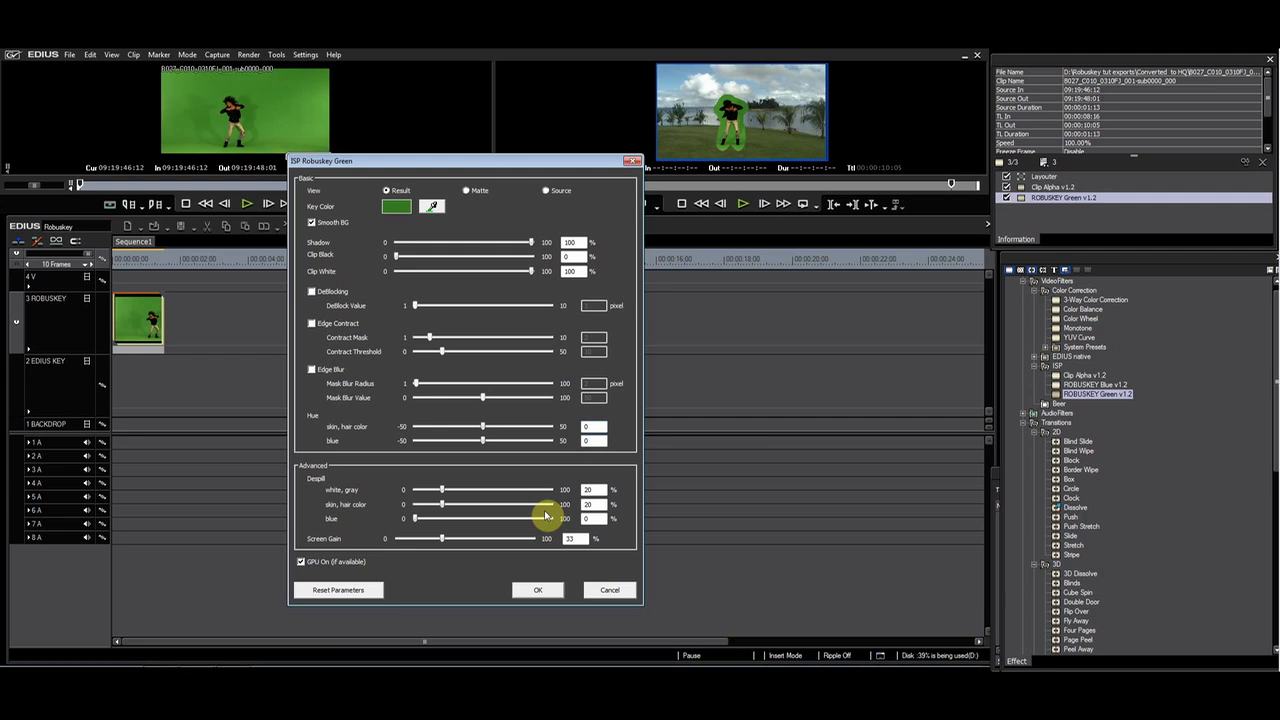
left_click(536, 588)
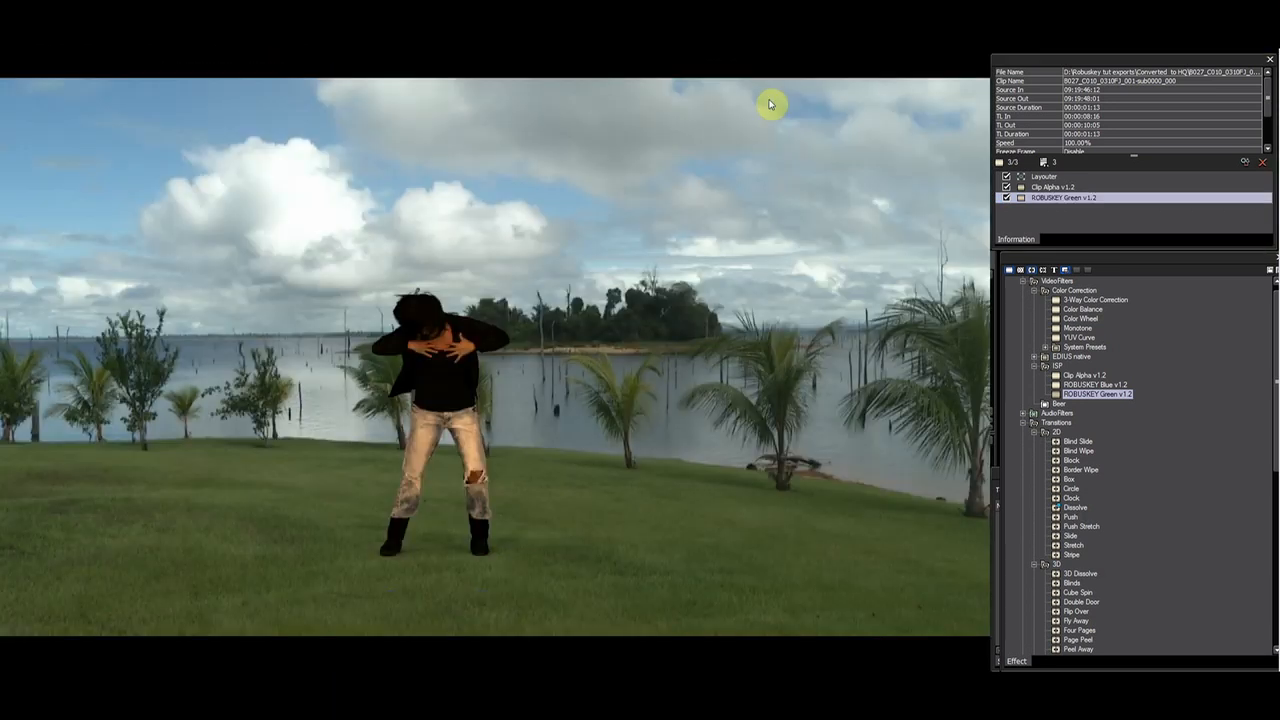
mouse_move(108, 474)
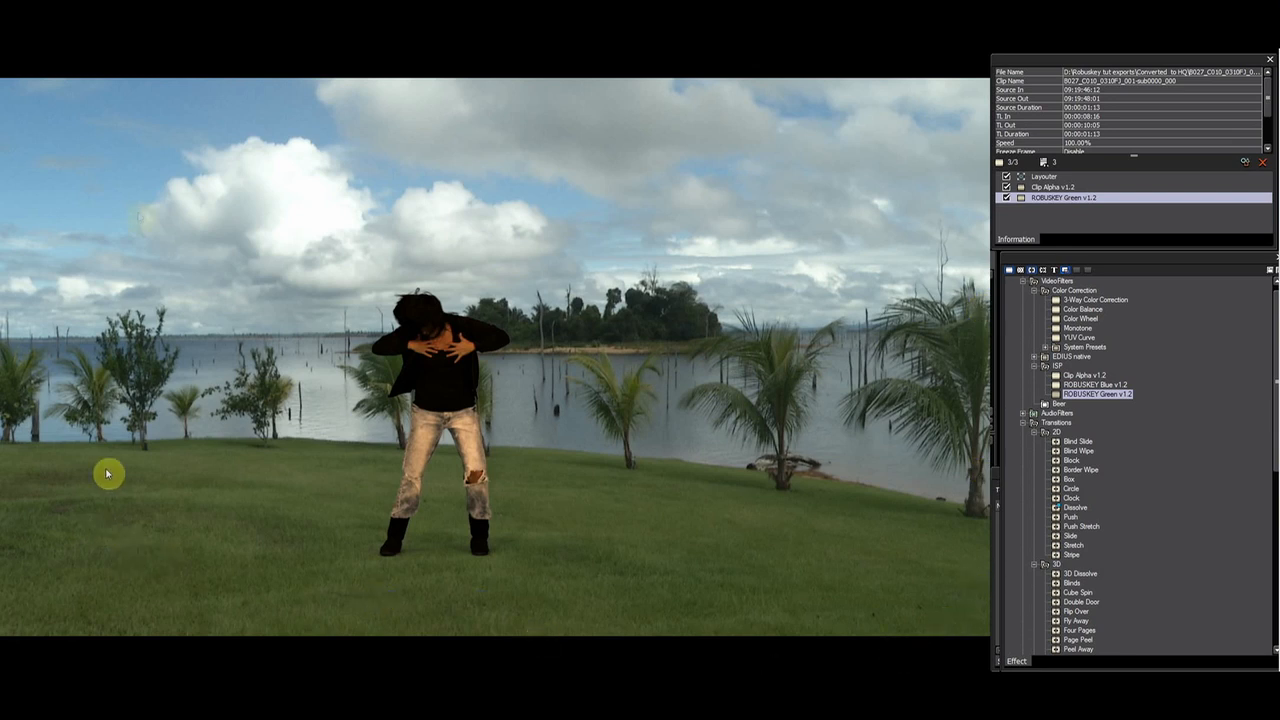
mouse_move(148, 140)
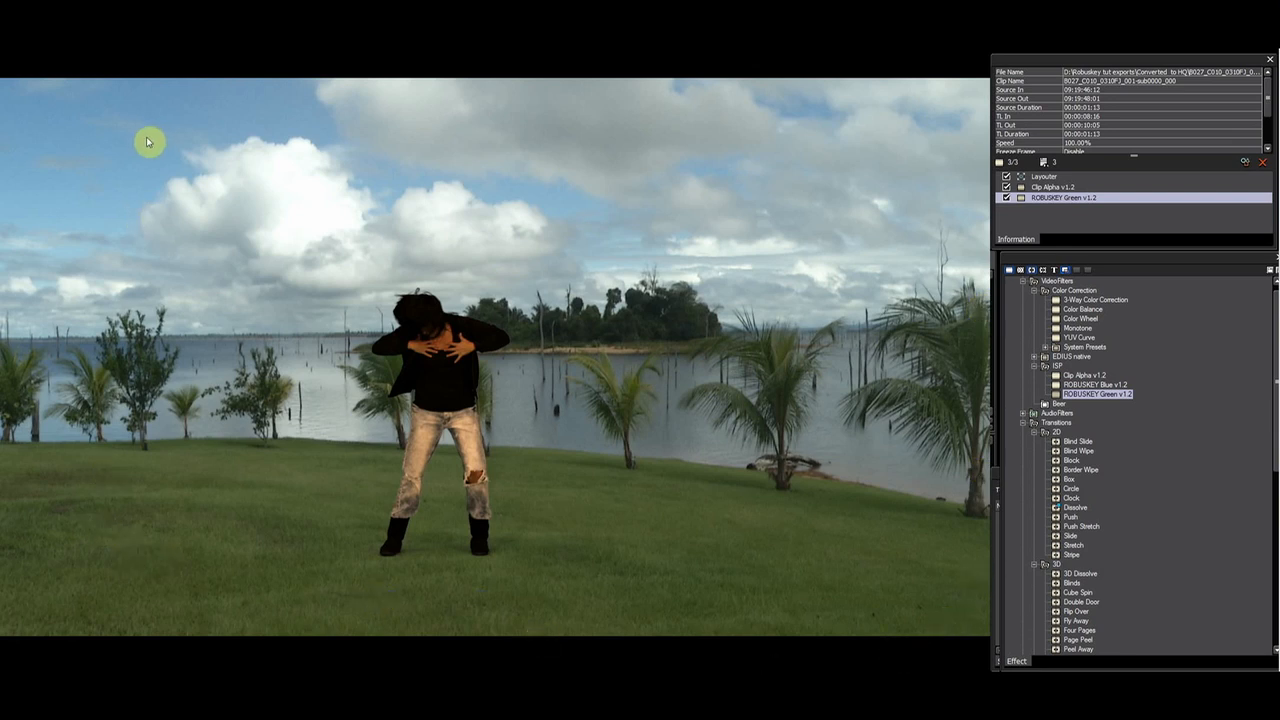
mouse_move(512, 186)
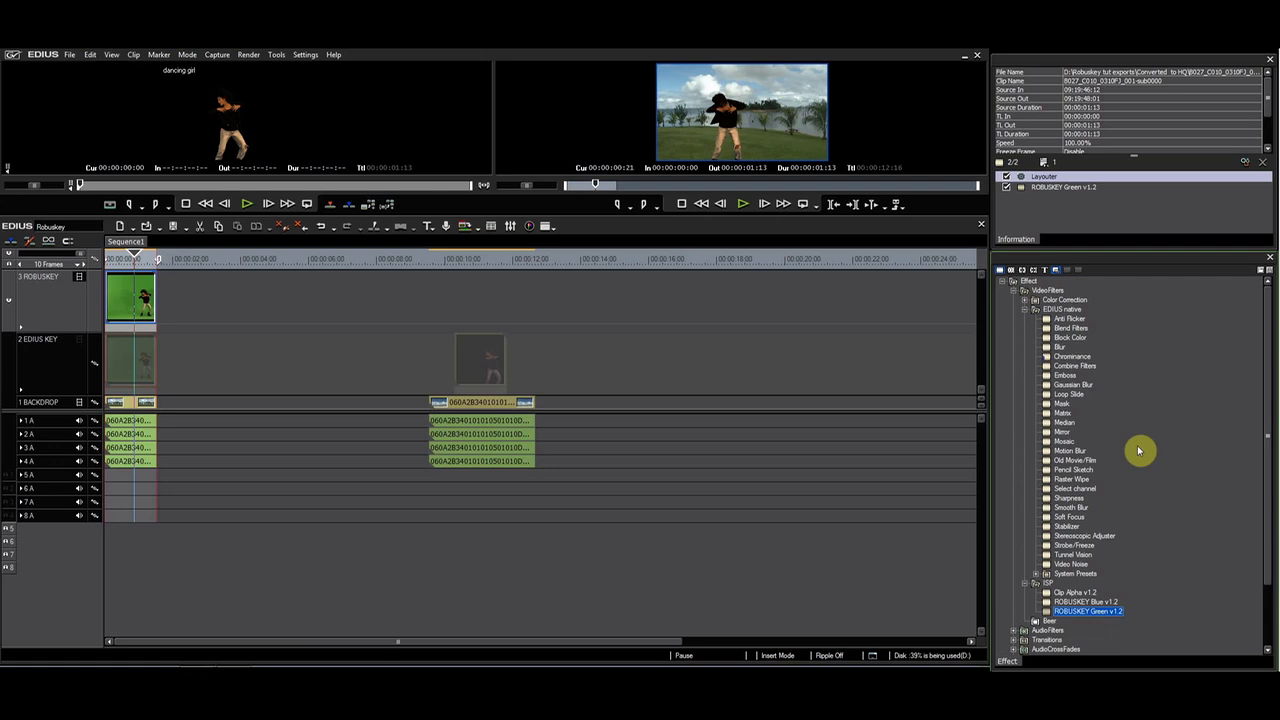
Apply a Color Balance filter to the dancer clip and begin shifting its yellow–blue balance.
left_click(1024, 308)
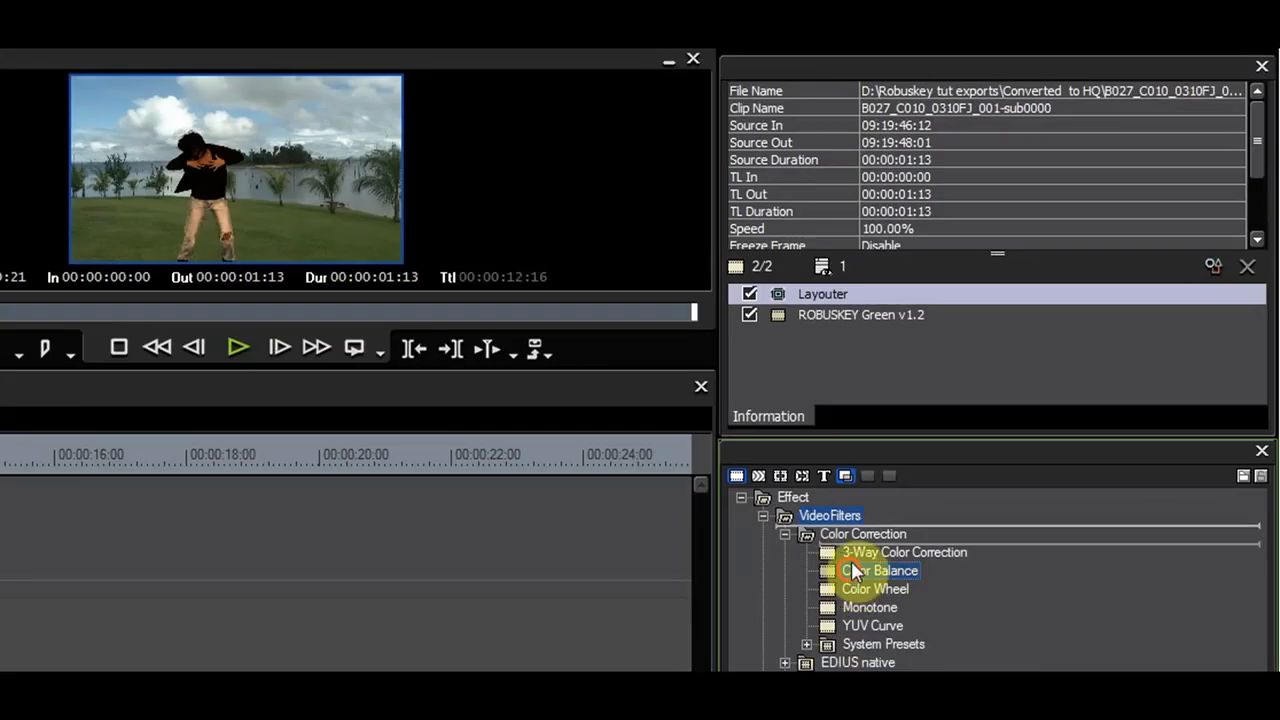
double_click(880, 570)
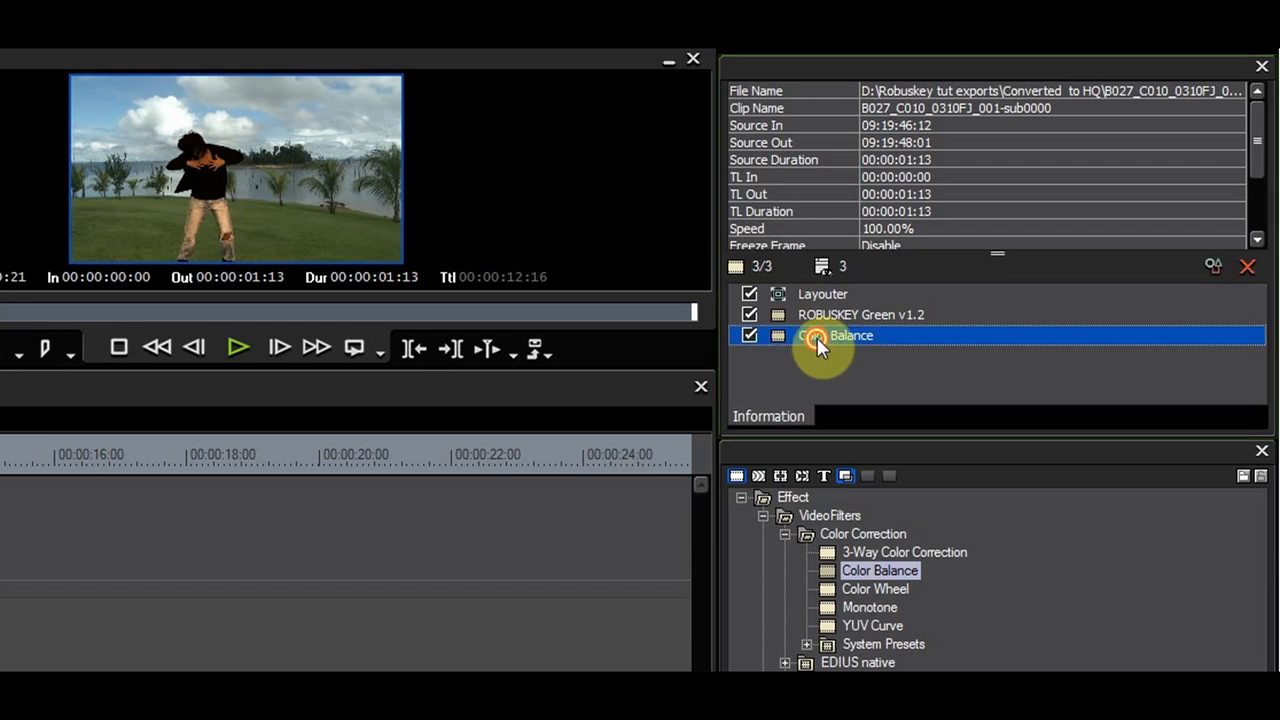
double_click(836, 336)
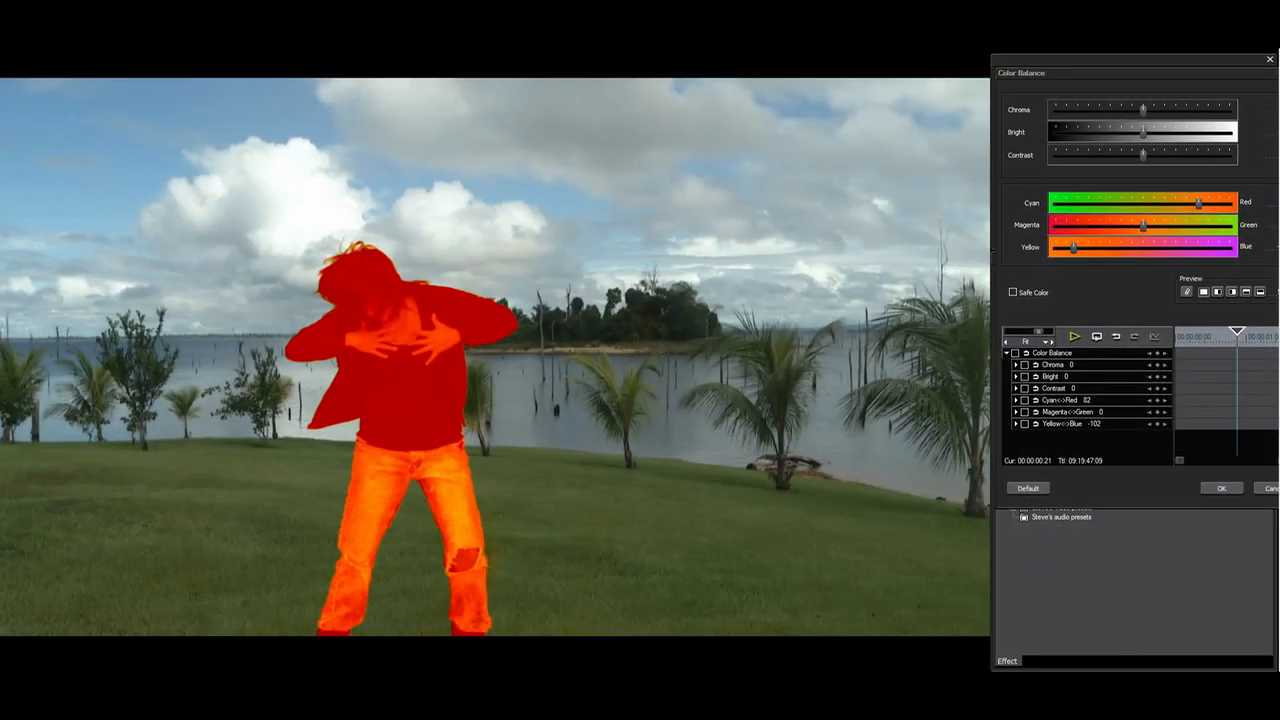
mouse_move(1252, 488)
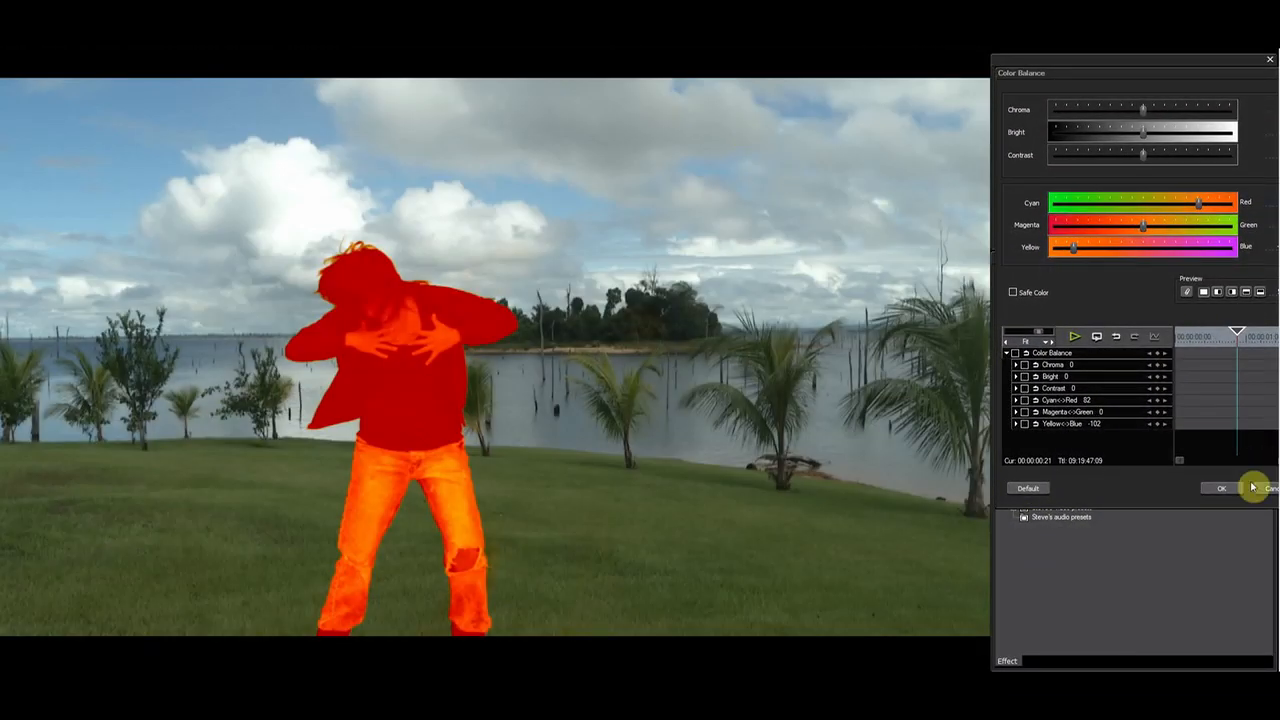
mouse_move(1240, 490)
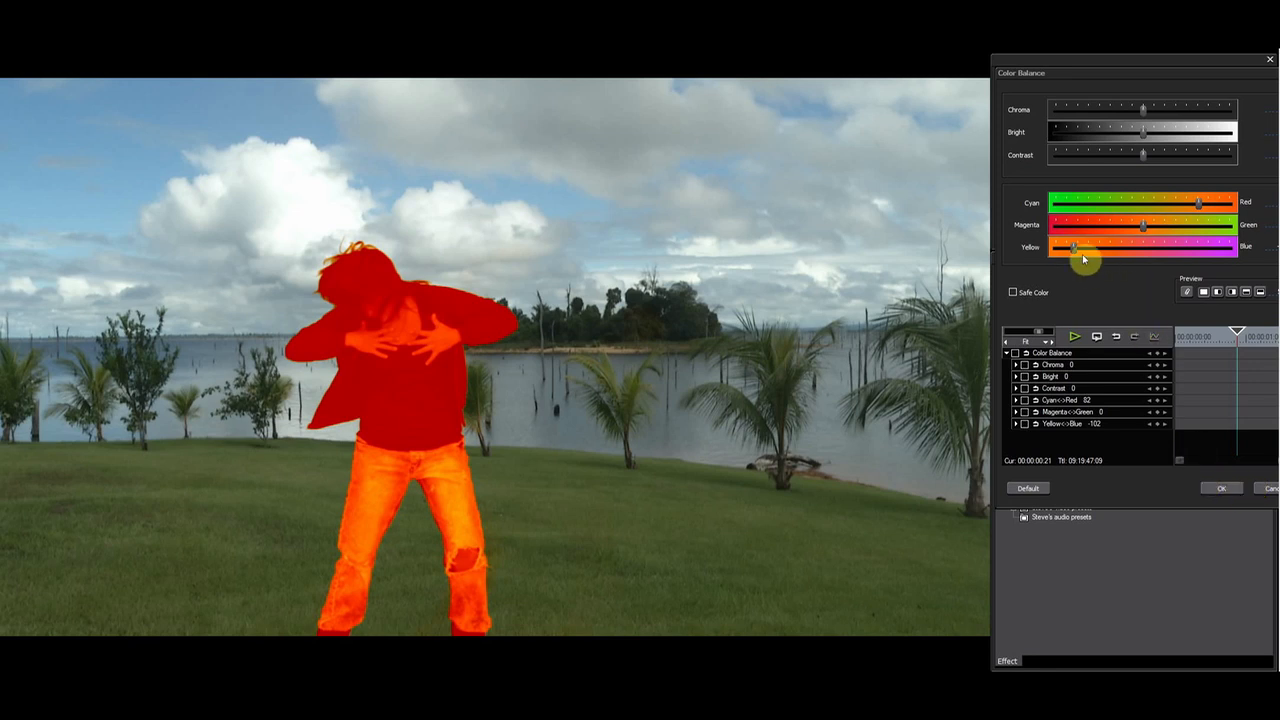
left_click(1220, 488)
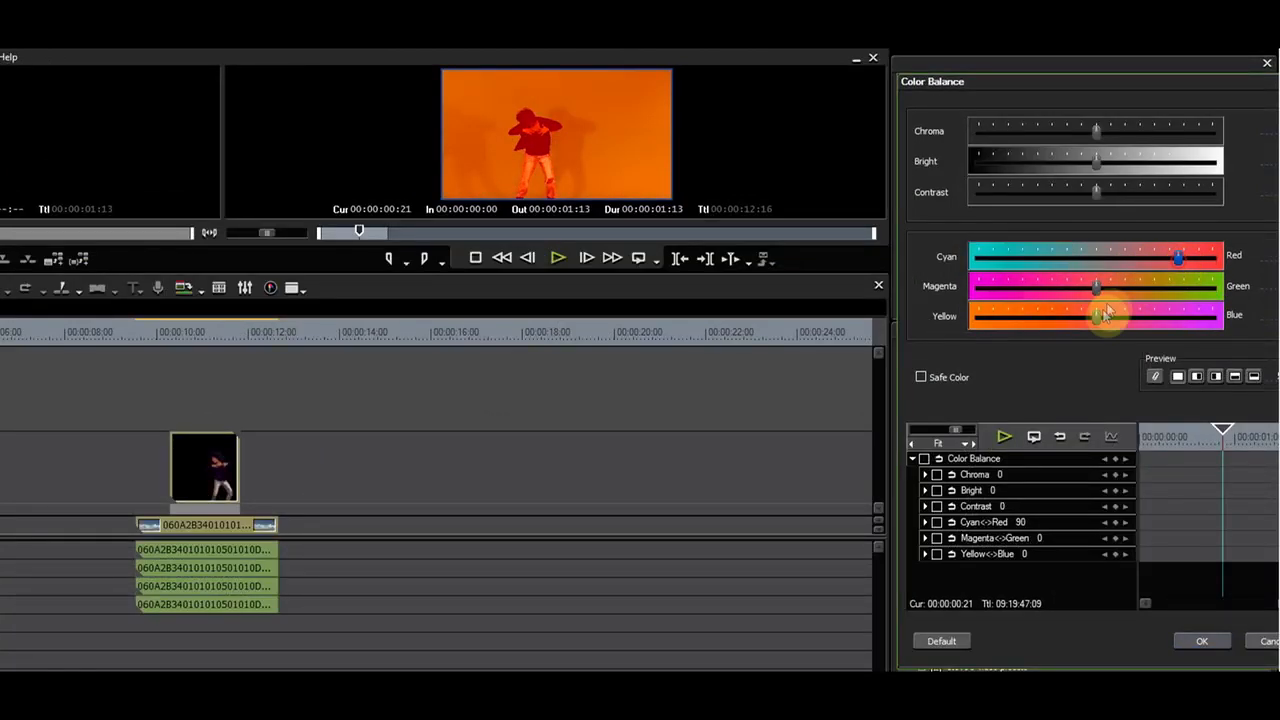
Drag the Yellow–Blue slider to tint the dancer warm red-orange over the lakeside backdrop.
left_click_drag(1096, 316, 1020, 316)
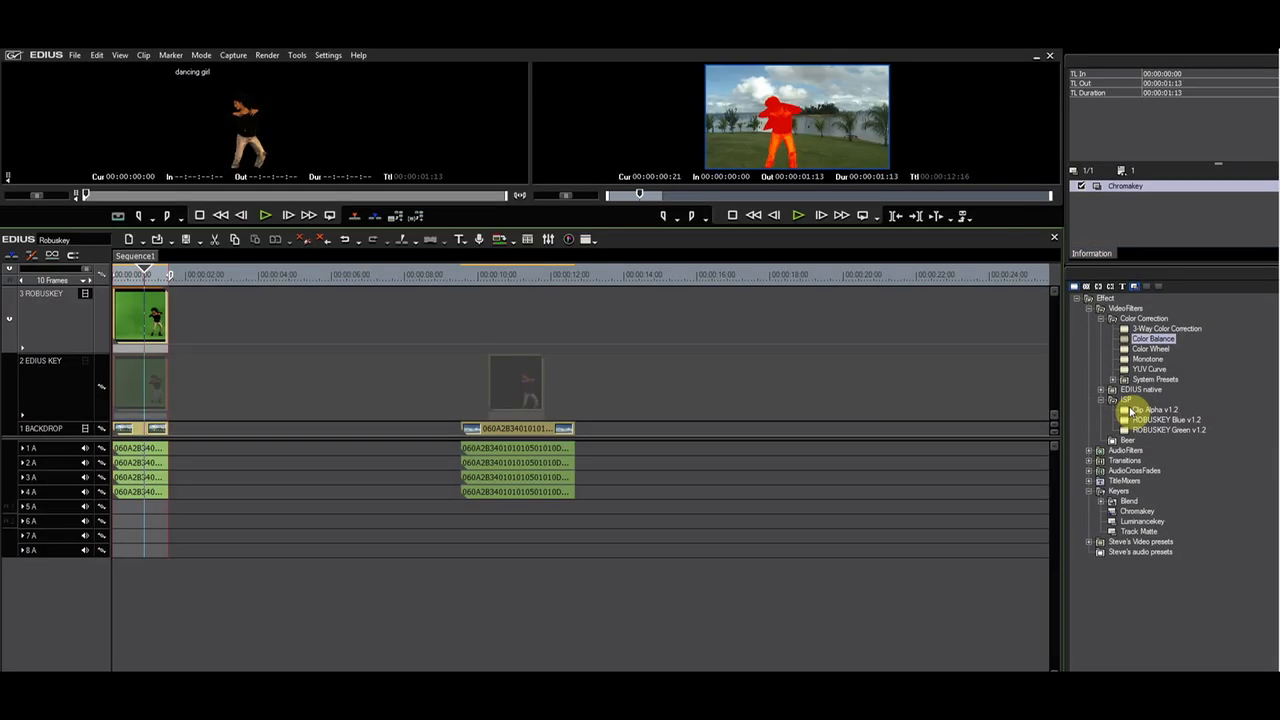
Apply a 2D Dissolve transition to the start of the dancer clip on the KEY track.
left_click(1088, 472)
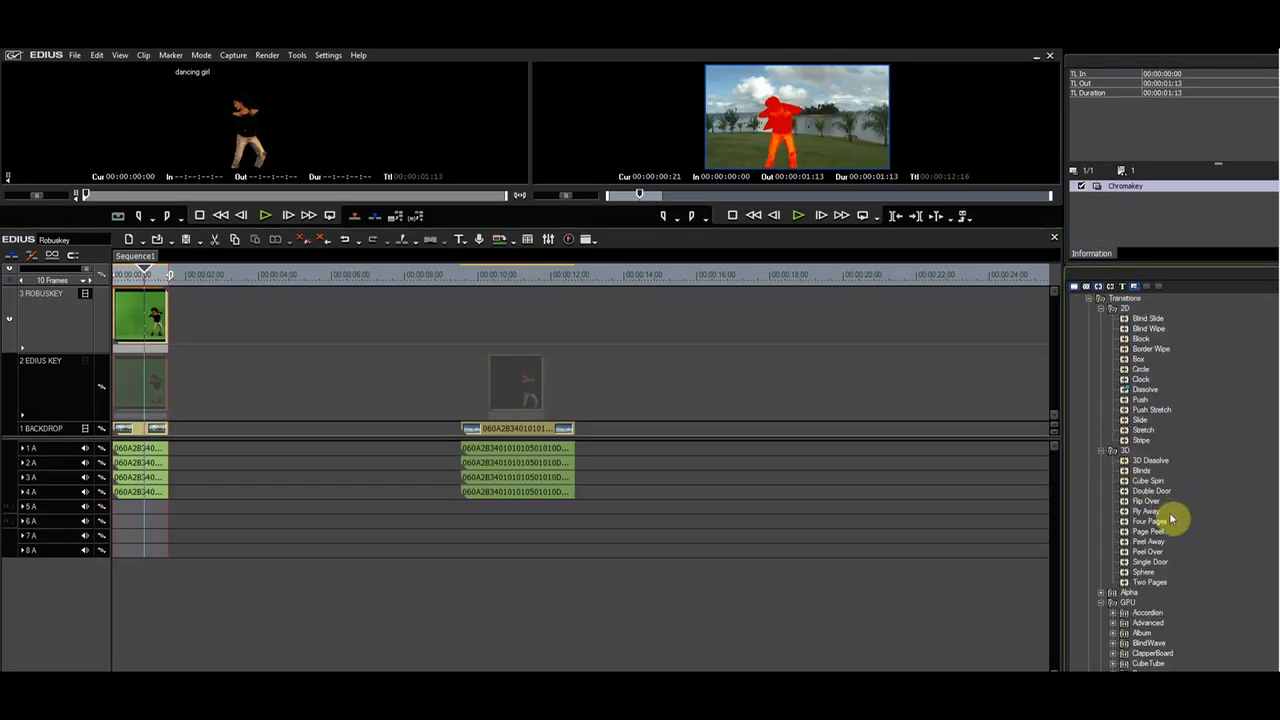
left_click(1144, 388)
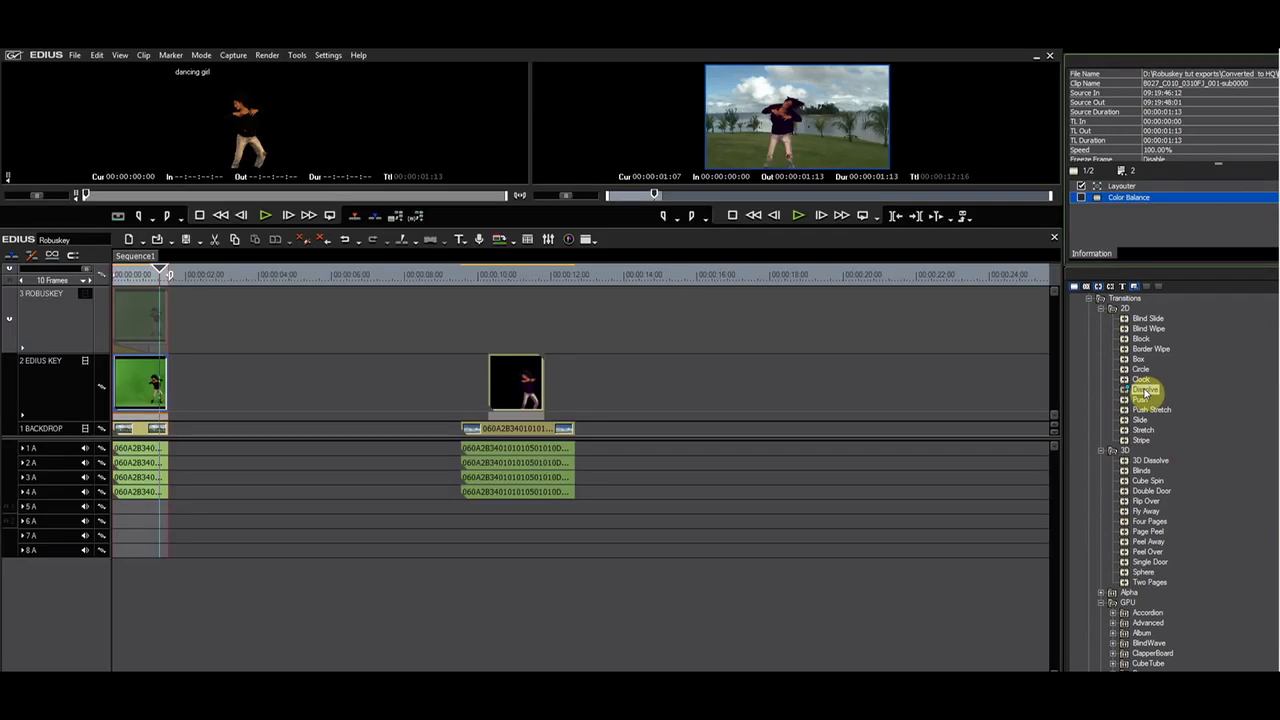
left_click(1144, 388)
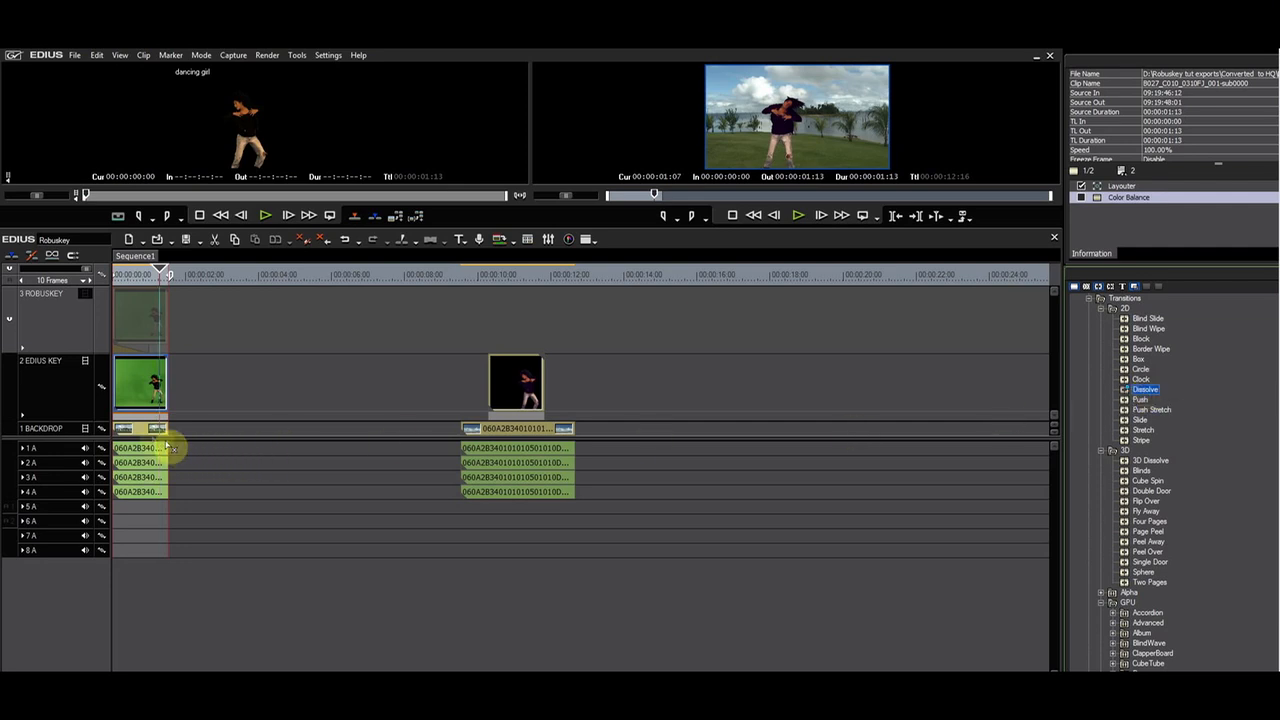
left_click(140, 428)
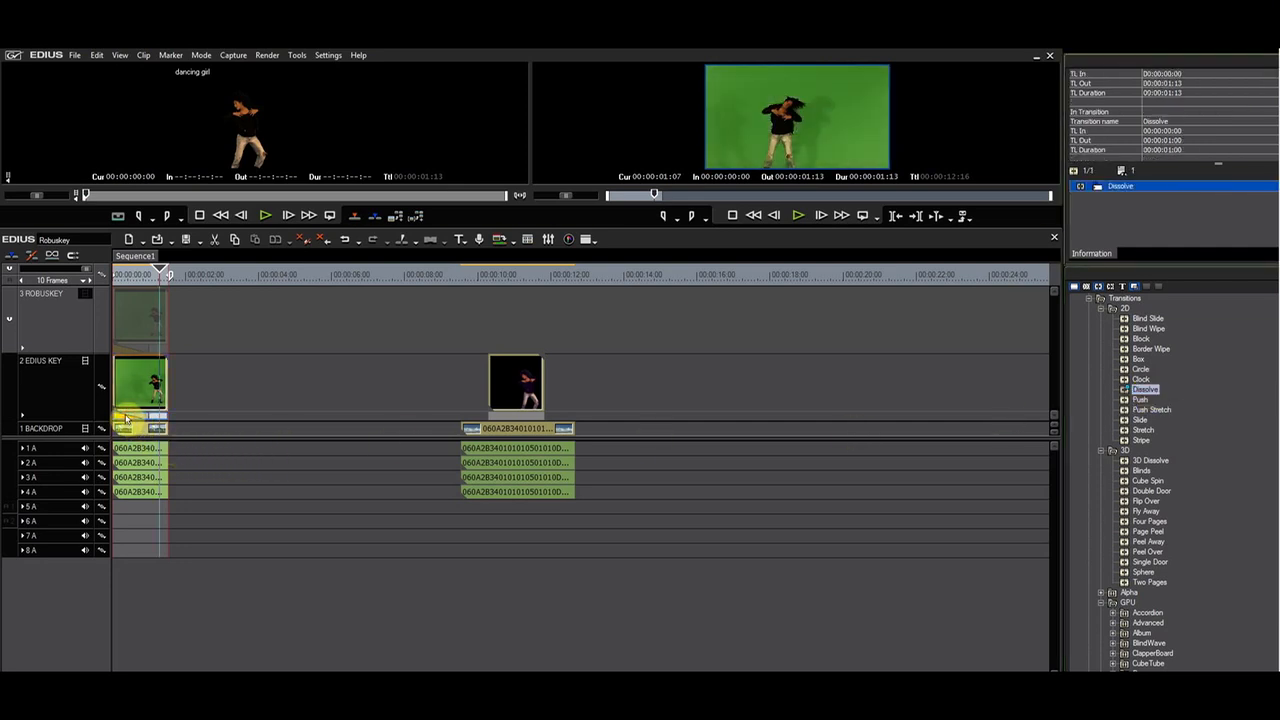